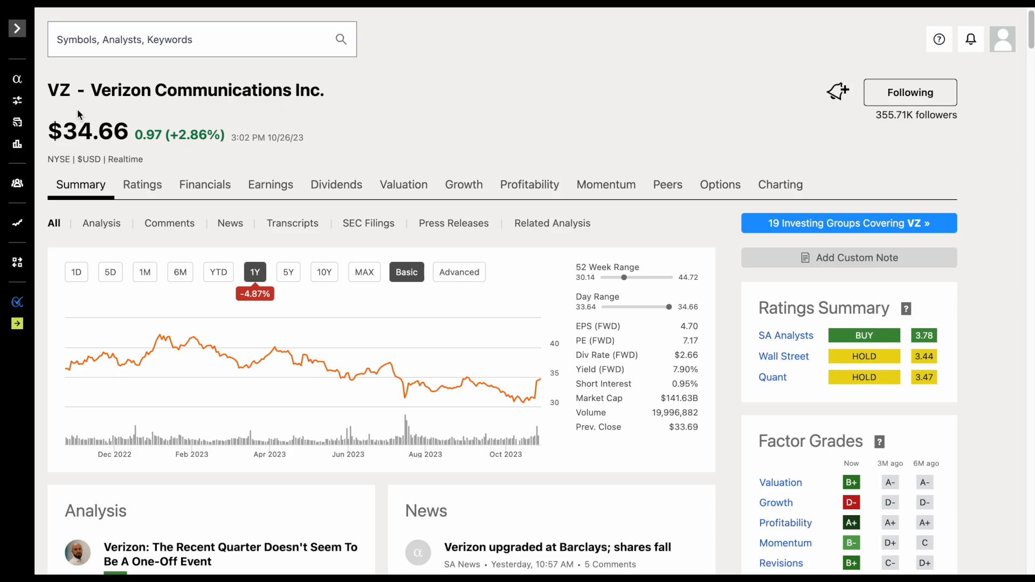
{"action": "mouse_move", "coordinate": [677, 371]}
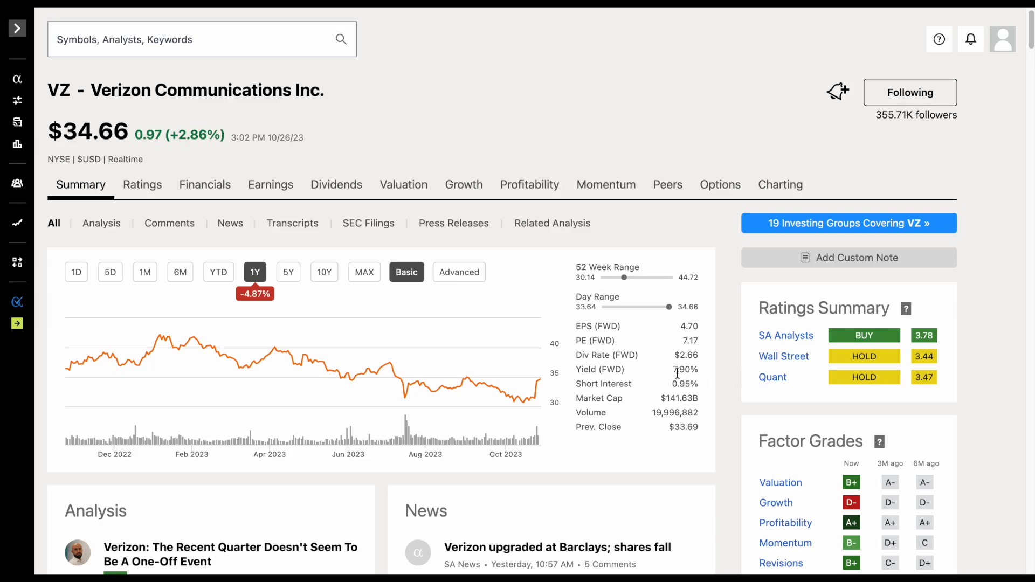
{"action": "mouse_move", "coordinate": [358, 249]}
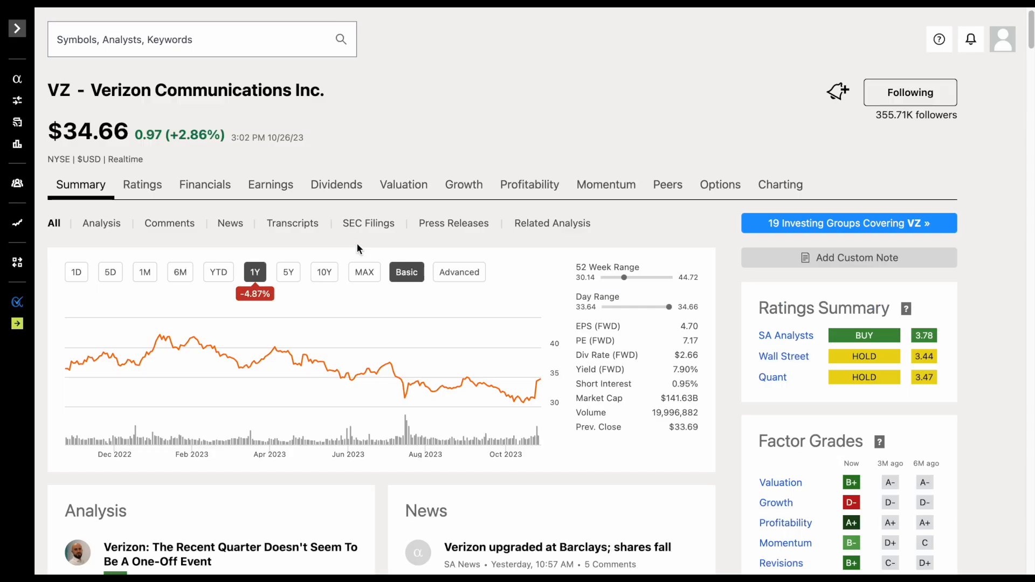
{"action": "mouse_move", "coordinate": [152, 260]}
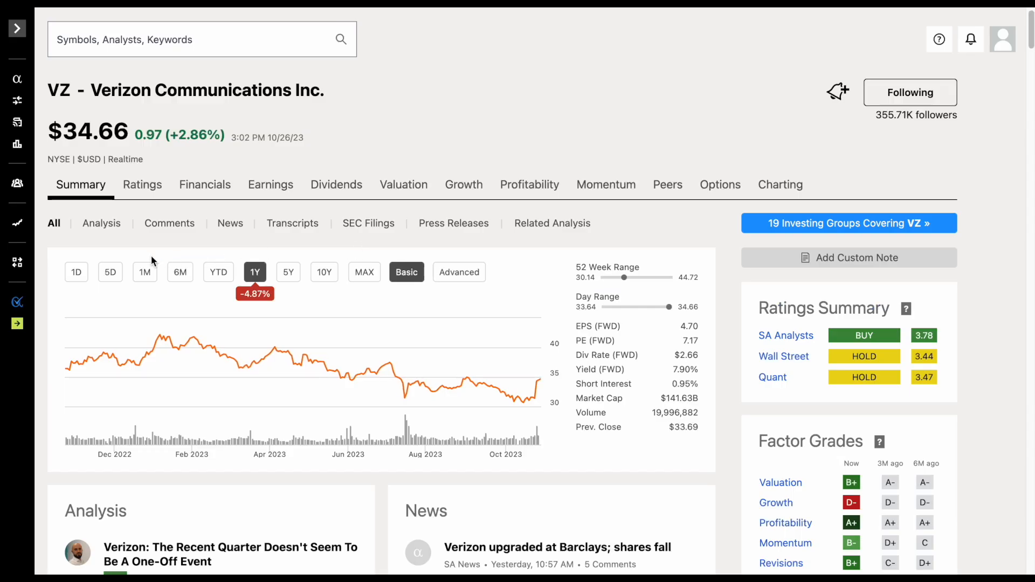
- Glance at the Verizon valuation spreadsheet, then return to Verizon's Seeking Alpha stock page
{"action": "left_click", "coordinate": [110, 271]}
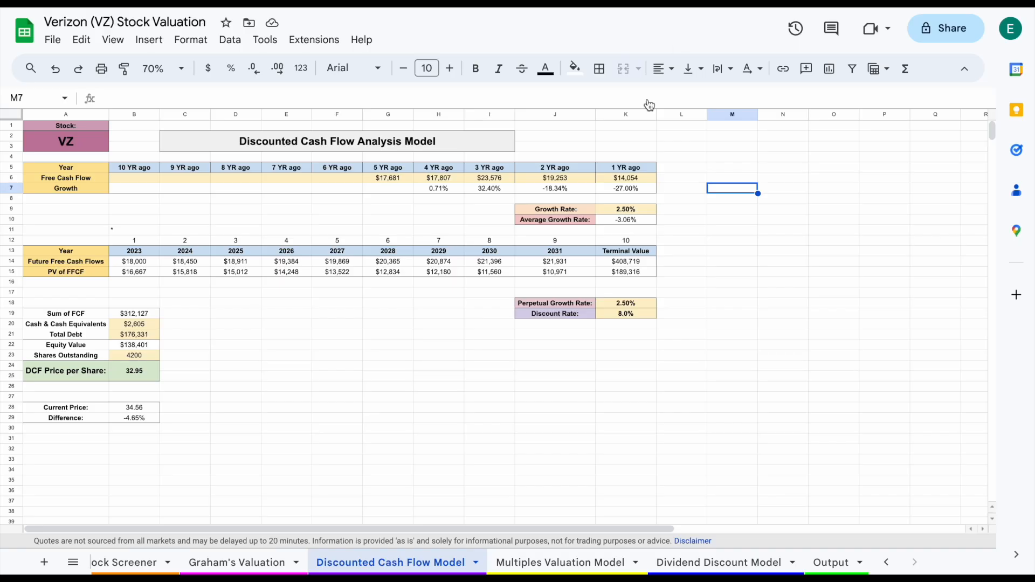
{"action": "left_click", "coordinate": [122, 562]}
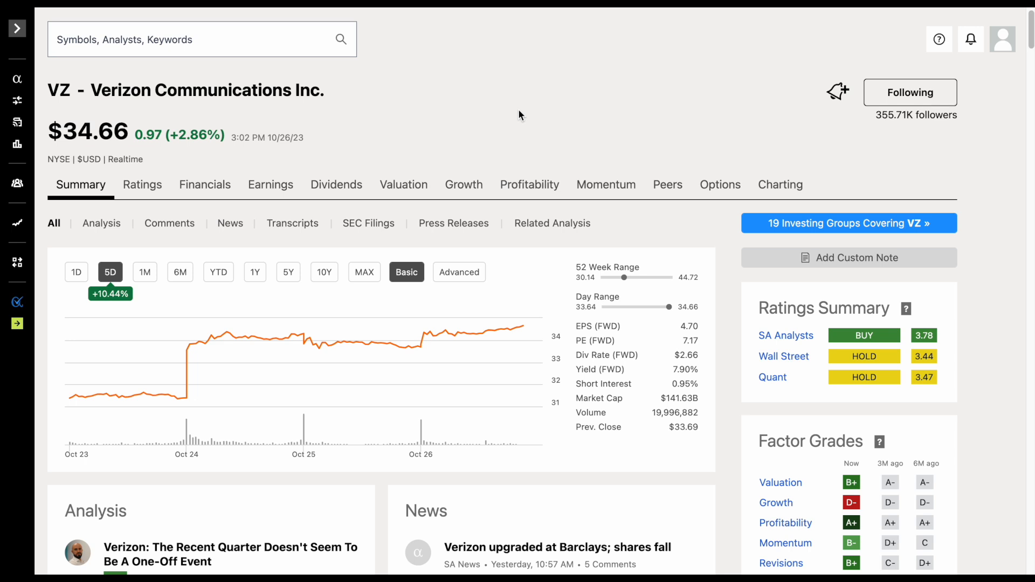
{"action": "mouse_move", "coordinate": [293, 227]}
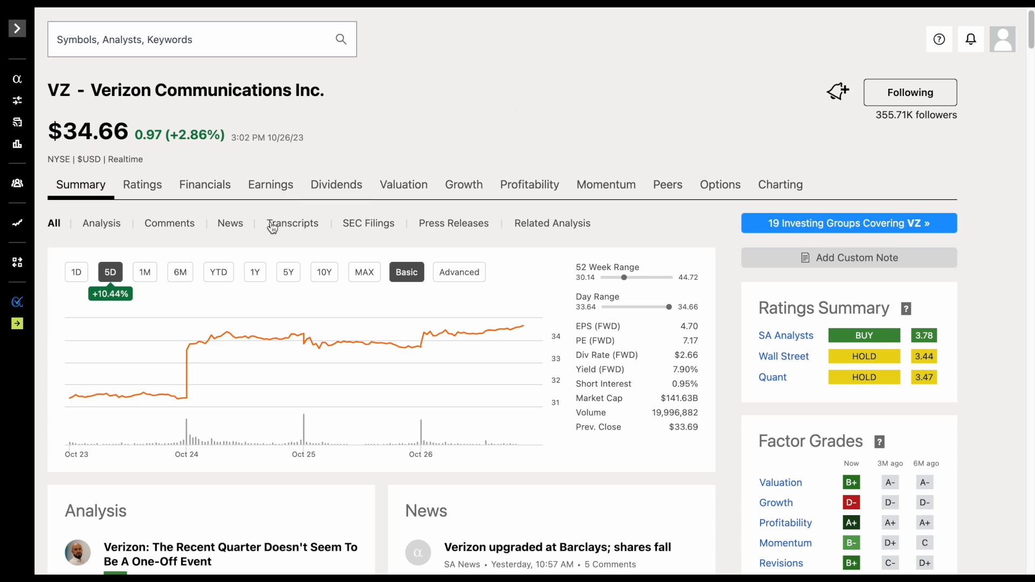
{"action": "left_click", "coordinate": [218, 272]}
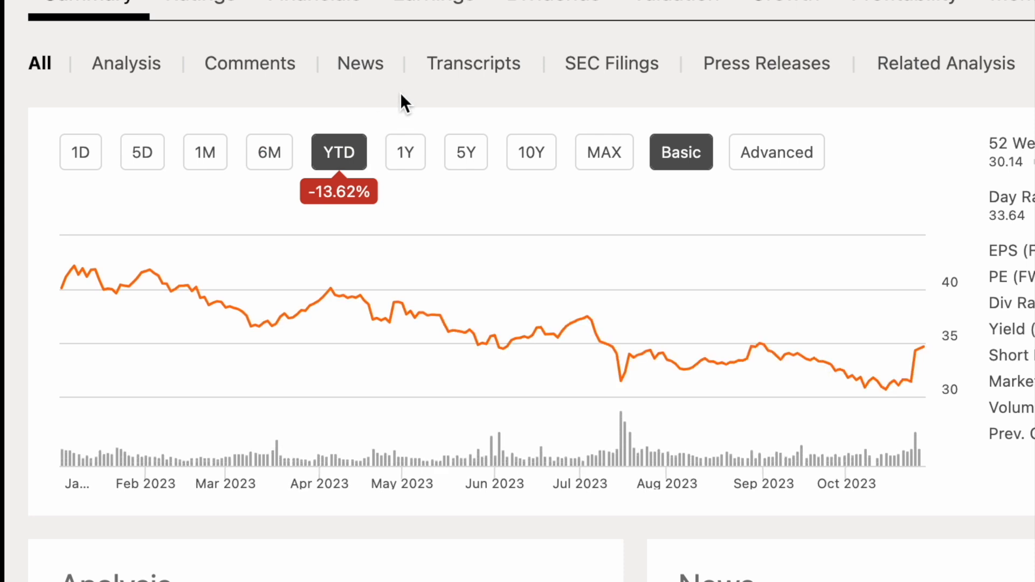
{"action": "left_click", "coordinate": [405, 152]}
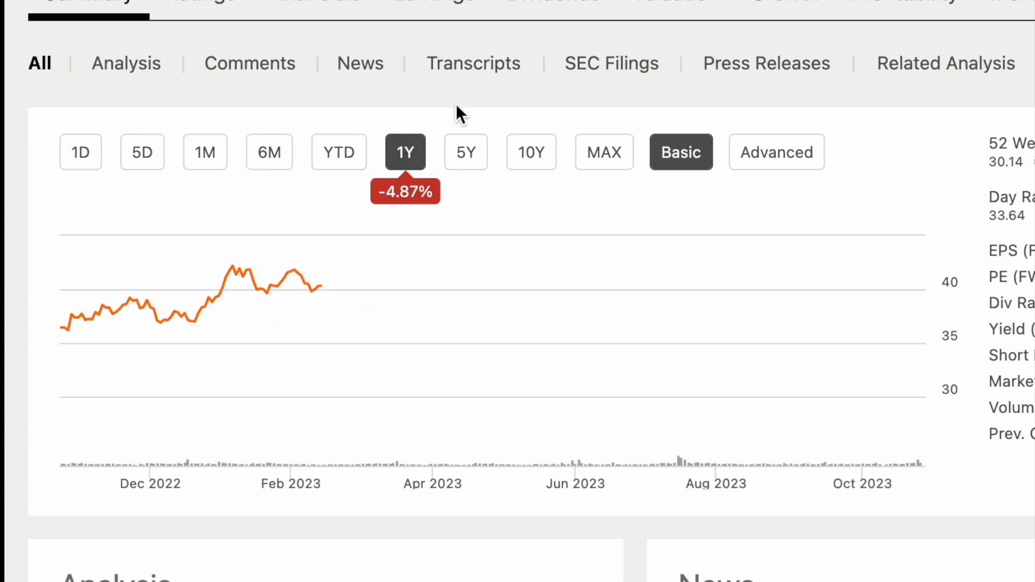
{"action": "left_click", "coordinate": [404, 152]}
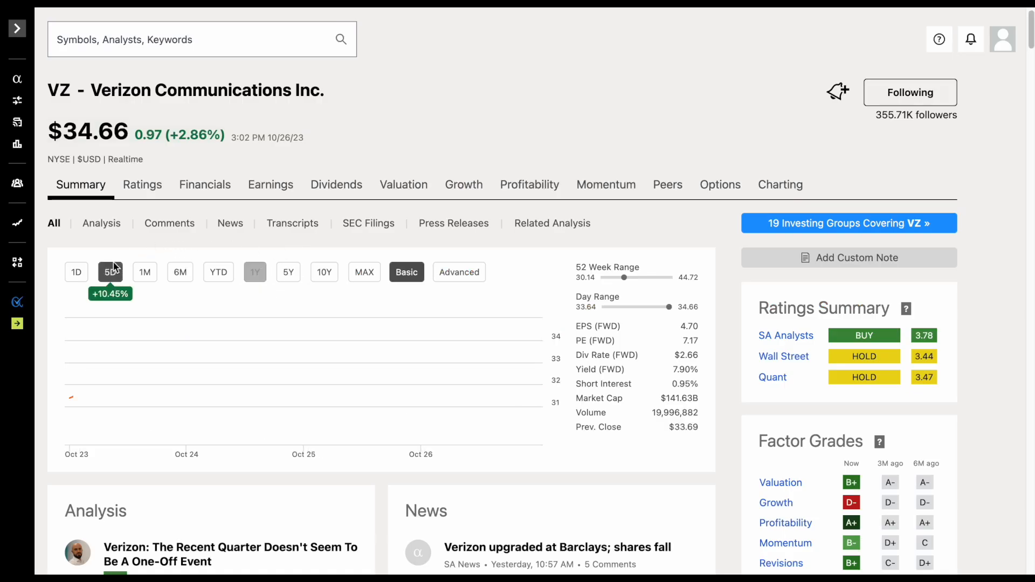
{"action": "left_click", "coordinate": [109, 272]}
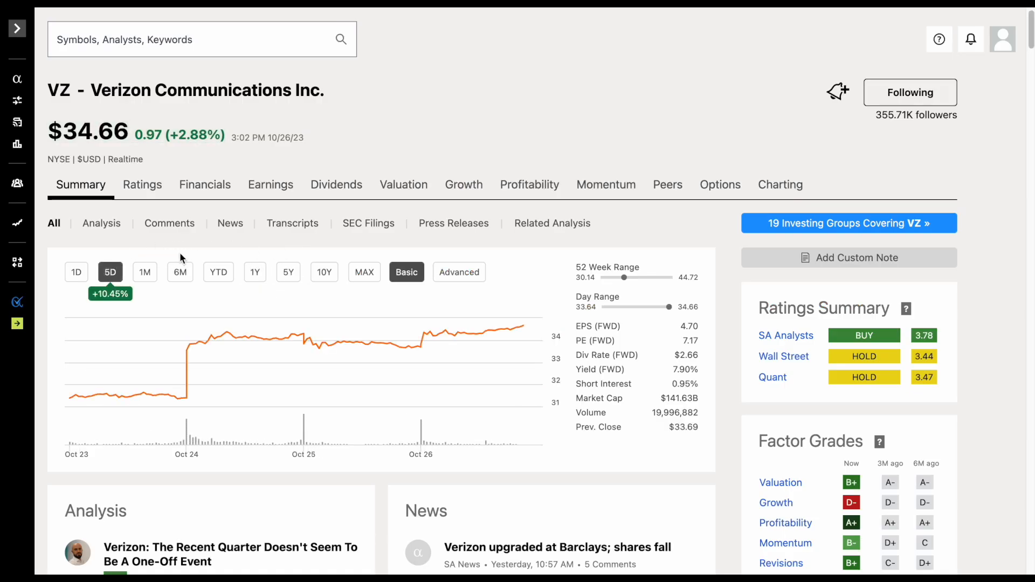
{"action": "mouse_move", "coordinate": [85, 391]}
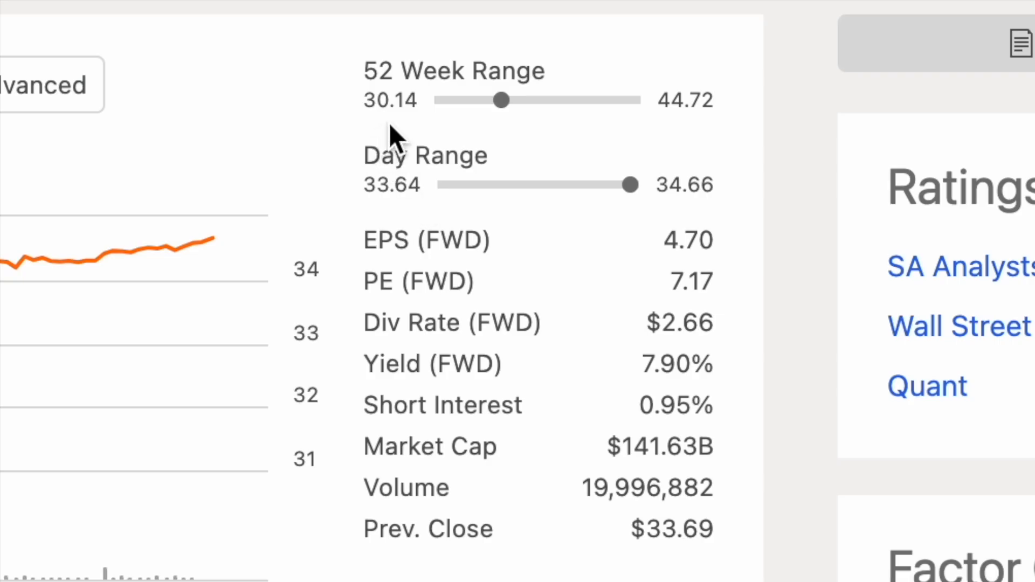
{"action": "mouse_move", "coordinate": [423, 132]}
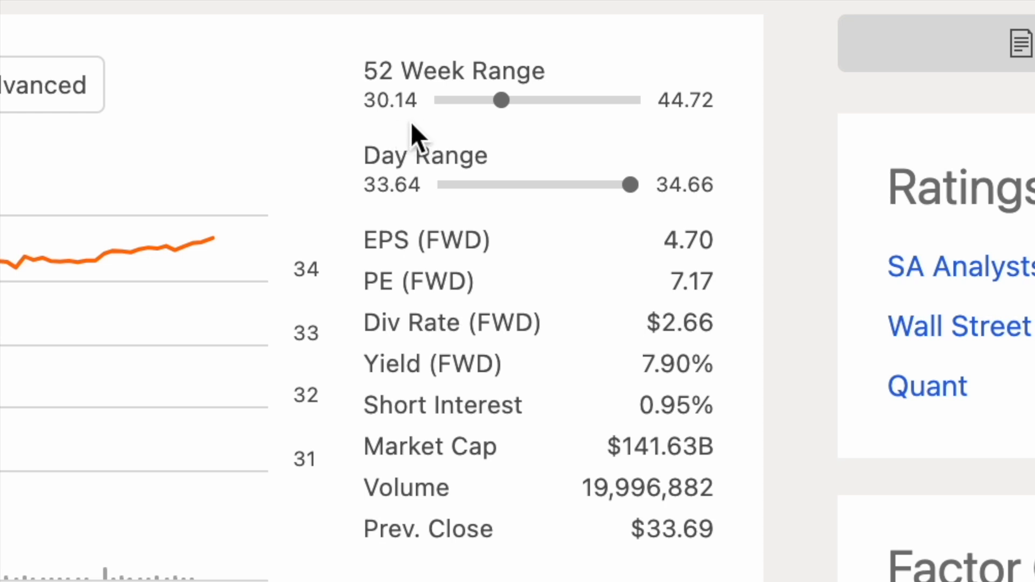
{"action": "mouse_move", "coordinate": [456, 135]}
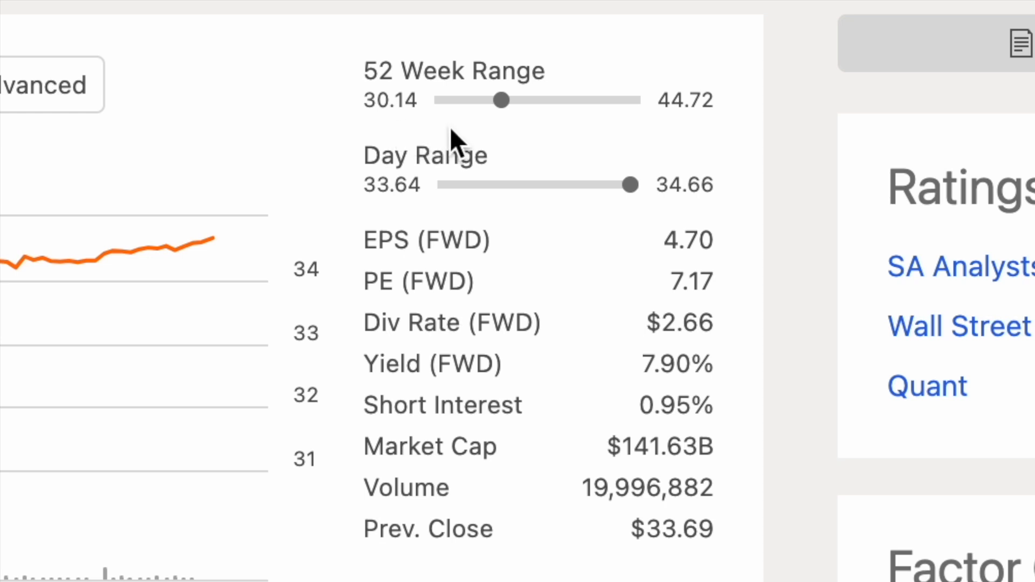
{"action": "mouse_move", "coordinate": [709, 135]}
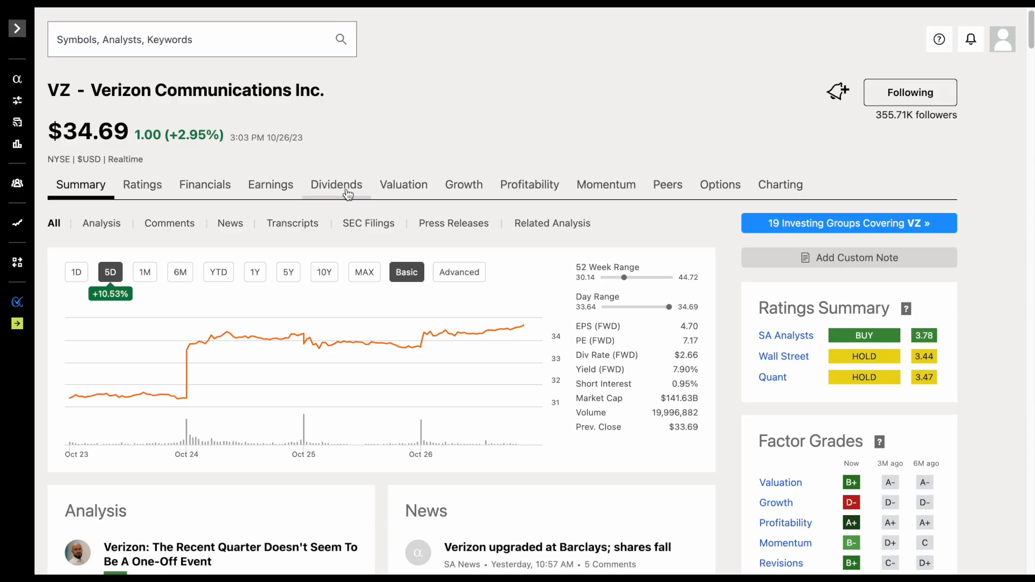
- Show Verizon's 10Y dividend history chart, with payments rising to $0.67
{"action": "left_click", "coordinate": [336, 185]}
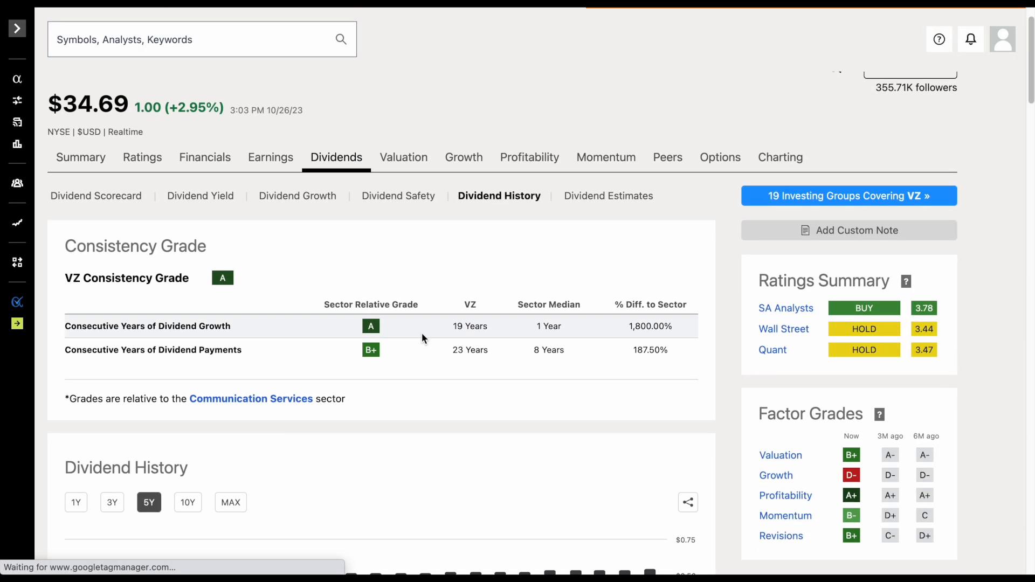
{"action": "scroll", "scroll_direction": "down", "scroll_amount": 3}
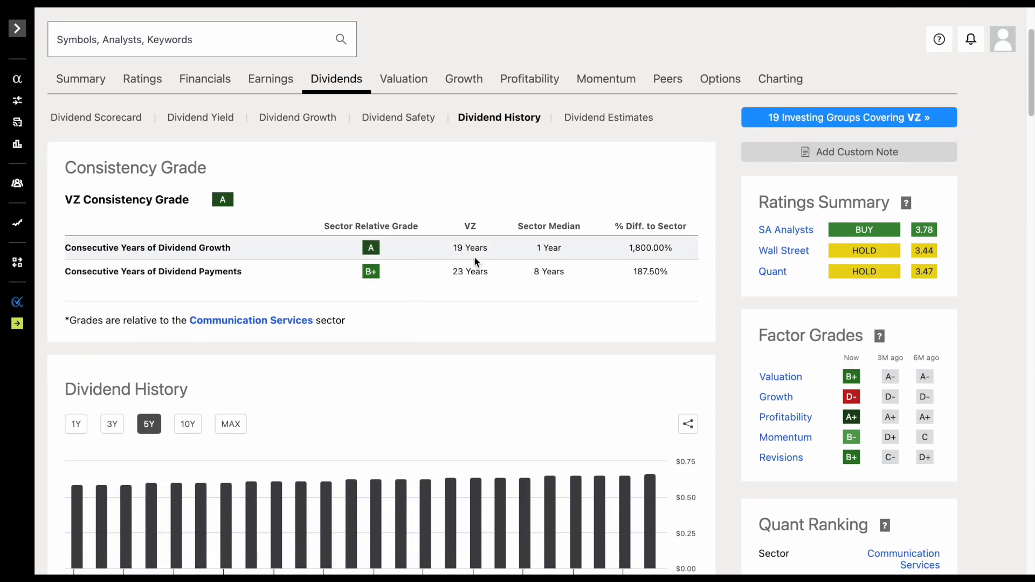
{"action": "scroll", "scroll_direction": "down", "scroll_amount": 3}
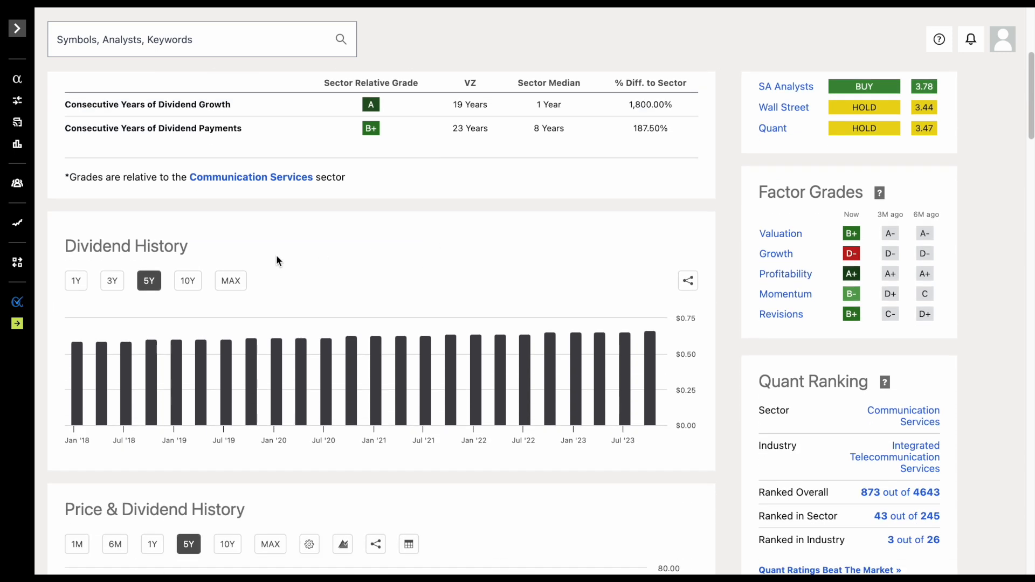
{"action": "left_click", "coordinate": [188, 280]}
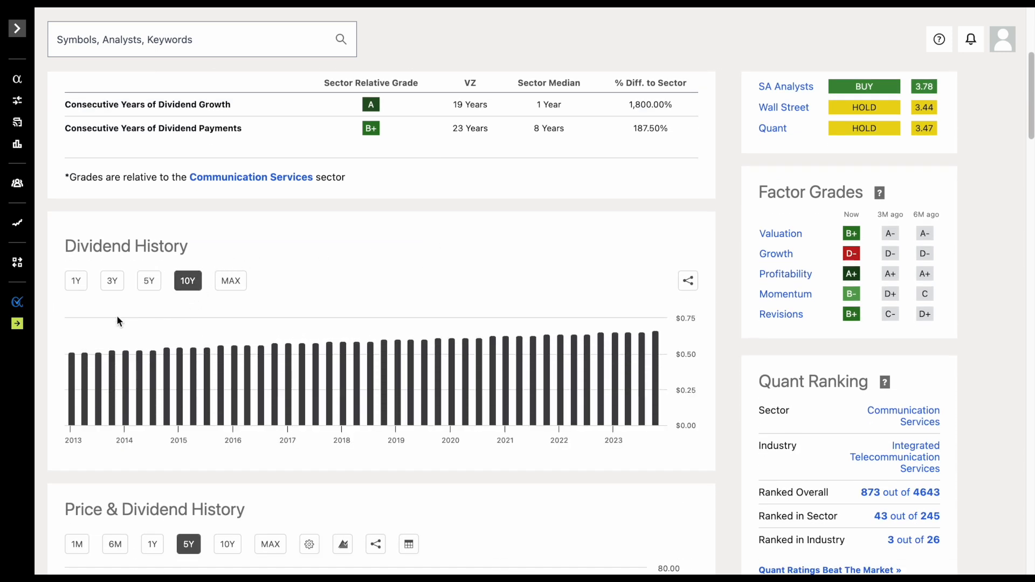
{"action": "mouse_move", "coordinate": [72, 375]}
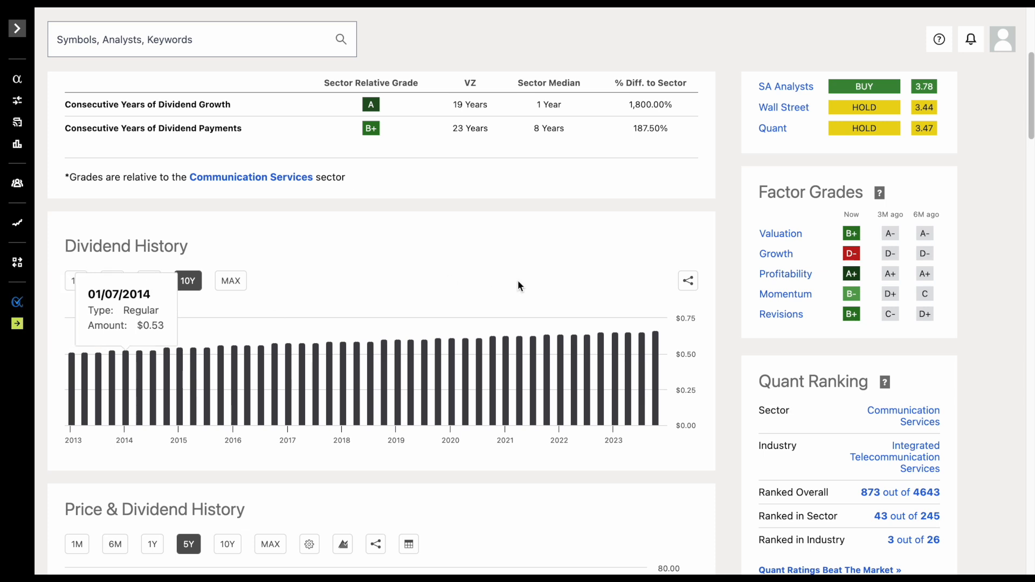
{"action": "mouse_move", "coordinate": [656, 350]}
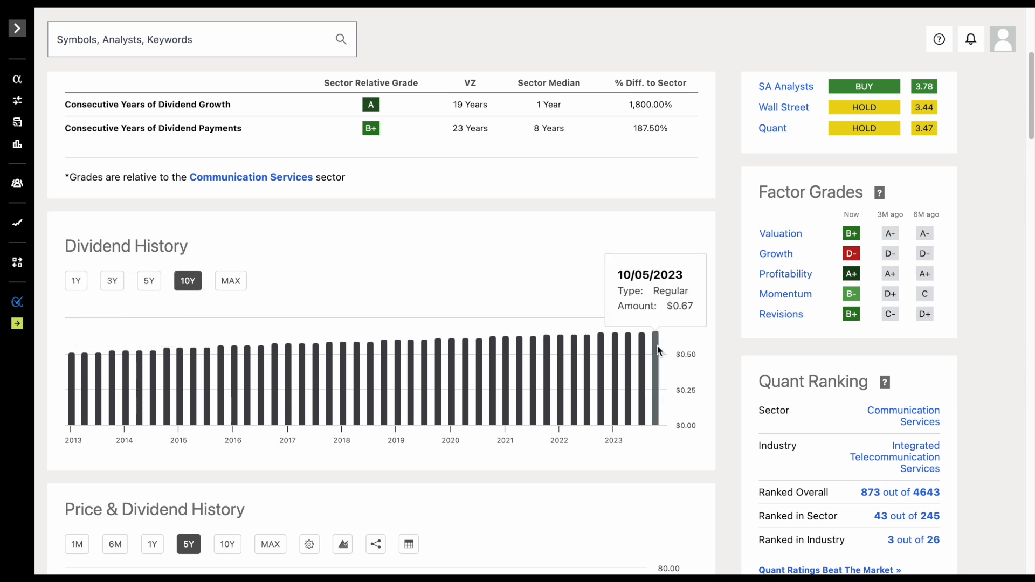
{"action": "scroll", "scroll_direction": "up", "scroll_amount": 3}
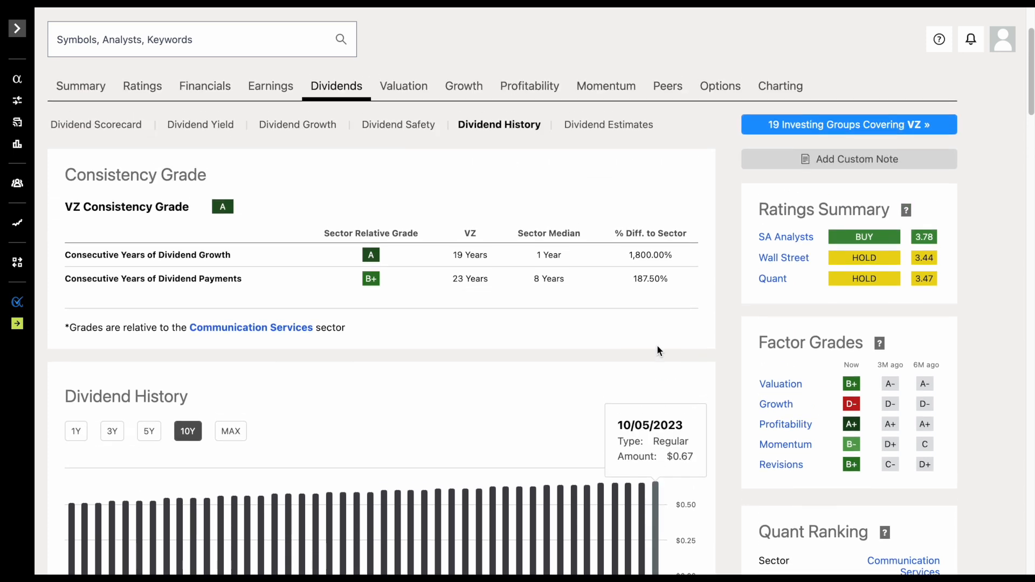
- Review Verizon's dividend growth table: B- grade and 2.37% ten-year CAGR versus sector medians
{"action": "left_click", "coordinate": [297, 124]}
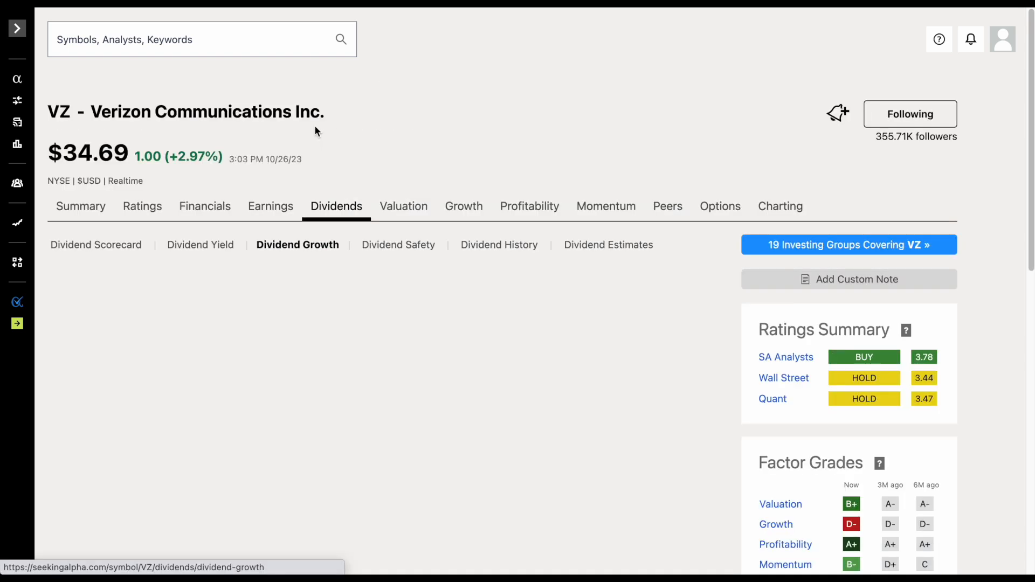
{"action": "scroll", "scroll_direction": "down", "scroll_amount": 3}
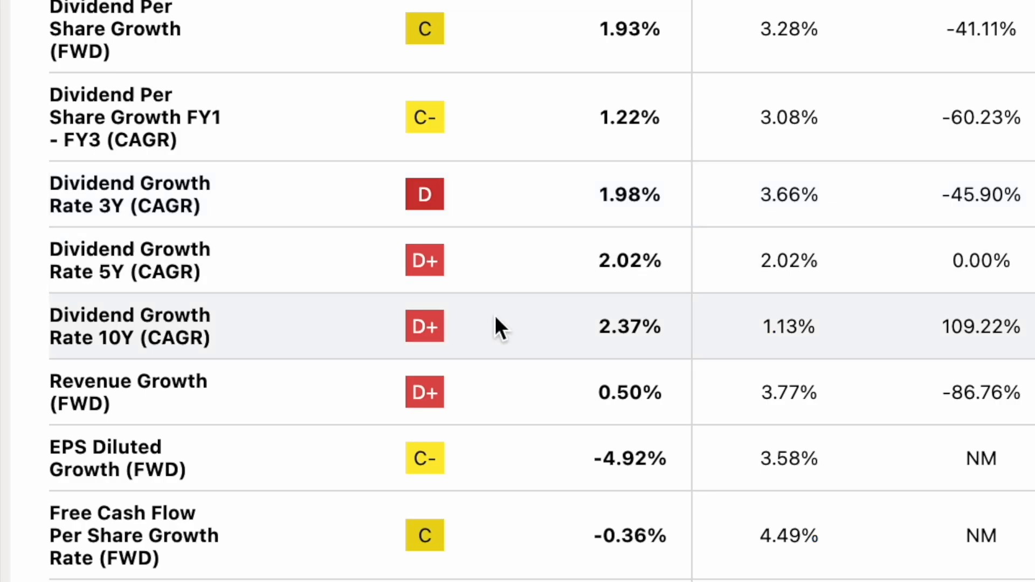
{"action": "mouse_move", "coordinate": [687, 281]}
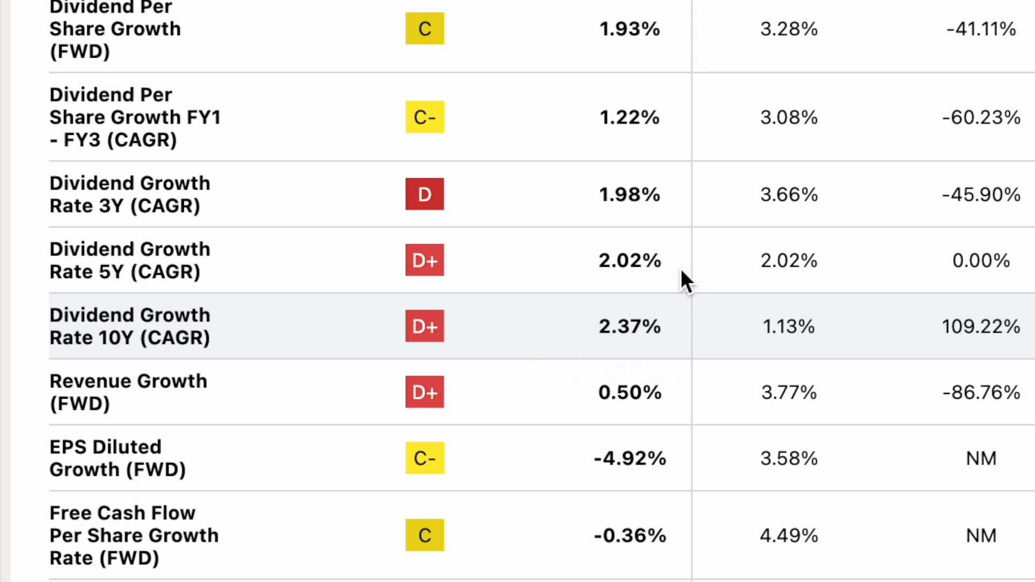
{"action": "mouse_move", "coordinate": [627, 366]}
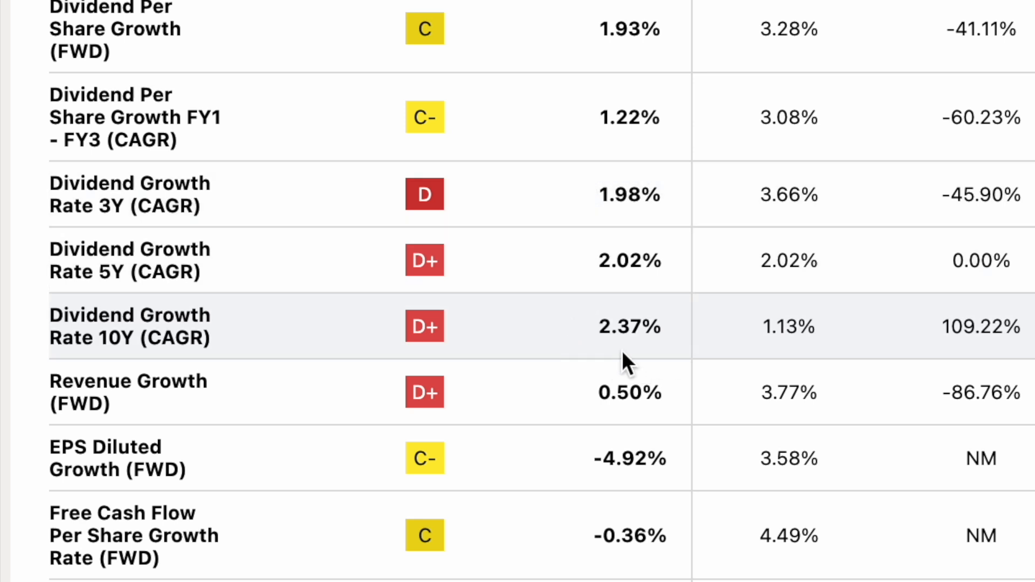
{"action": "mouse_move", "coordinate": [567, 206]}
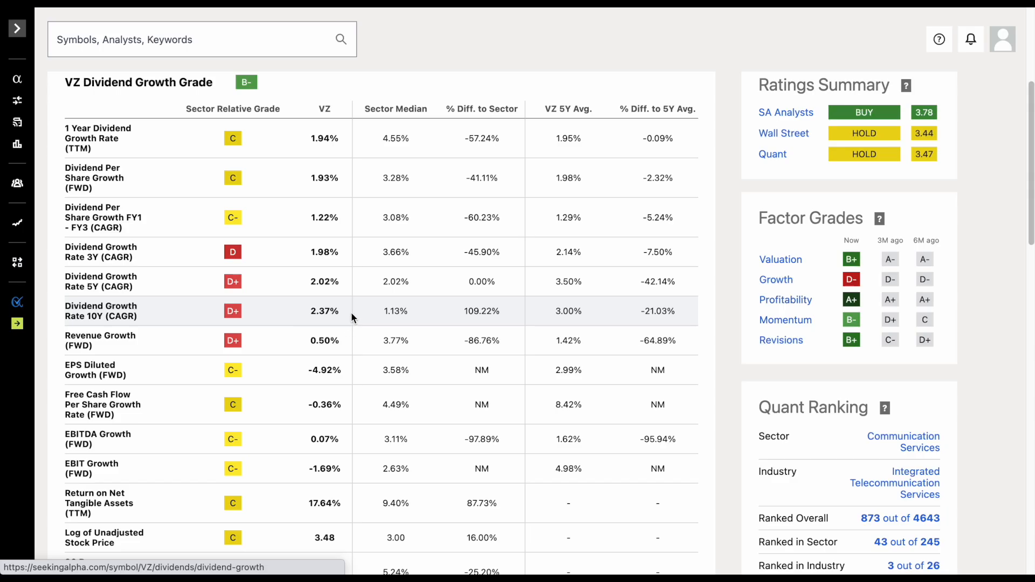
{"action": "mouse_move", "coordinate": [341, 331]}
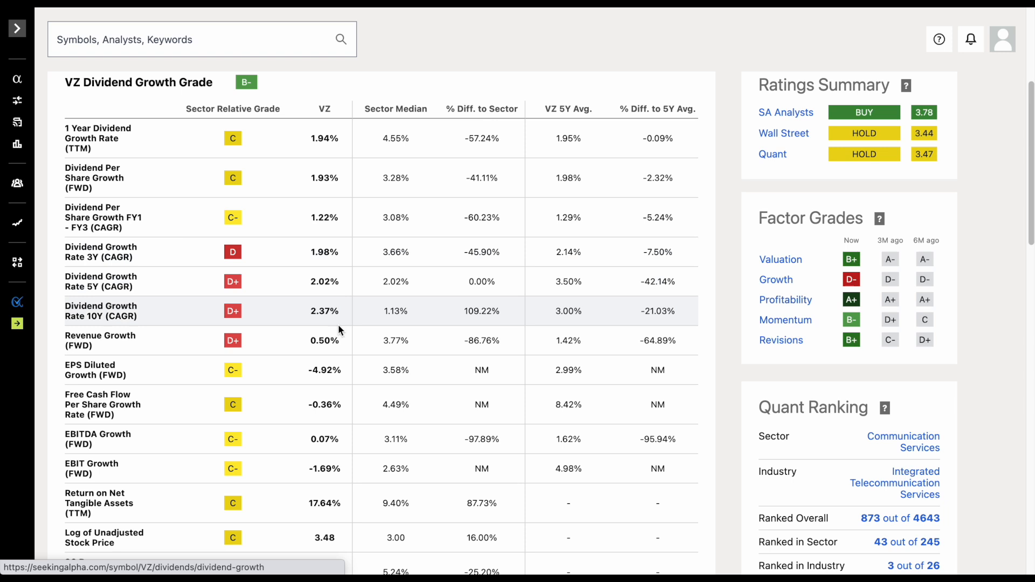
{"action": "mouse_move", "coordinate": [343, 250]}
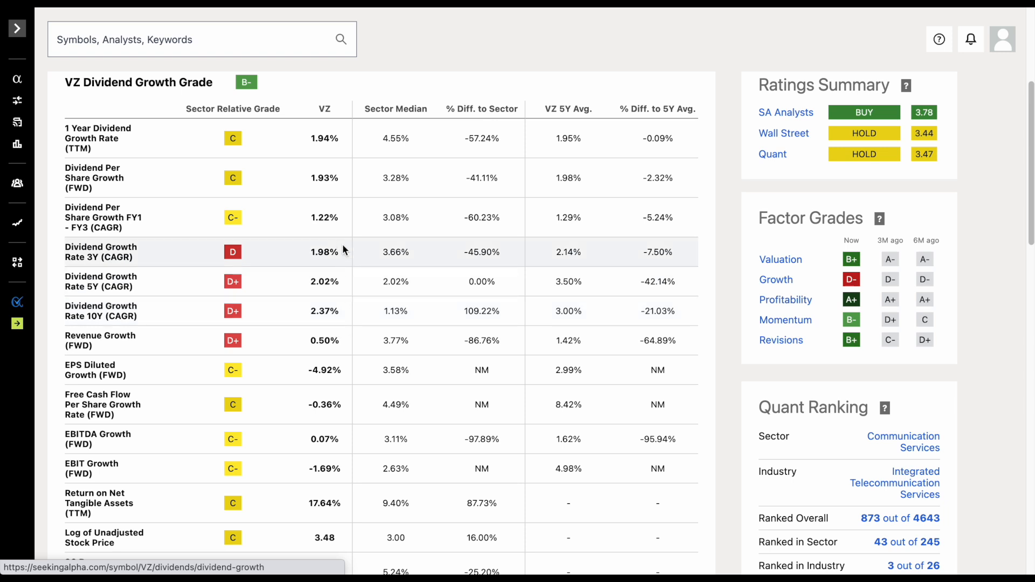
{"action": "mouse_move", "coordinate": [350, 324]}
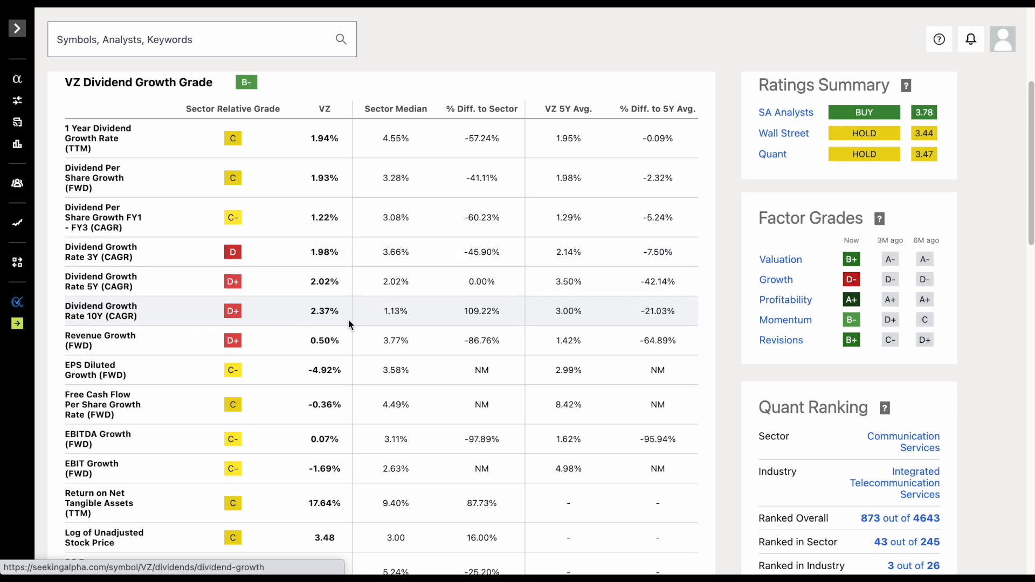
{"action": "mouse_move", "coordinate": [349, 292]}
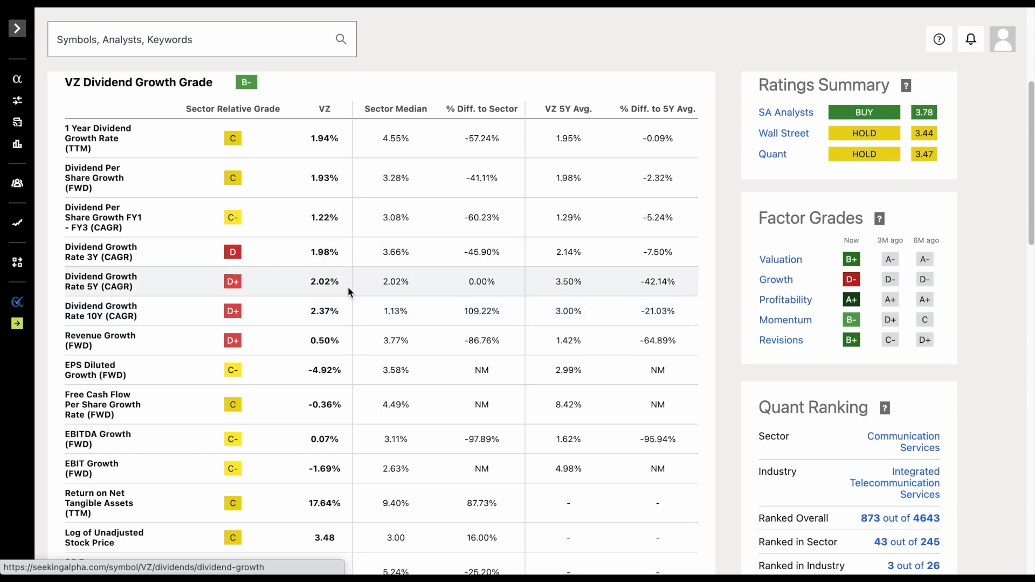
{"action": "mouse_move", "coordinate": [349, 320]}
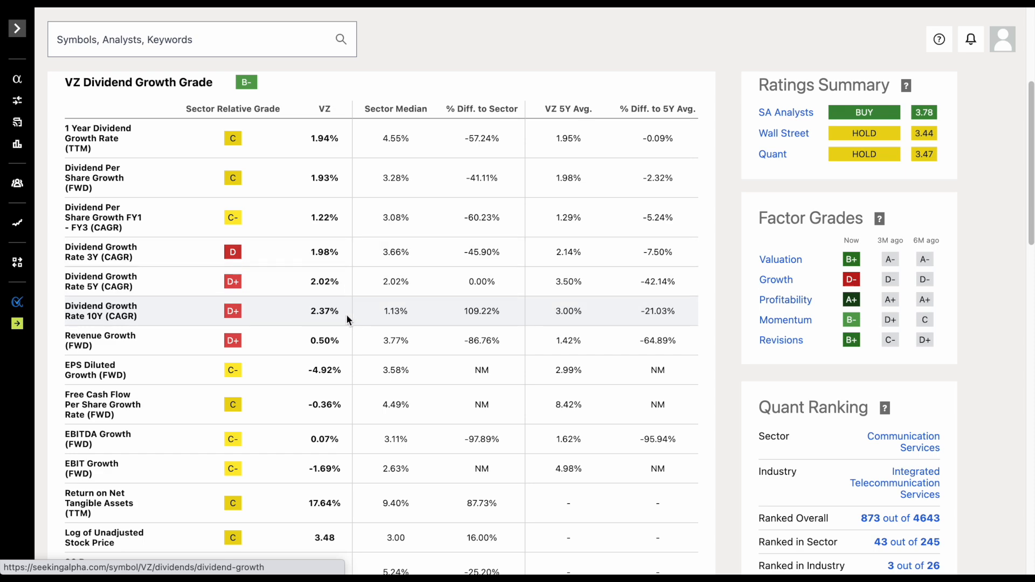
{"action": "scroll", "scroll_direction": "up", "scroll_amount": 3}
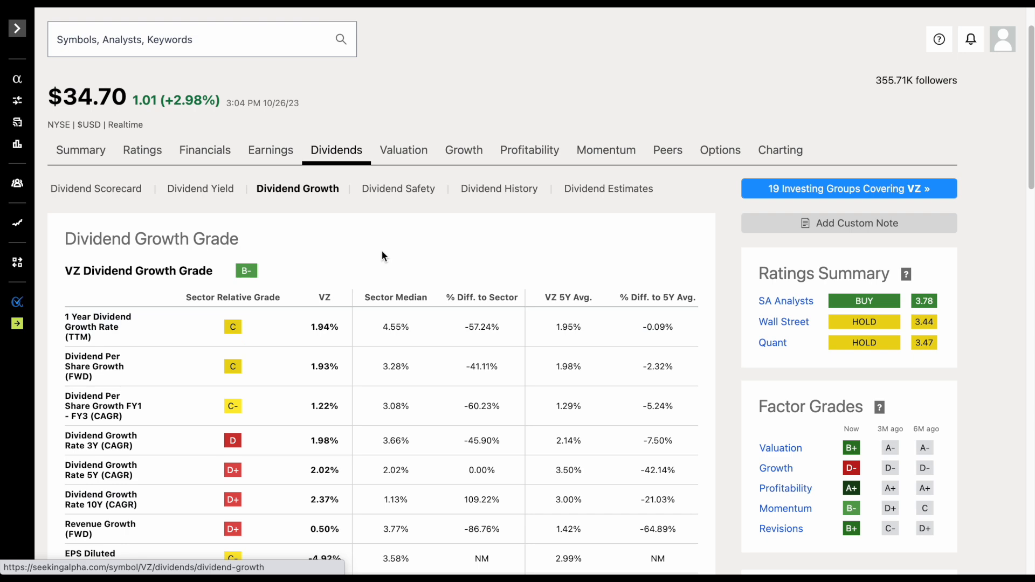
- Review Verizon's dividend safety table: C+ grade and 67.30% cash payout ratio
{"action": "left_click", "coordinate": [398, 188]}
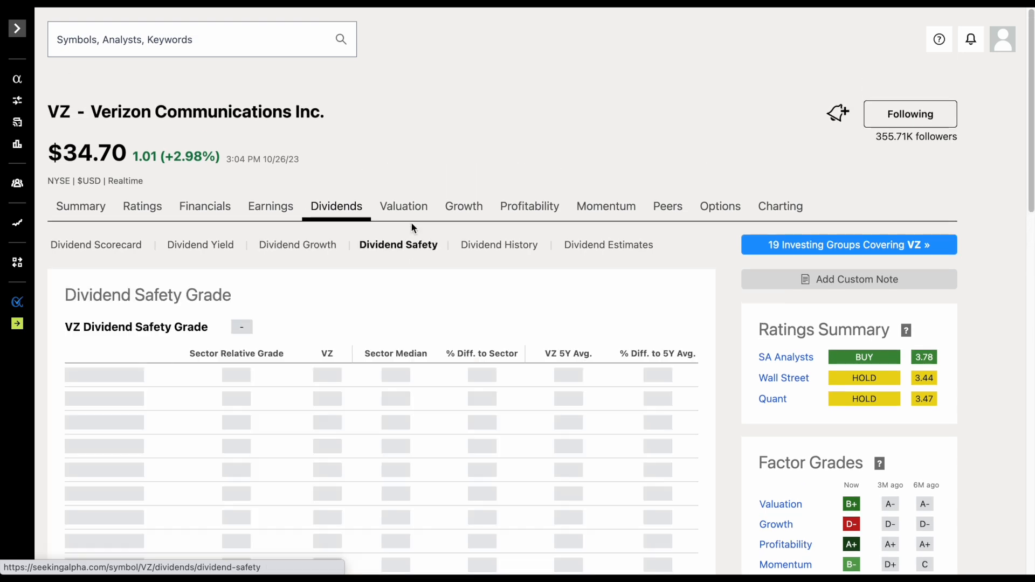
{"action": "scroll", "scroll_direction": "down", "scroll_amount": 3}
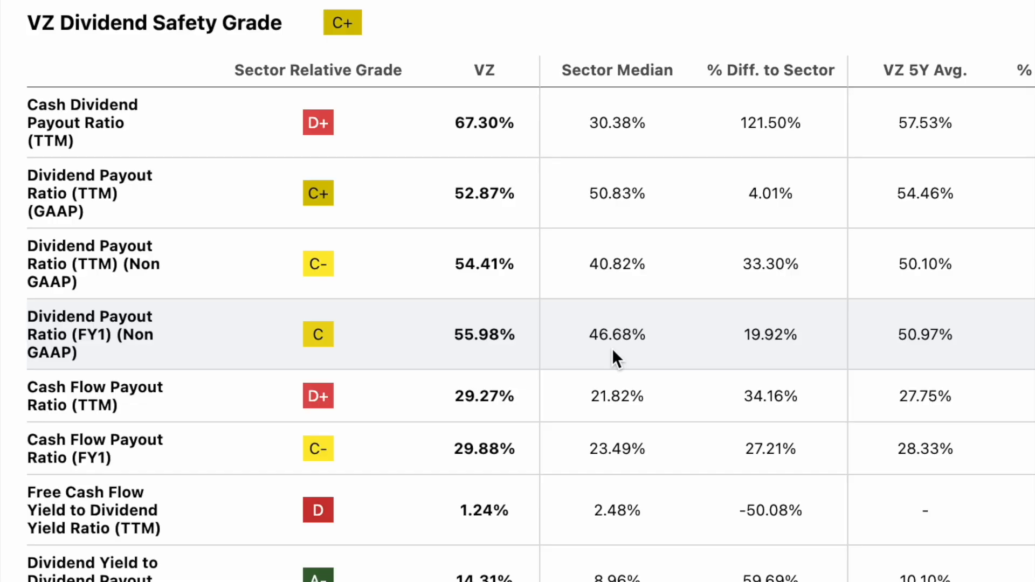
{"action": "mouse_move", "coordinate": [183, 414]}
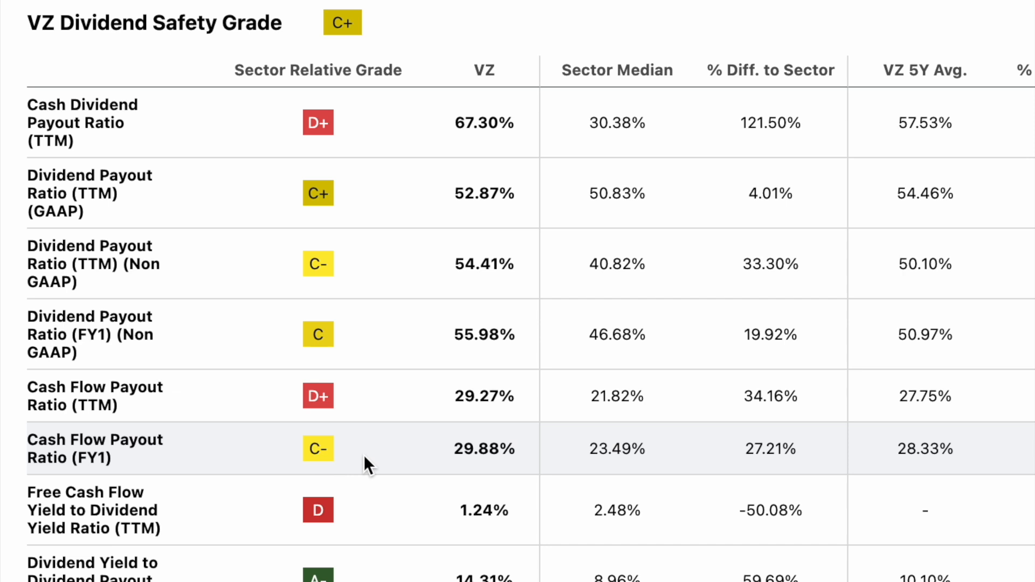
{"action": "mouse_move", "coordinate": [551, 476]}
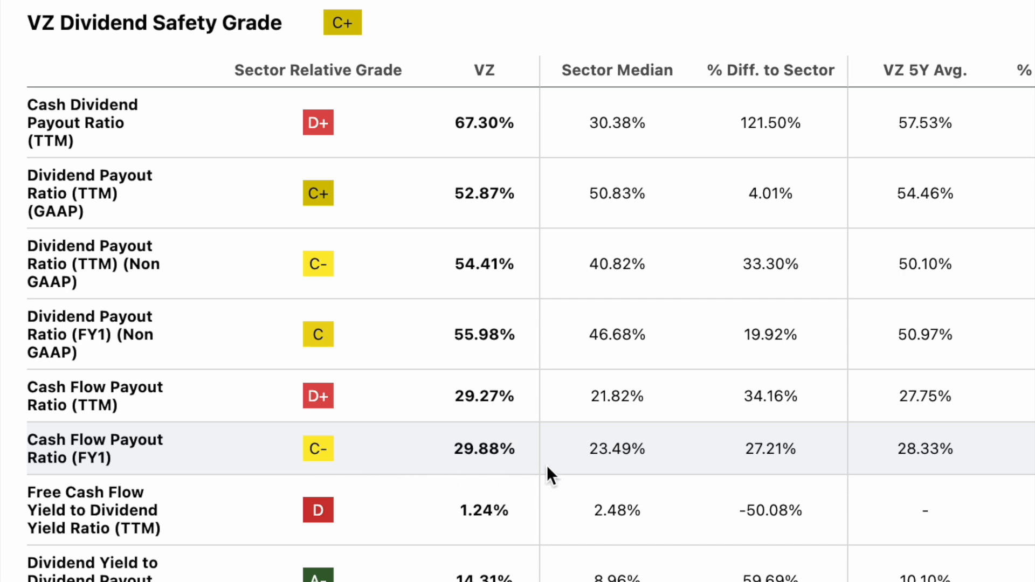
{"action": "mouse_move", "coordinate": [441, 468]}
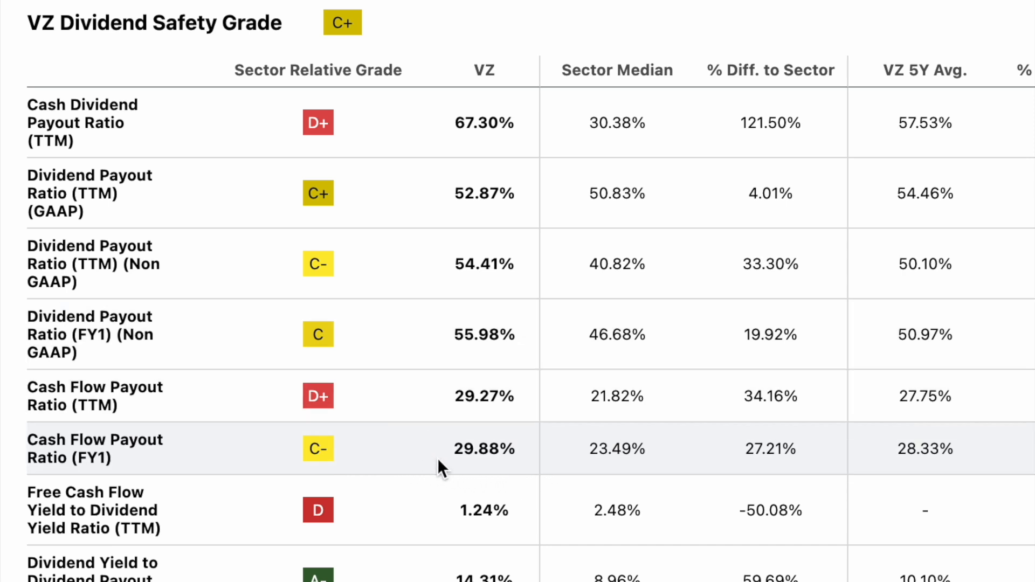
{"action": "mouse_move", "coordinate": [435, 388]}
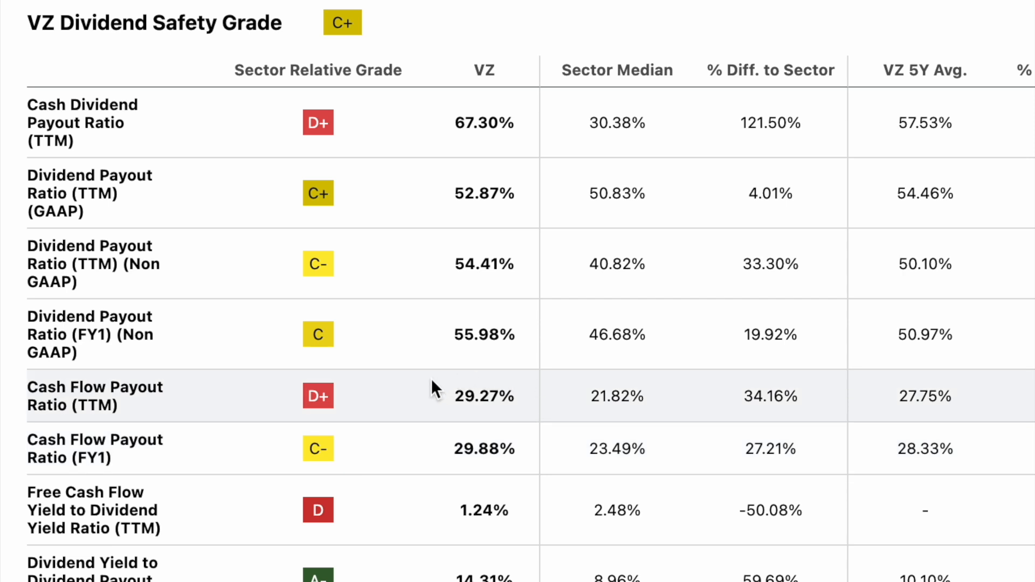
{"action": "mouse_move", "coordinate": [413, 394]}
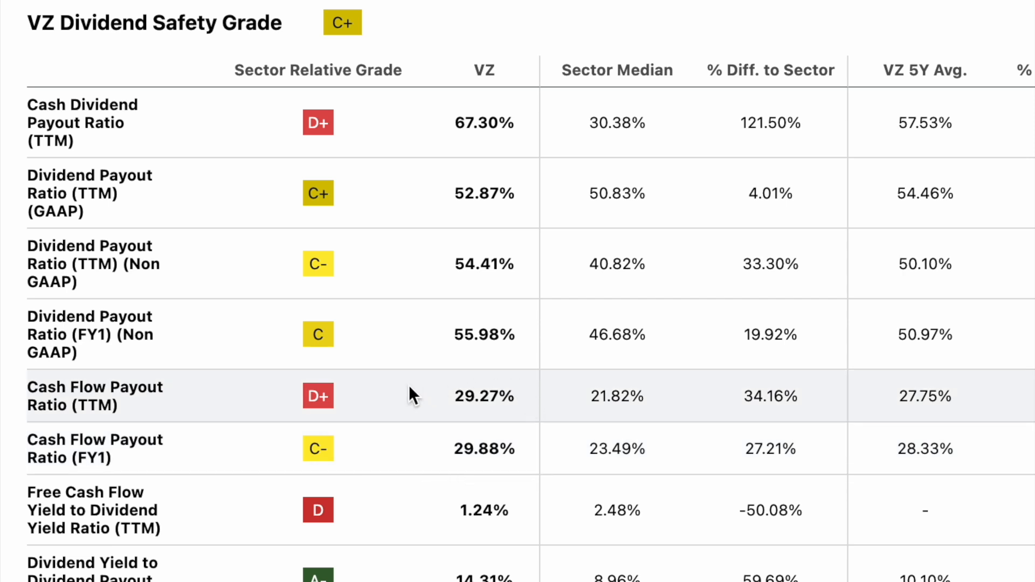
{"action": "mouse_move", "coordinate": [541, 254]}
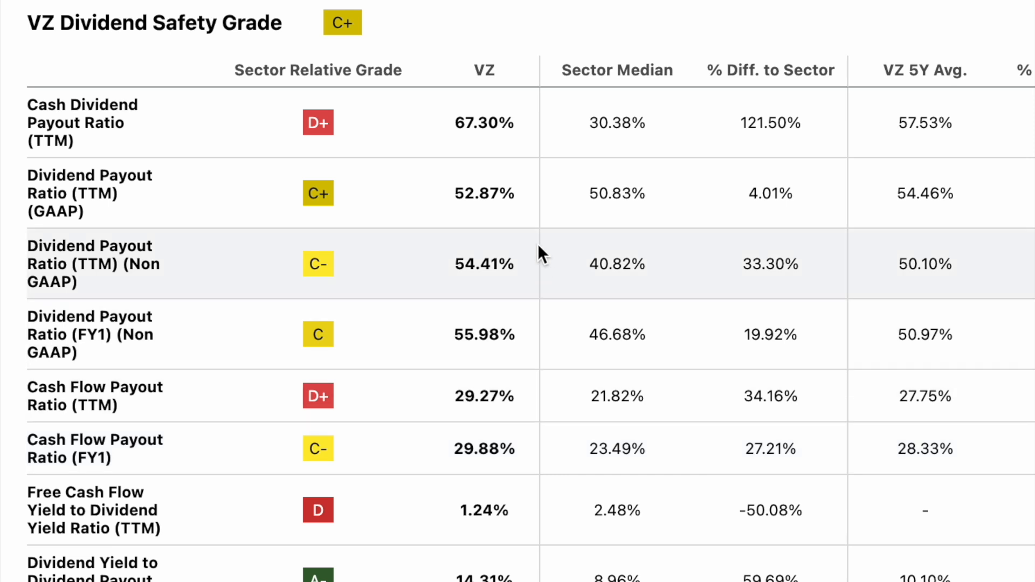
{"action": "mouse_move", "coordinate": [534, 297]}
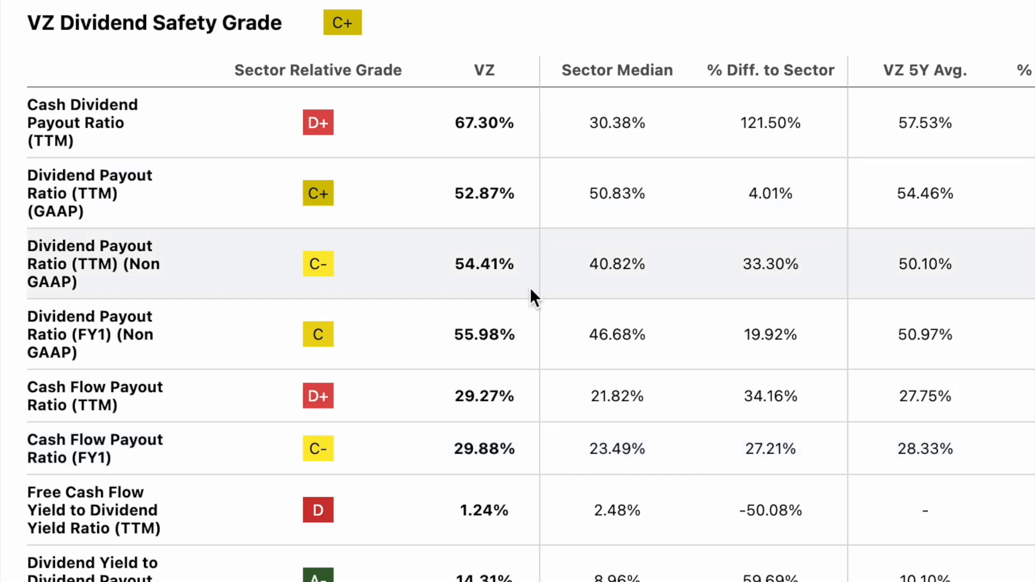
{"action": "mouse_move", "coordinate": [535, 192]}
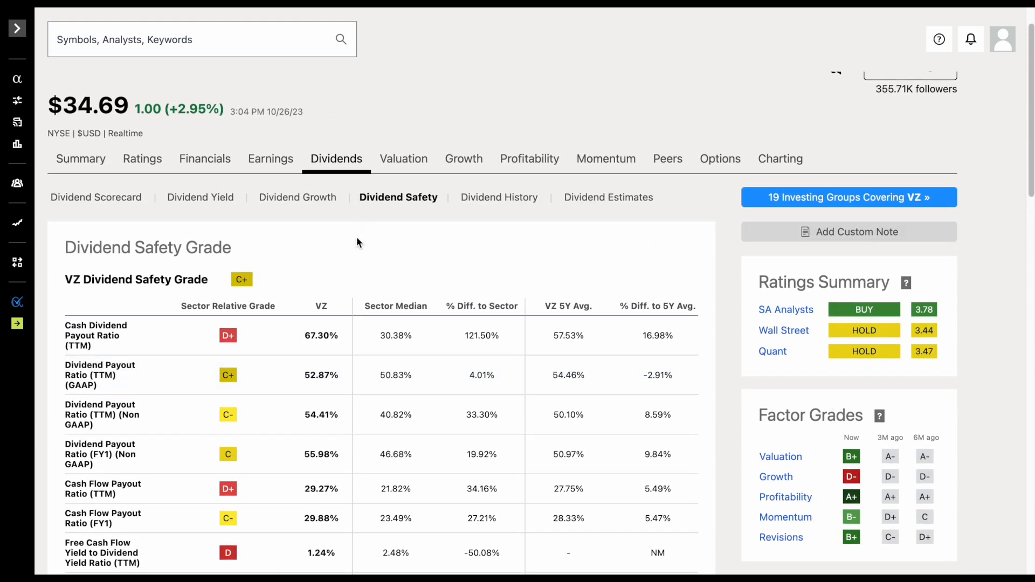
- Show Verizon's annual balance sheet down to long-term debt of $134,441M
{"action": "left_click", "coordinate": [205, 159]}
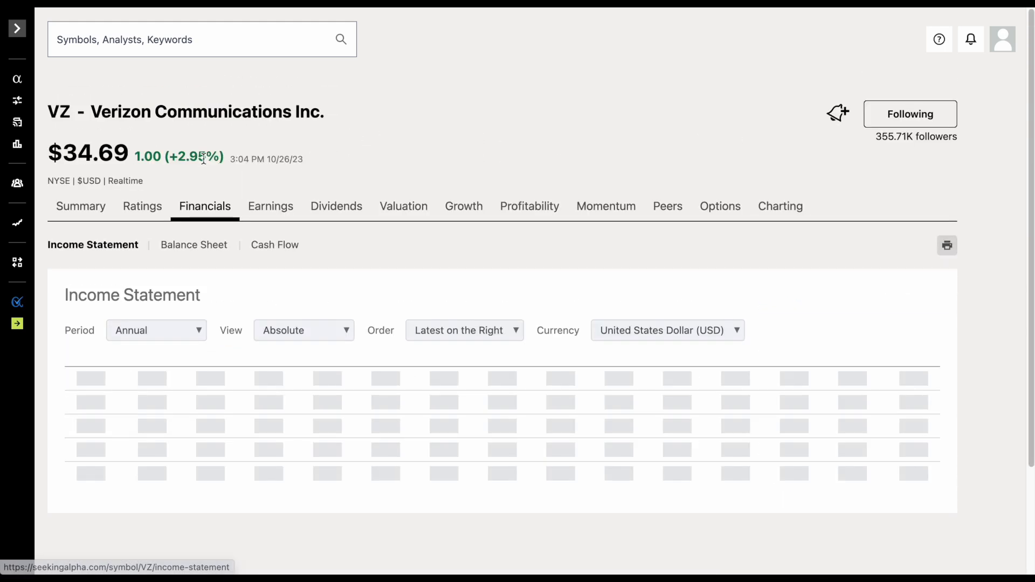
{"action": "left_click", "coordinate": [193, 244]}
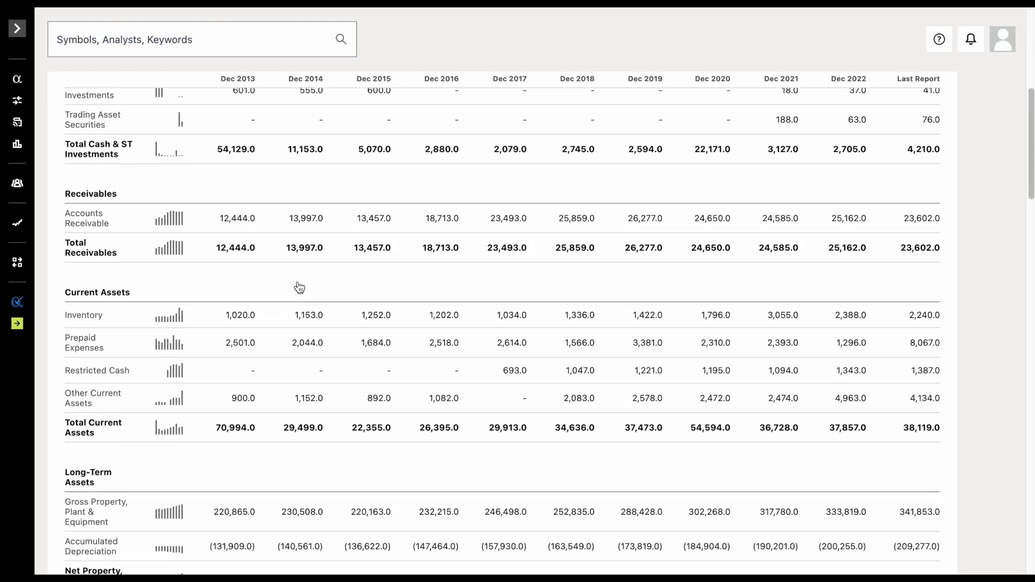
{"action": "scroll", "scroll_direction": "down", "scroll_amount": 3}
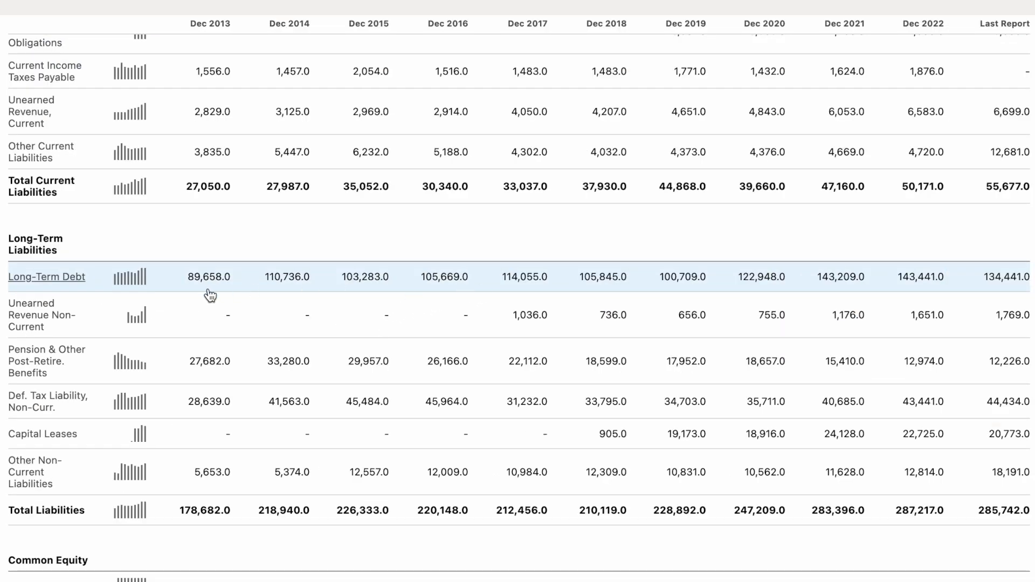
{"action": "mouse_move", "coordinate": [910, 293]}
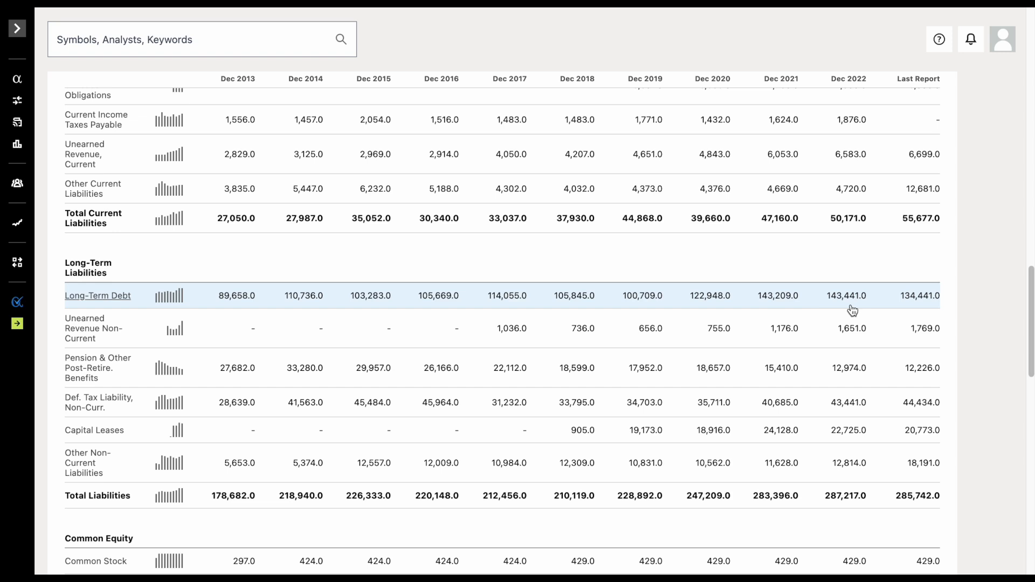
{"action": "mouse_move", "coordinate": [507, 124]}
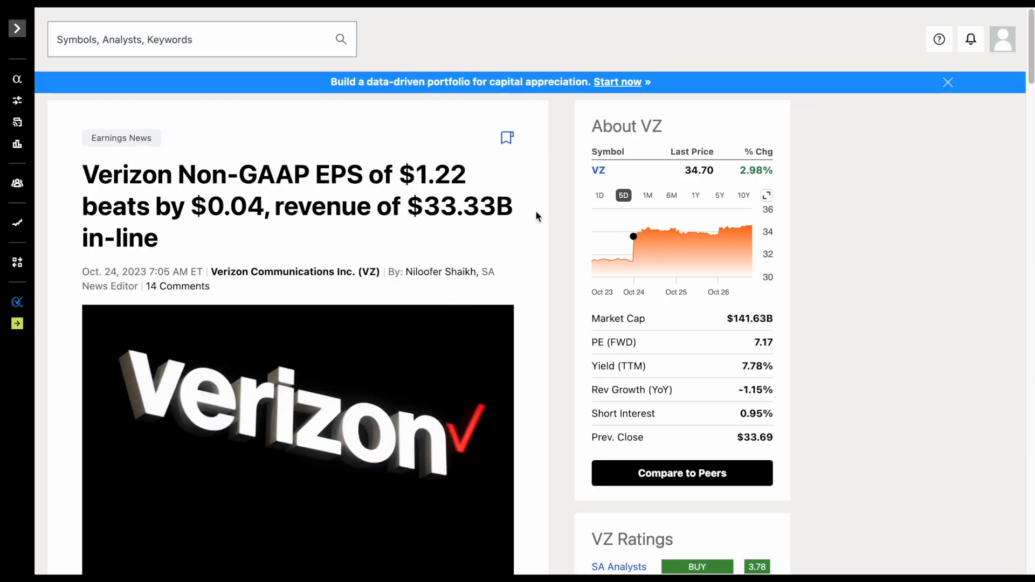
{"action": "mouse_move", "coordinate": [539, 229]}
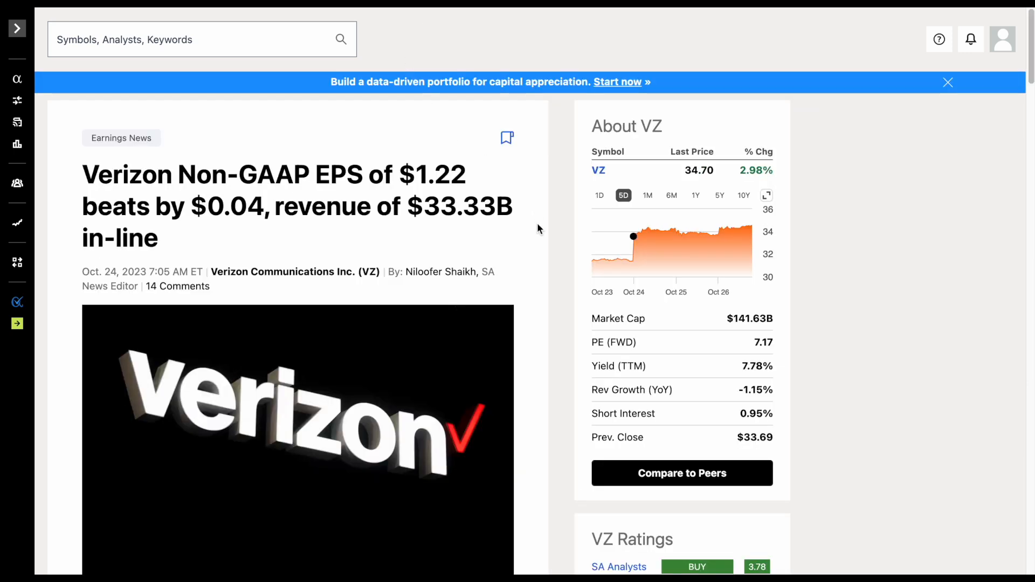
- Select the $1.22 EPS, $0.04 beat and $33.33B revenue figures in the earnings article
{"action": "double_click", "coordinate": [433, 174]}
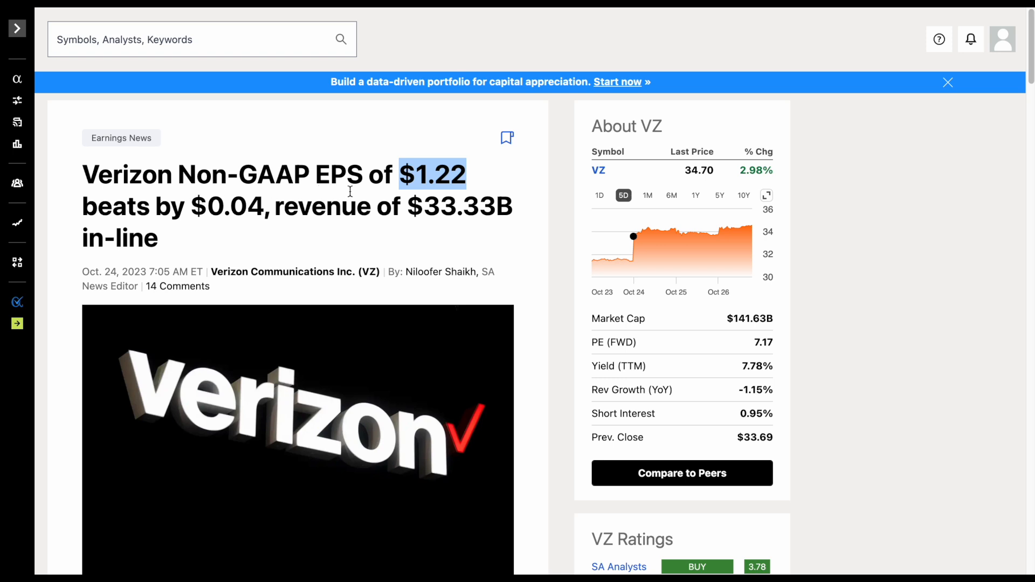
{"action": "mouse_move", "coordinate": [206, 244]}
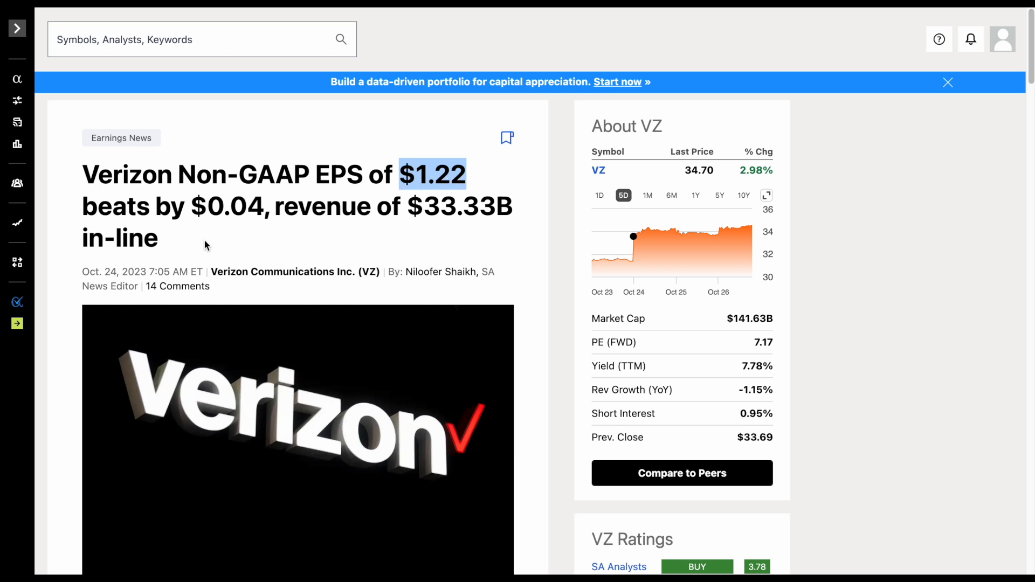
{"action": "double_click", "coordinate": [228, 207]}
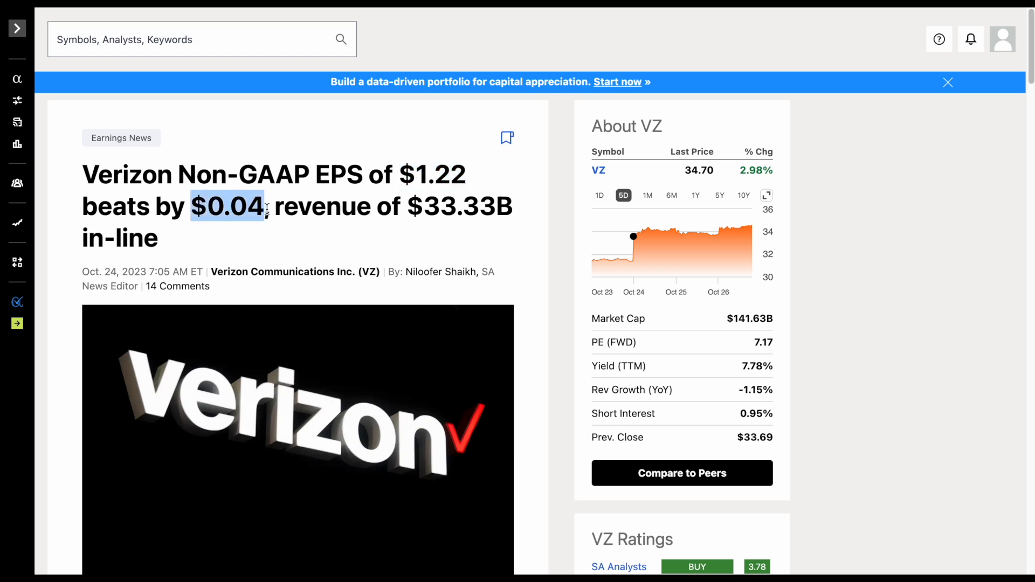
{"action": "left_click_drag", "start_coordinate": [261, 206], "coordinate": [156, 237]}
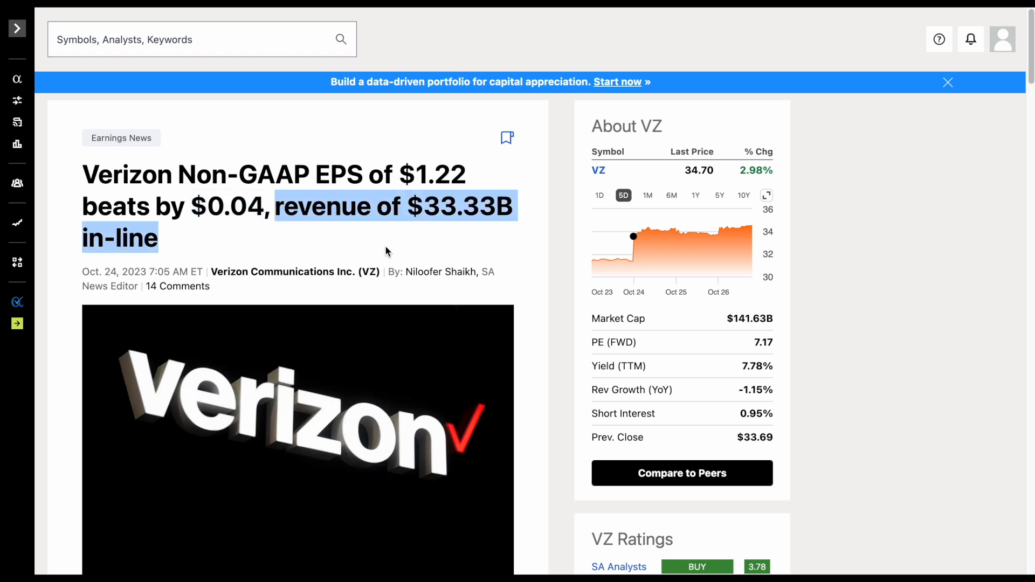
{"action": "scroll", "scroll_direction": "down", "scroll_amount": 3}
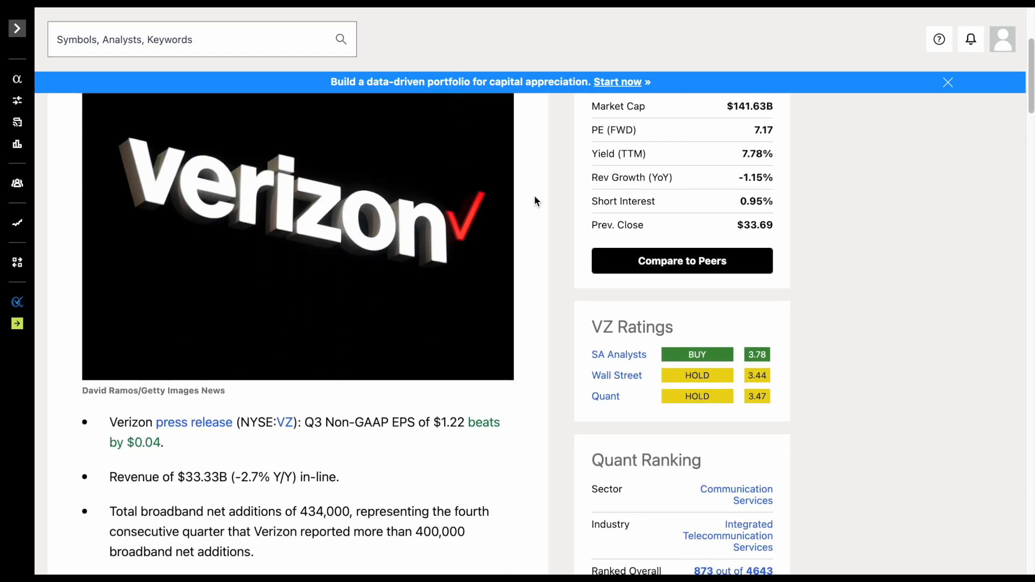
{"action": "scroll", "scroll_direction": "down", "scroll_amount": 3}
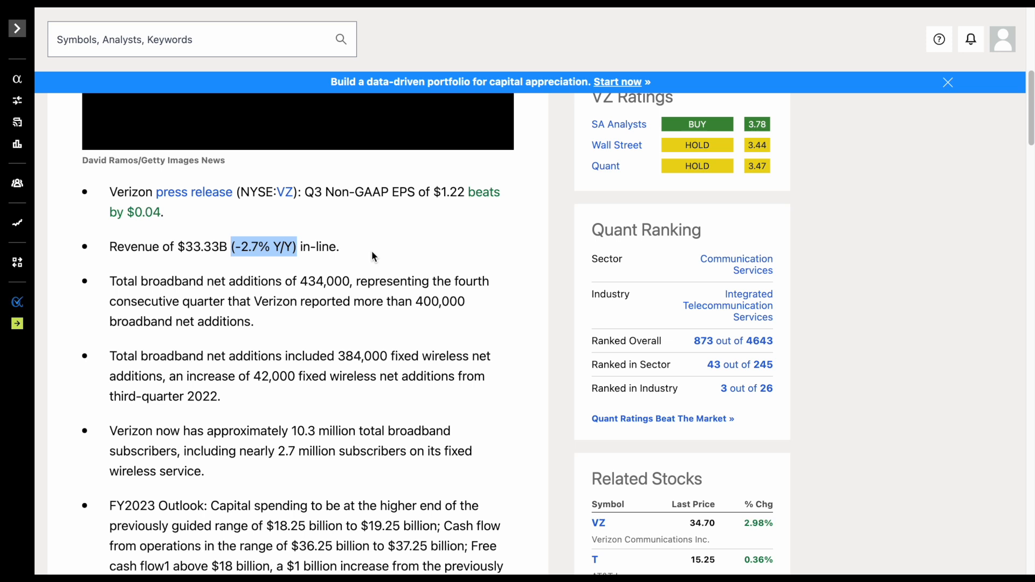
{"action": "mouse_move", "coordinate": [177, 247]}
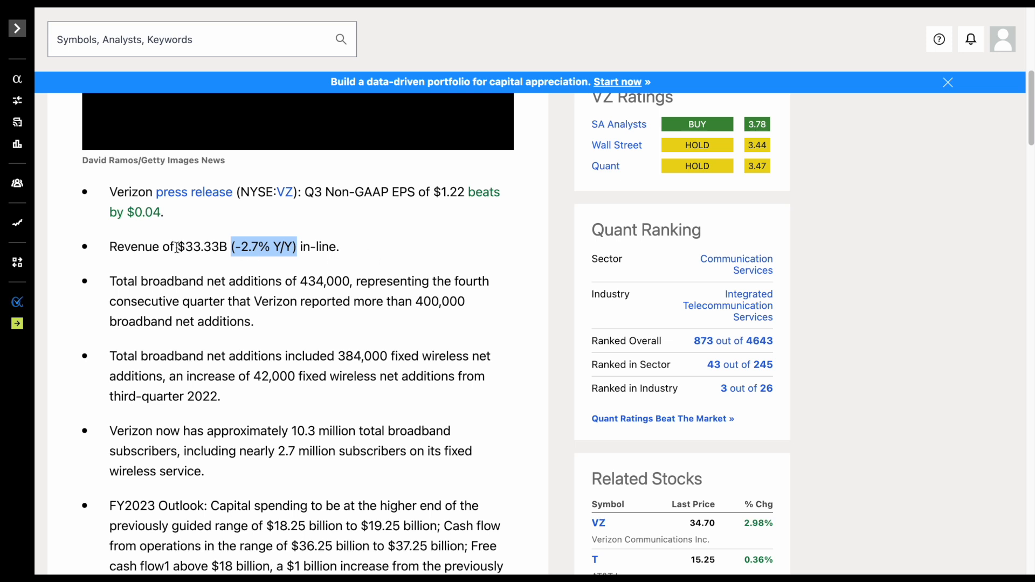
{"action": "double_click", "coordinate": [204, 246]}
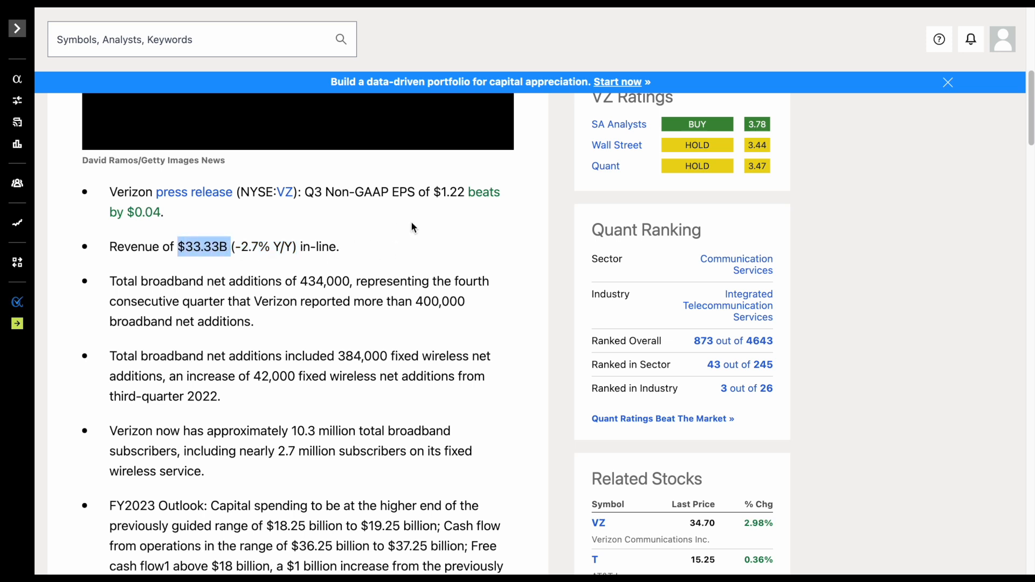
{"action": "scroll", "scroll_direction": "up", "scroll_amount": 3}
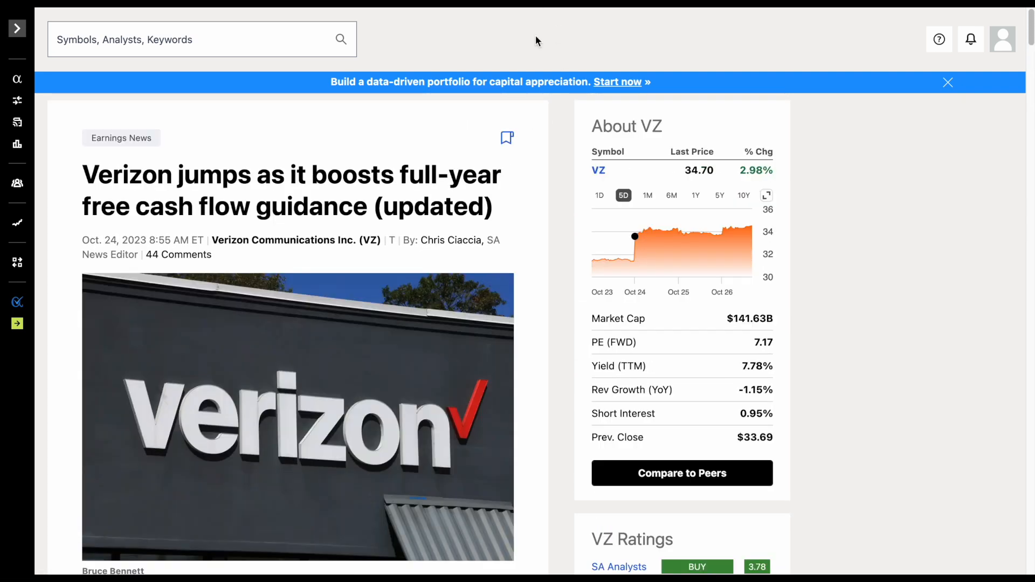
{"action": "mouse_move", "coordinate": [333, 195]}
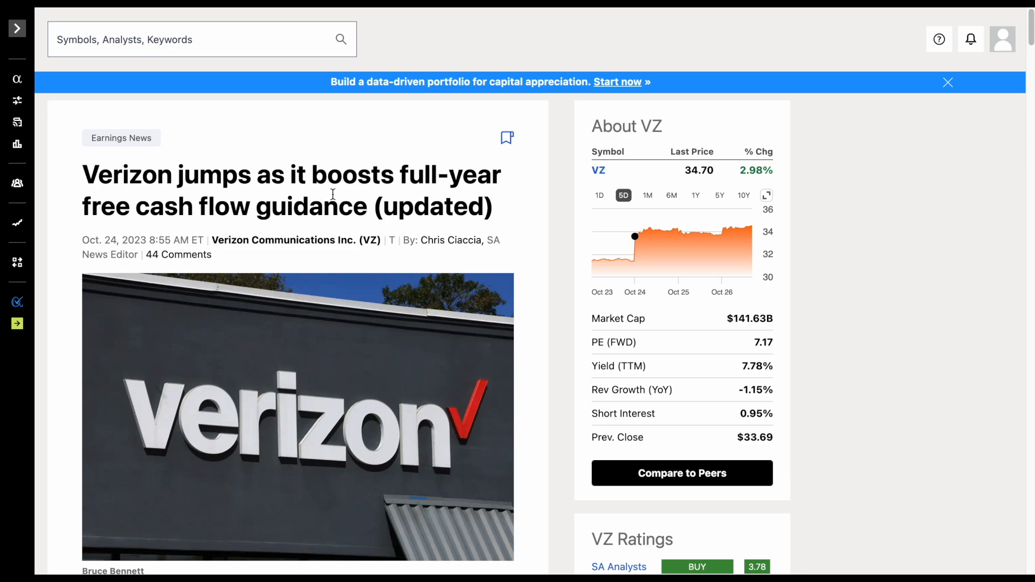
{"action": "mouse_move", "coordinate": [540, 224]}
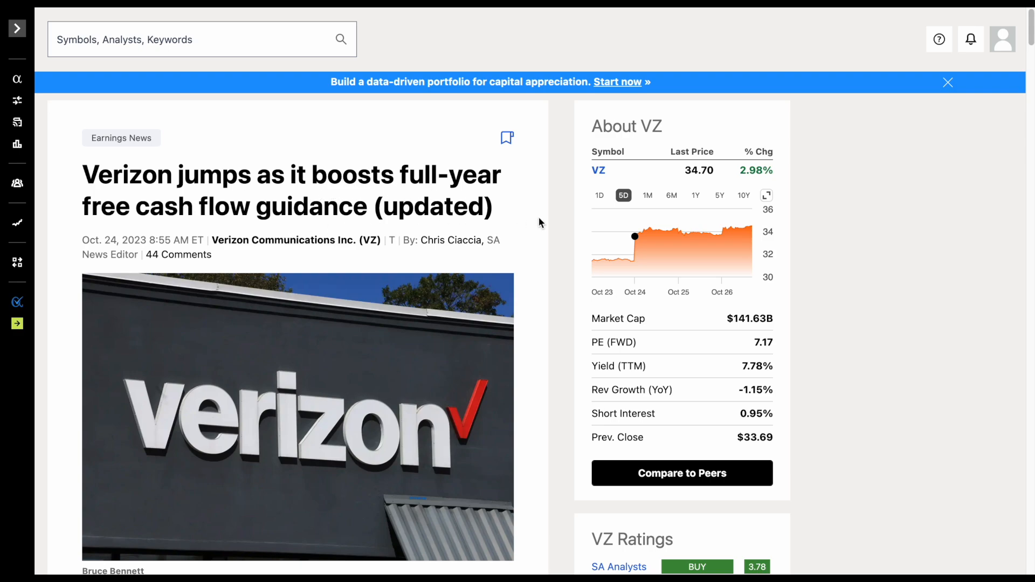
- Scroll to the fiscal 2023 free cash flow guidance paragraph (above $18B)
{"action": "scroll", "scroll_direction": "down", "scroll_amount": 3}
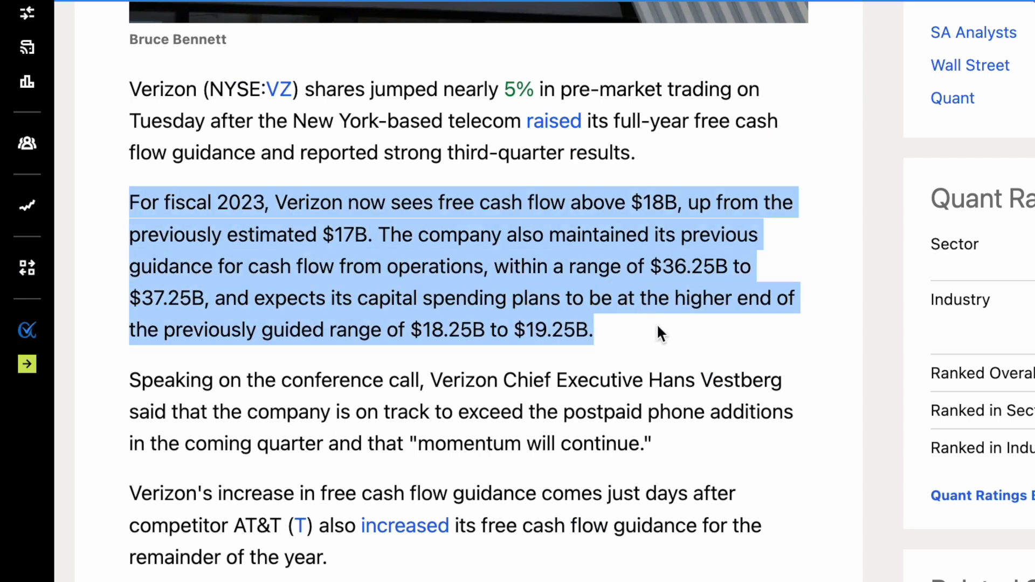
{"action": "mouse_move", "coordinate": [595, 227]}
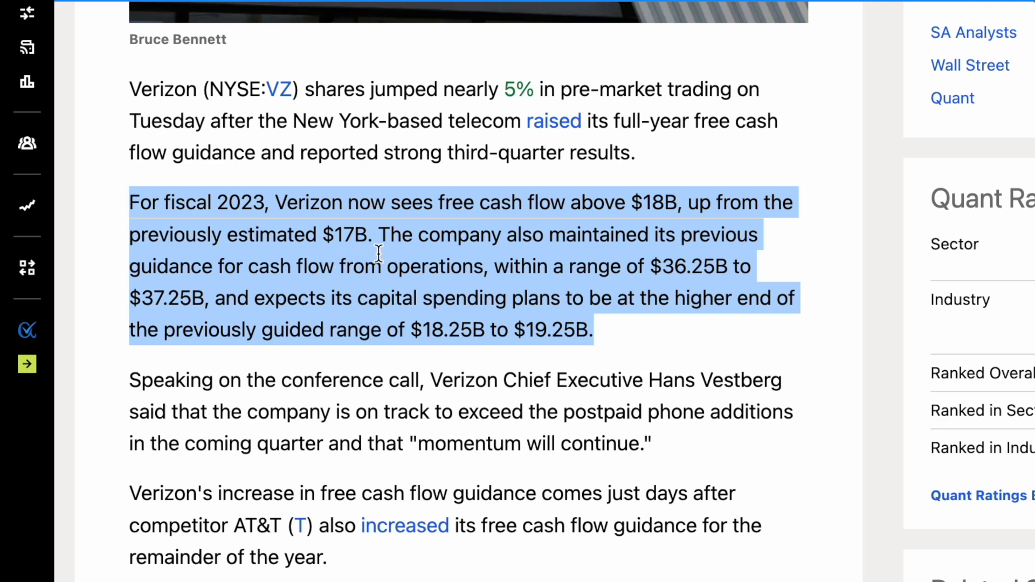
{"action": "mouse_move", "coordinate": [738, 260]}
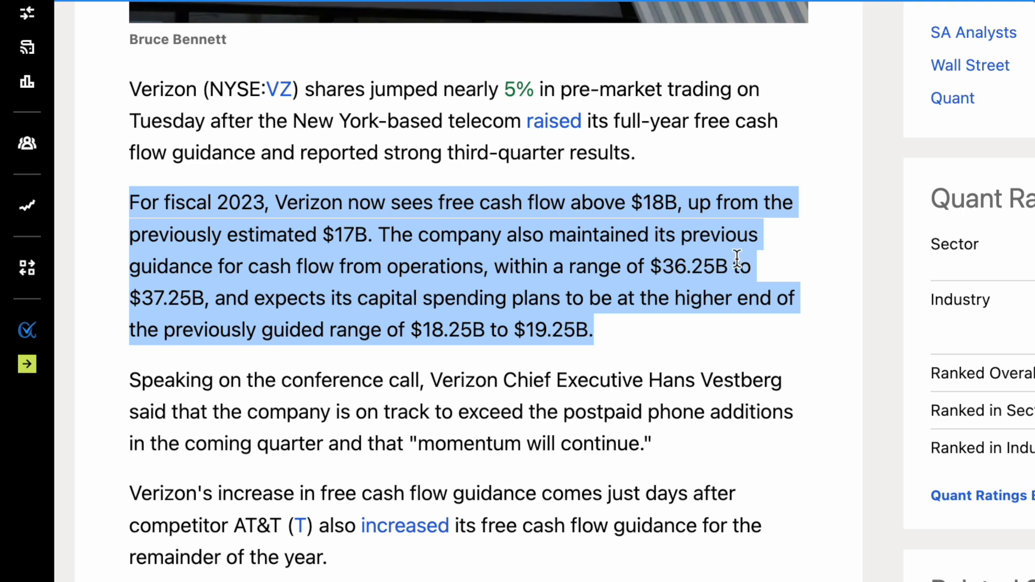
{"action": "mouse_move", "coordinate": [477, 291]}
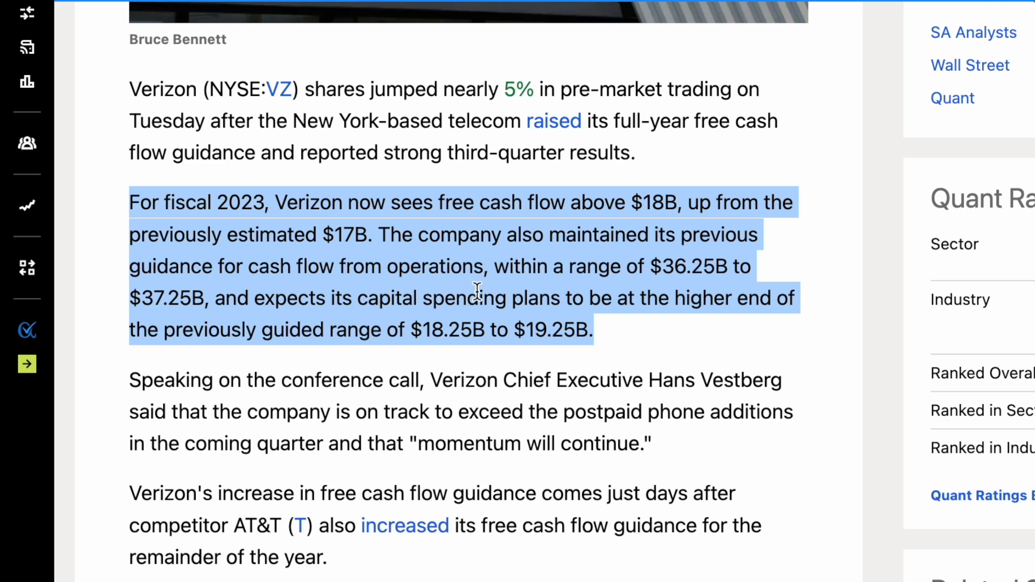
{"action": "mouse_move", "coordinate": [683, 291]}
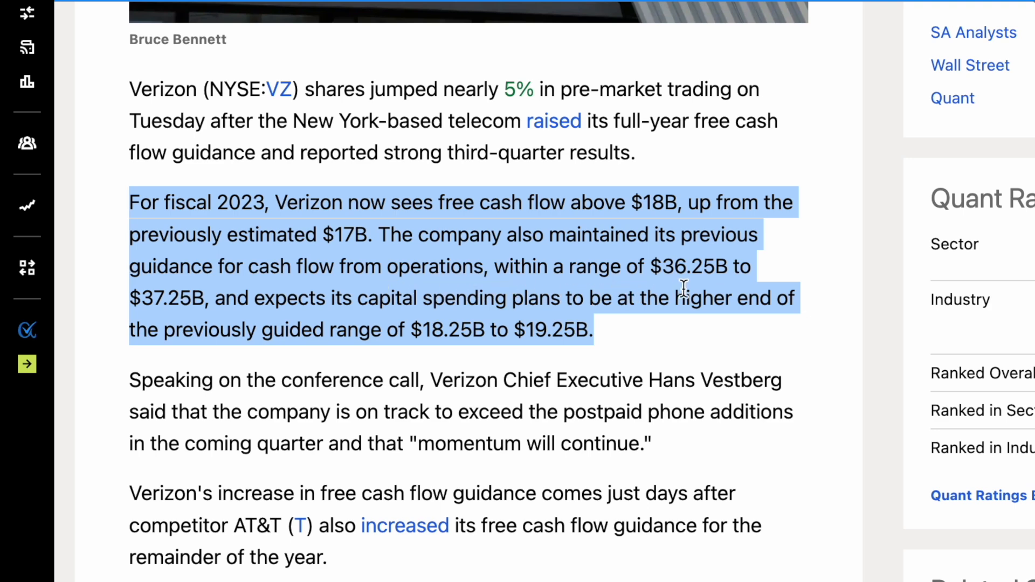
{"action": "mouse_move", "coordinate": [220, 326]}
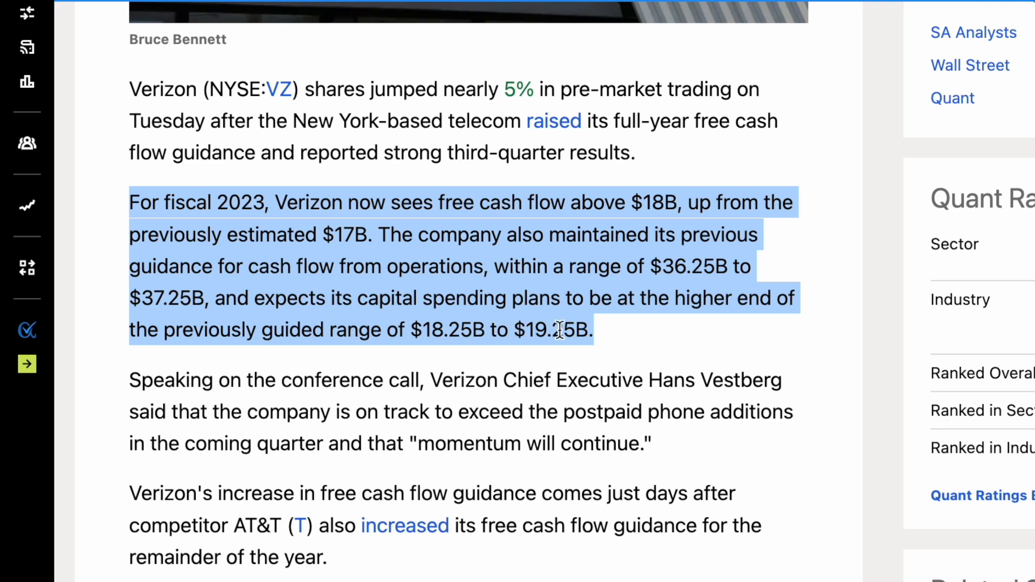
{"action": "mouse_move", "coordinate": [349, 367]}
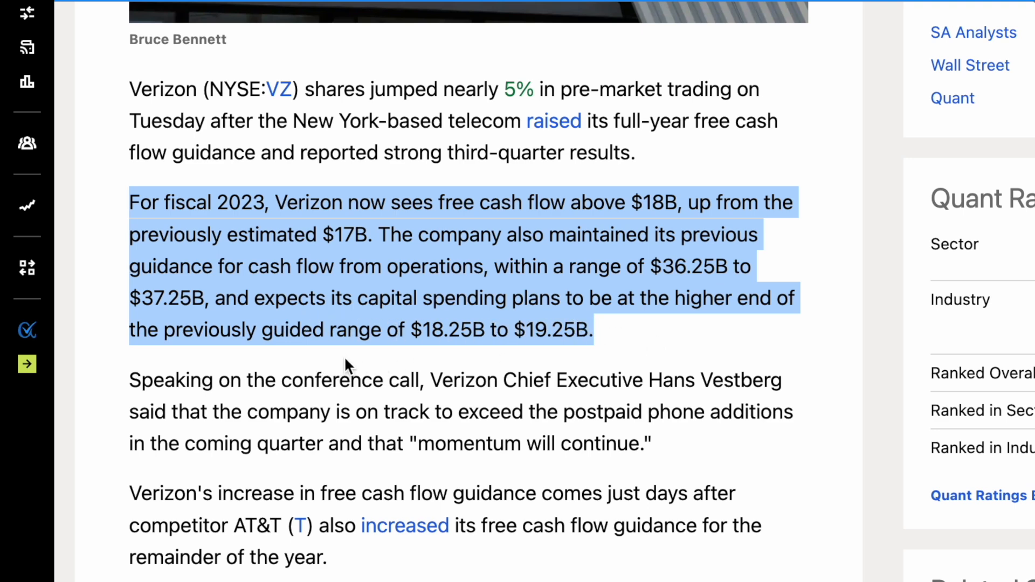
{"action": "mouse_move", "coordinate": [518, 363]}
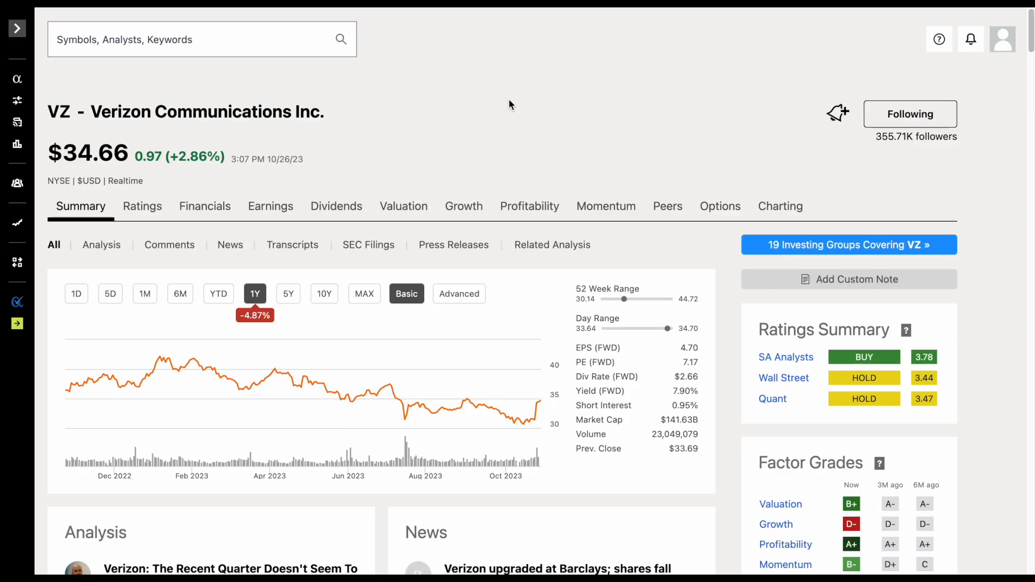
{"action": "mouse_move", "coordinate": [144, 278]}
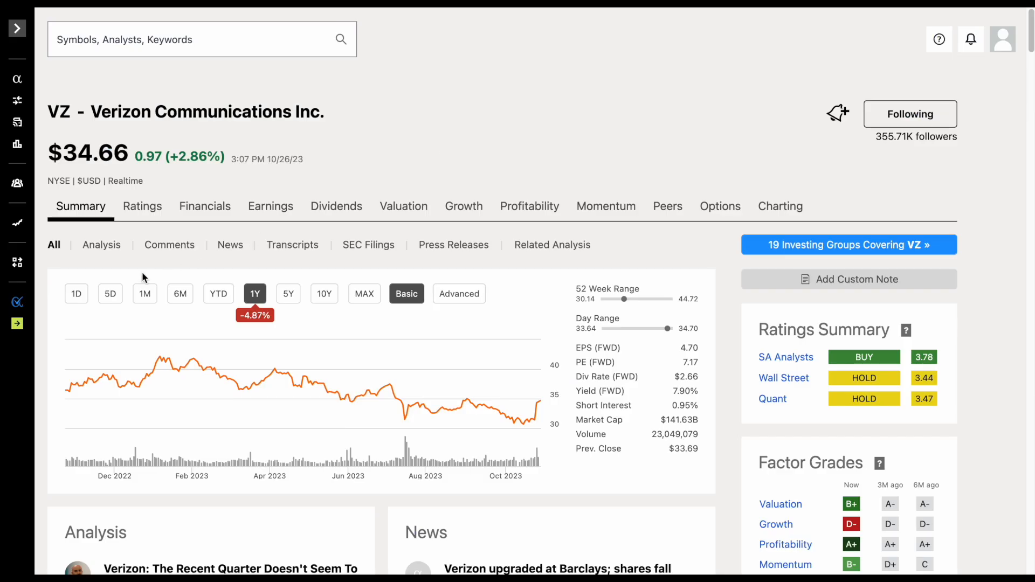
- Show Verizon's five-day price chart, then open the DCF and Dividend Discount Model sheets
{"action": "left_click", "coordinate": [110, 294]}
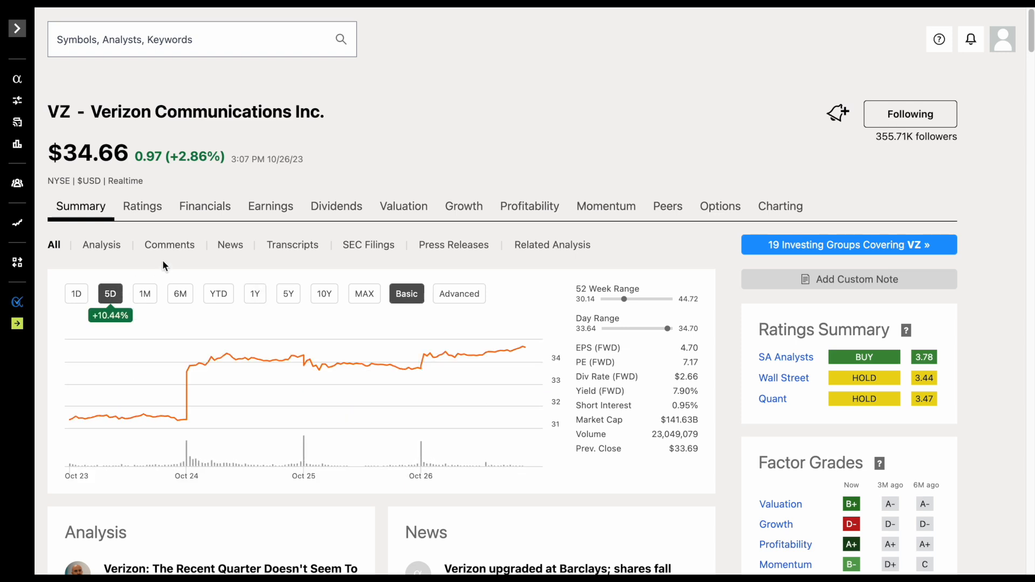
{"action": "mouse_move", "coordinate": [549, 124]}
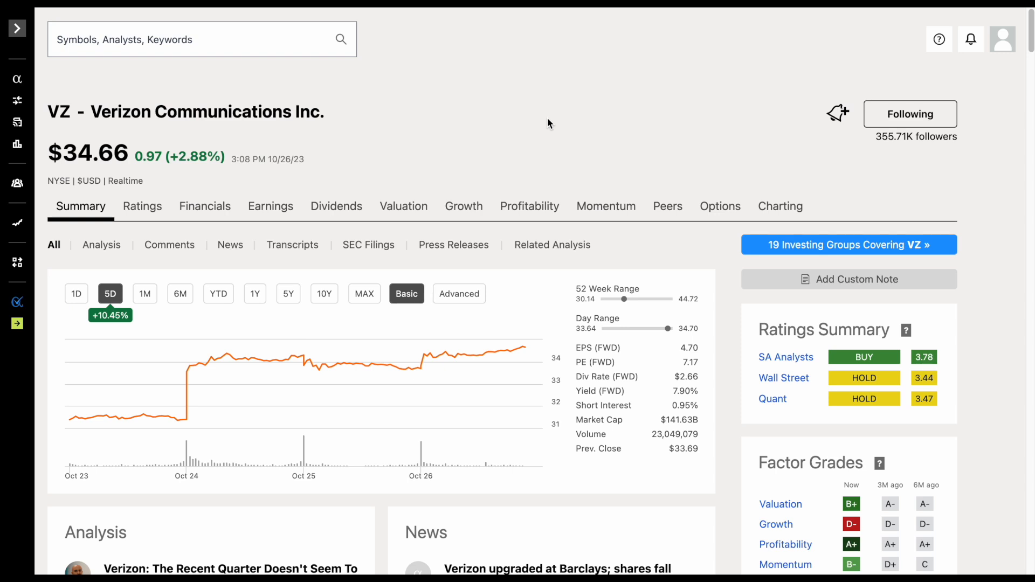
{"action": "mouse_move", "coordinate": [499, 117]}
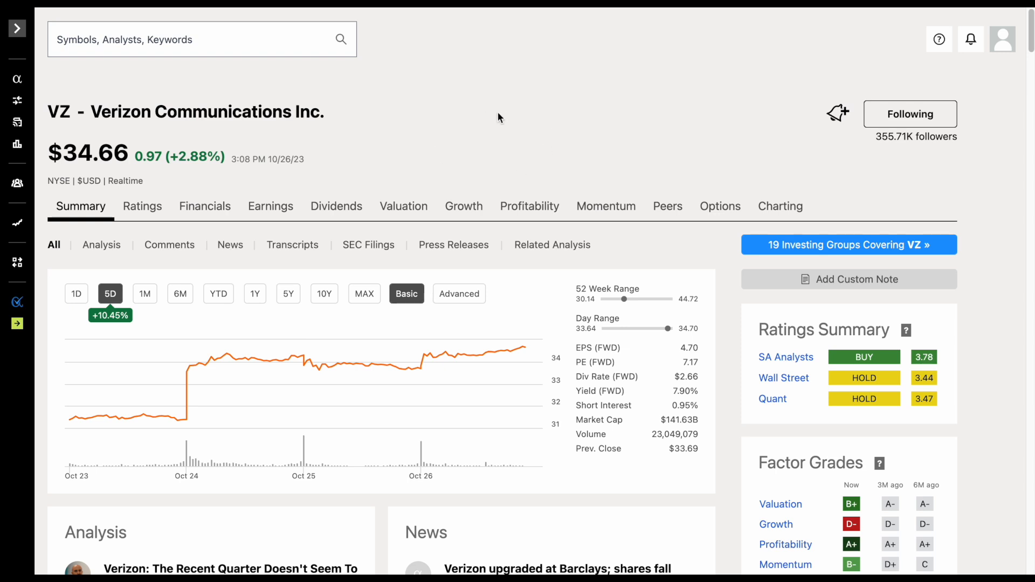
{"action": "mouse_move", "coordinate": [444, 173]}
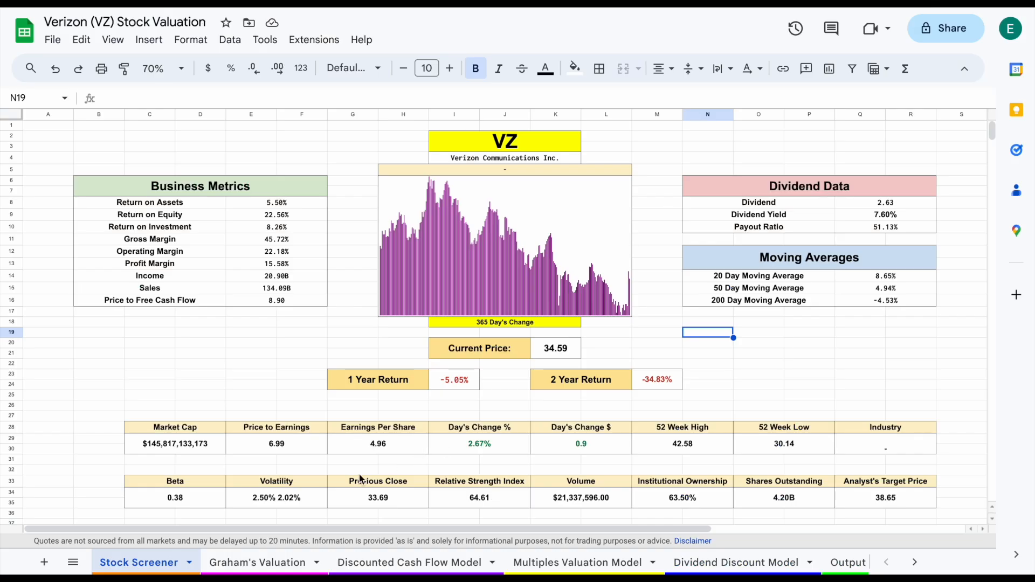
{"action": "left_click", "coordinate": [409, 561]}
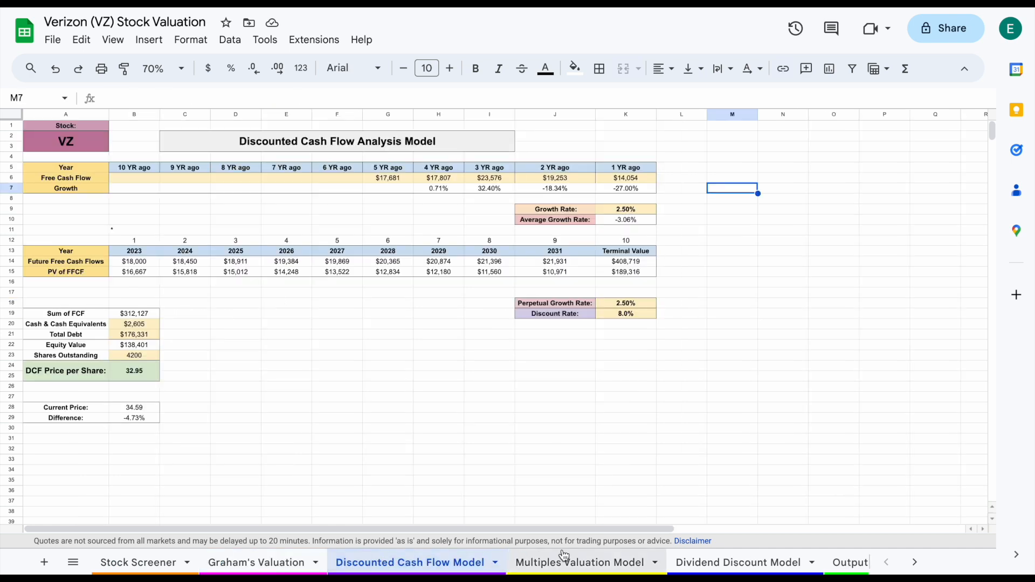
{"action": "left_click", "coordinate": [737, 563]}
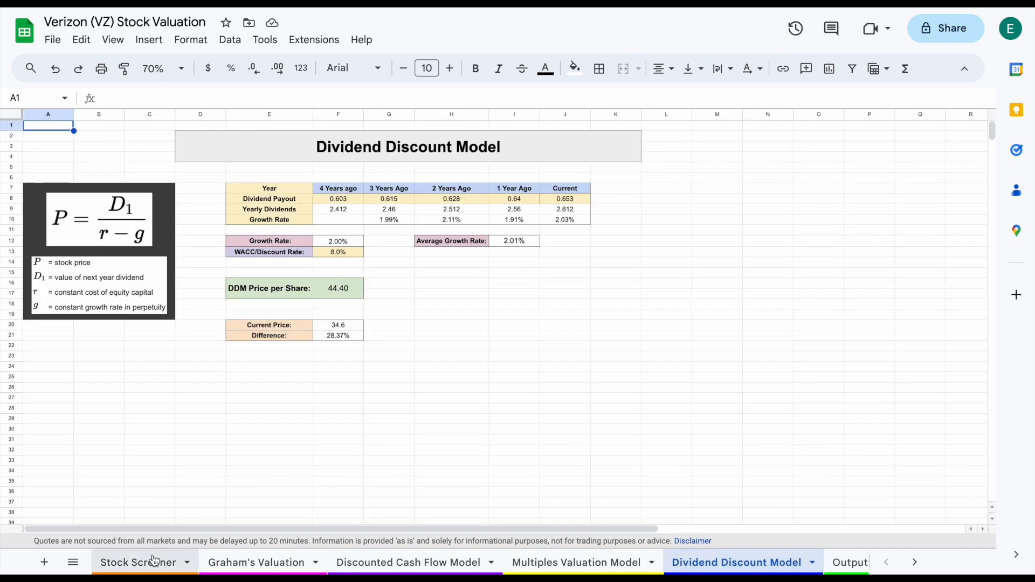
- Restore ticker VZ on the Stock Screener and inspect its dividend data and moving-average formulas
{"action": "left_click", "coordinate": [136, 562]}
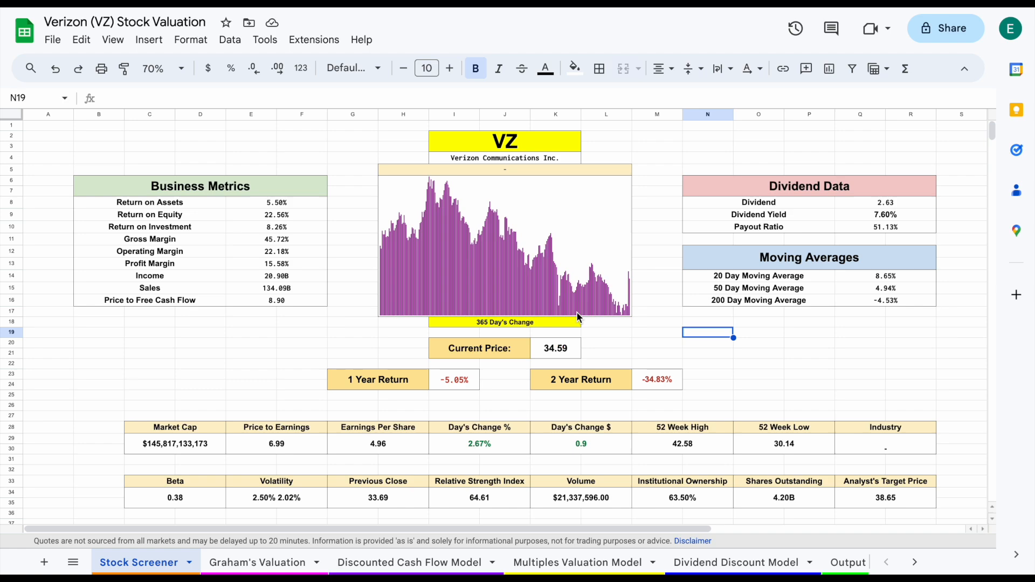
{"action": "mouse_move", "coordinate": [598, 319]}
{"action": "type", "text": "T"}
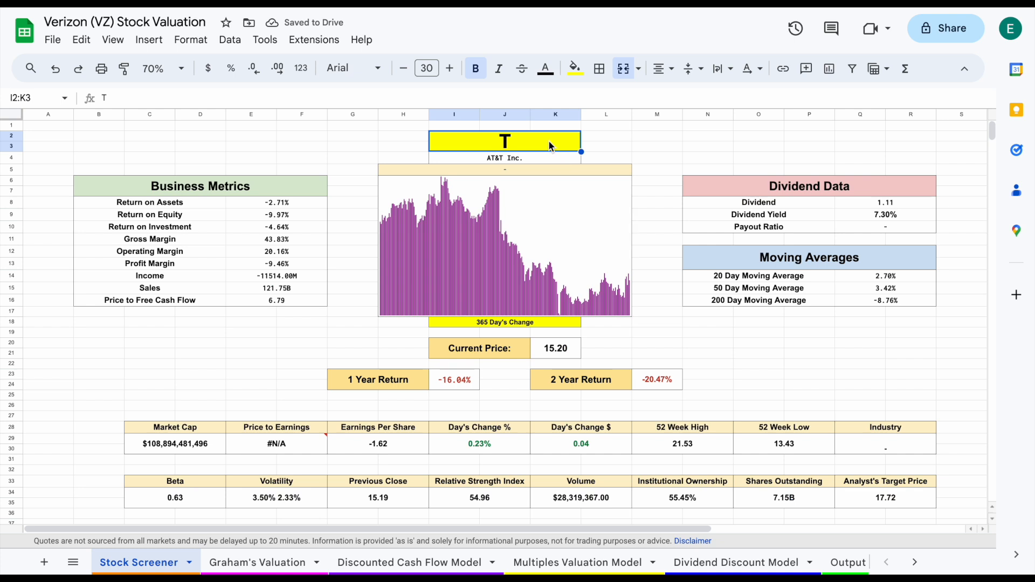
{"action": "type", "text": "VZ"}
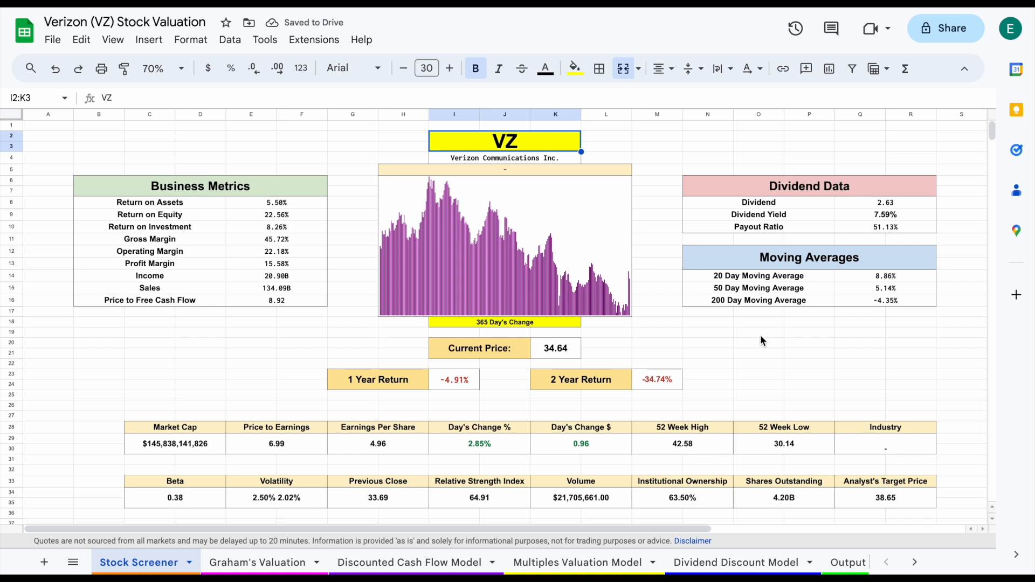
{"action": "left_click", "coordinate": [808, 185]}
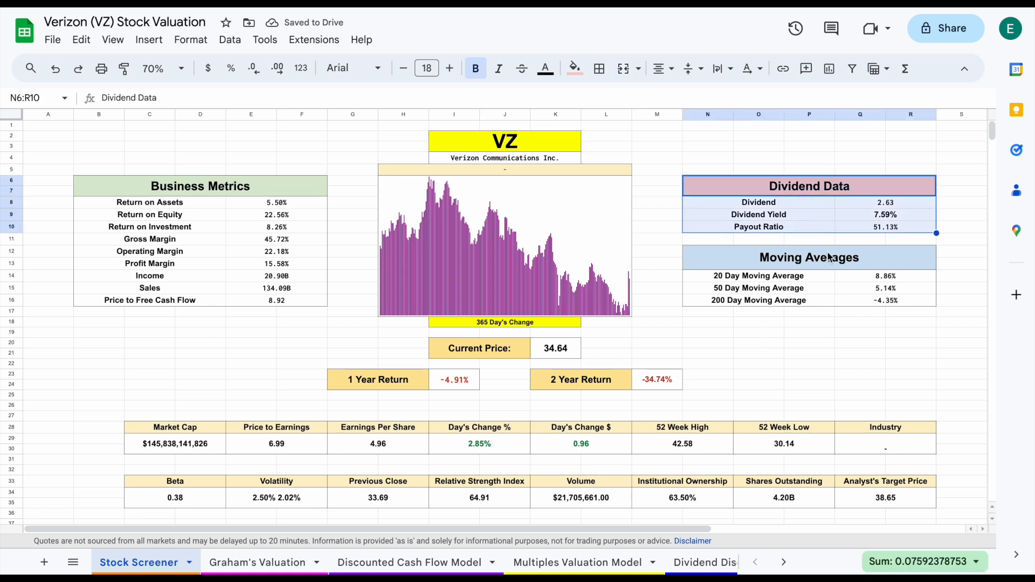
{"action": "left_click", "coordinate": [759, 276]}
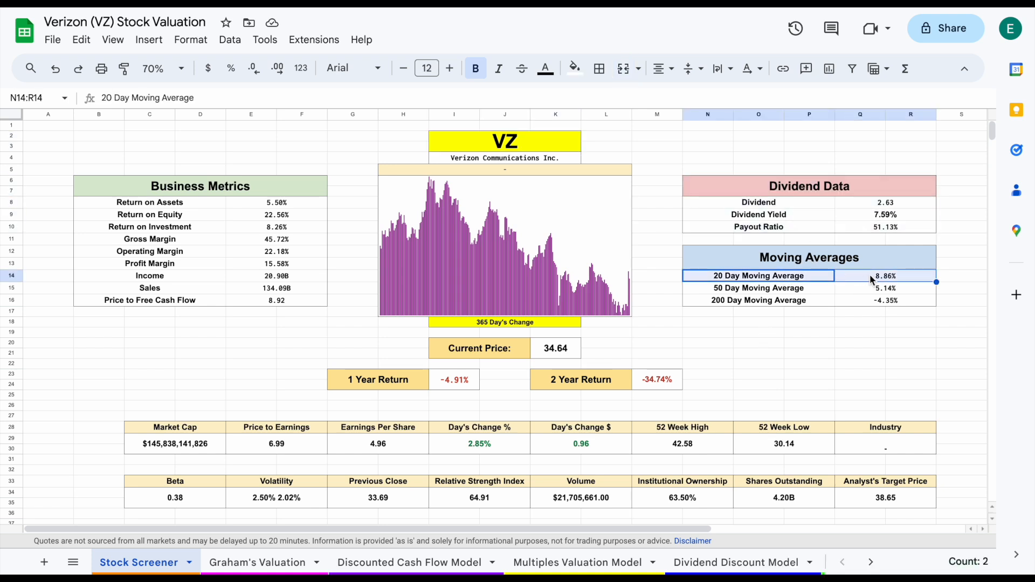
{"action": "left_click", "coordinate": [885, 288]}
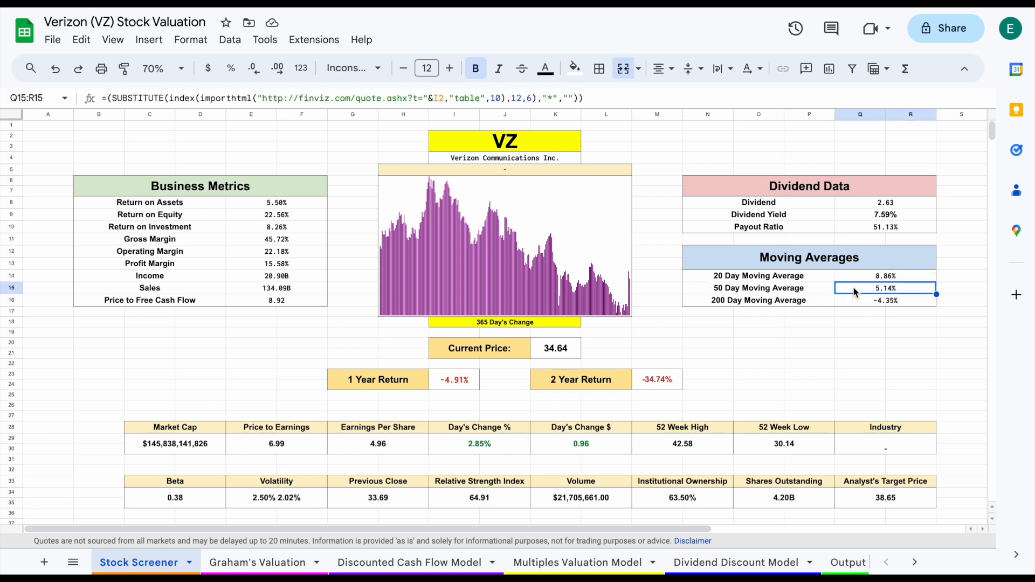
{"action": "left_click", "coordinate": [885, 300]}
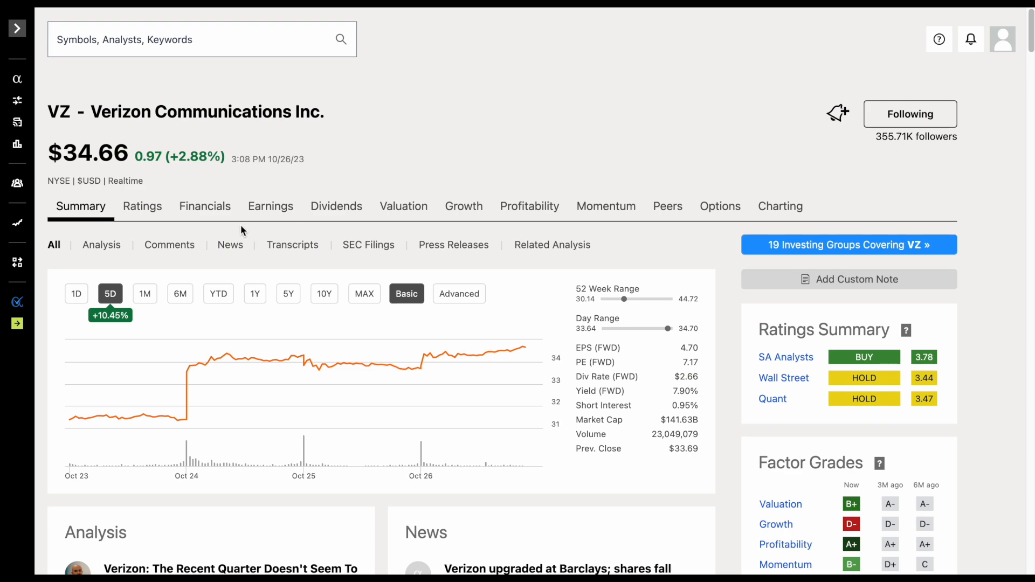
- Inspect the 200 Day Moving Average, Analyst's Target Price, Institutional Ownership and Beta formulas
{"action": "left_click", "coordinate": [218, 294]}
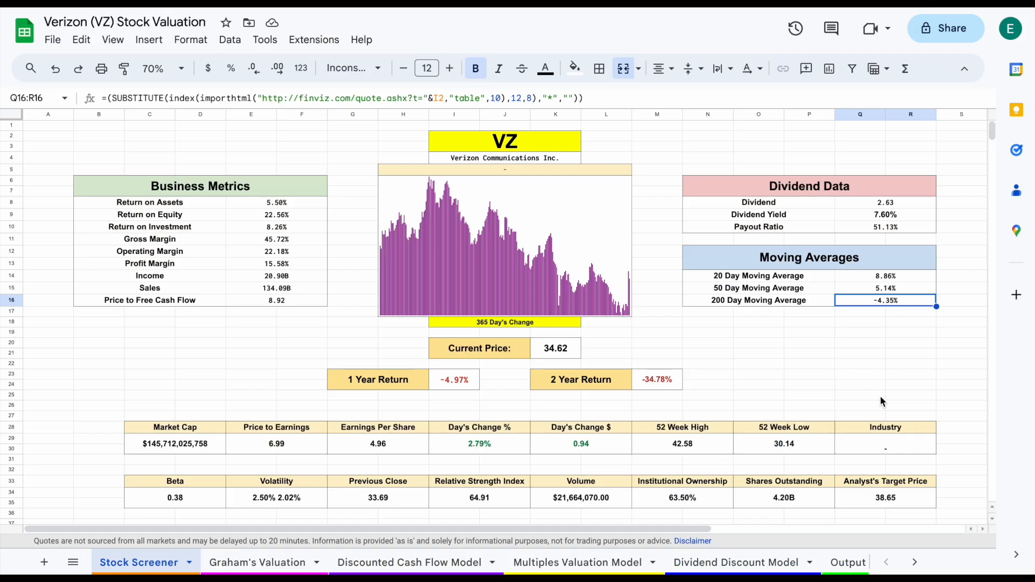
{"action": "left_click", "coordinate": [885, 497]}
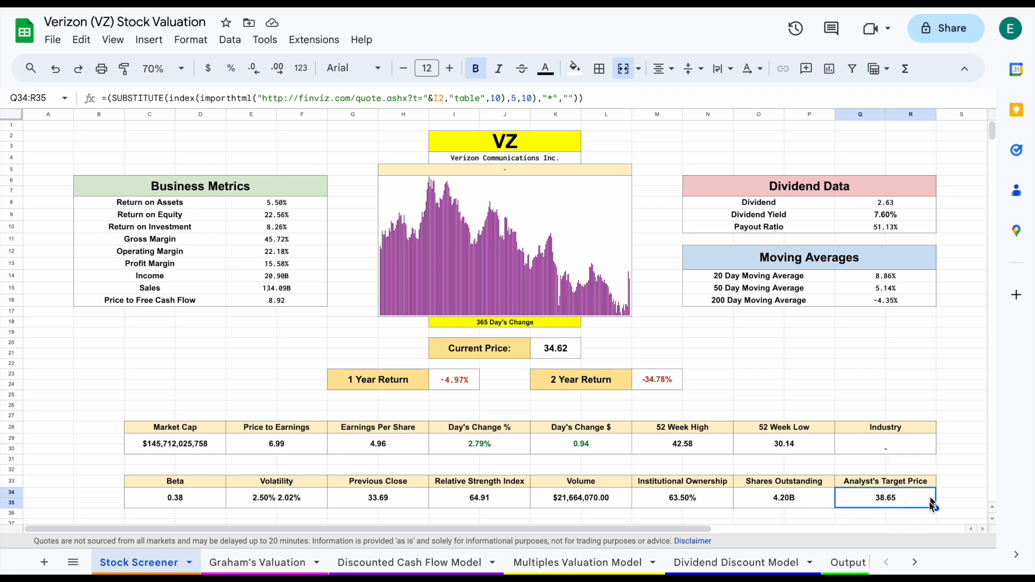
{"action": "mouse_move", "coordinate": [706, 504]}
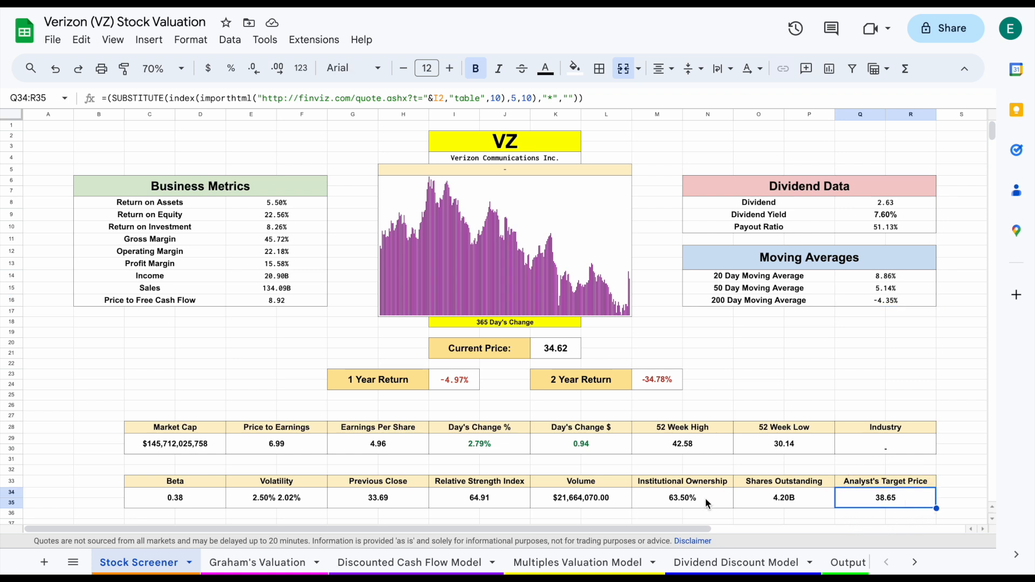
{"action": "left_click", "coordinate": [682, 497]}
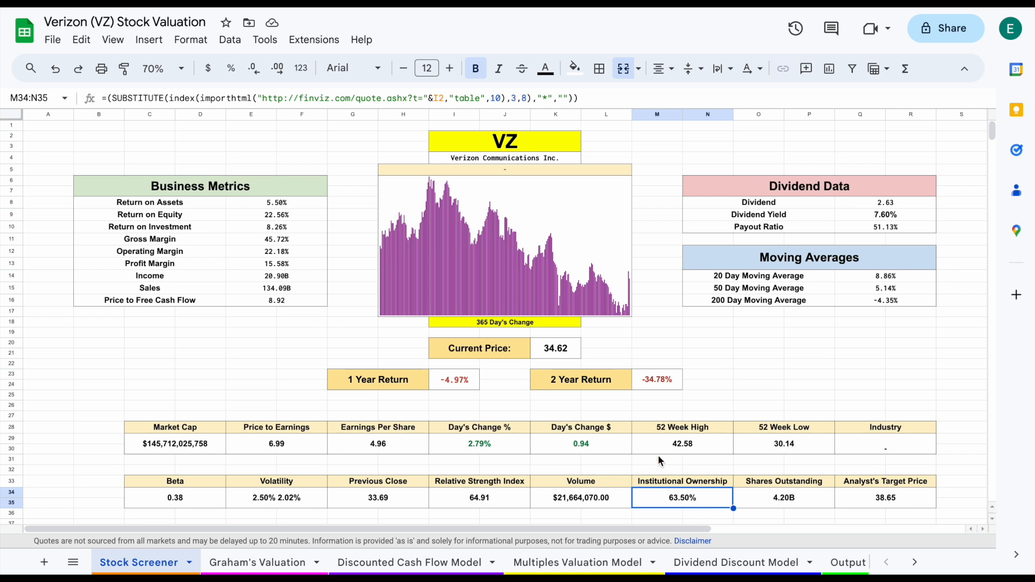
{"action": "left_click", "coordinate": [175, 497]}
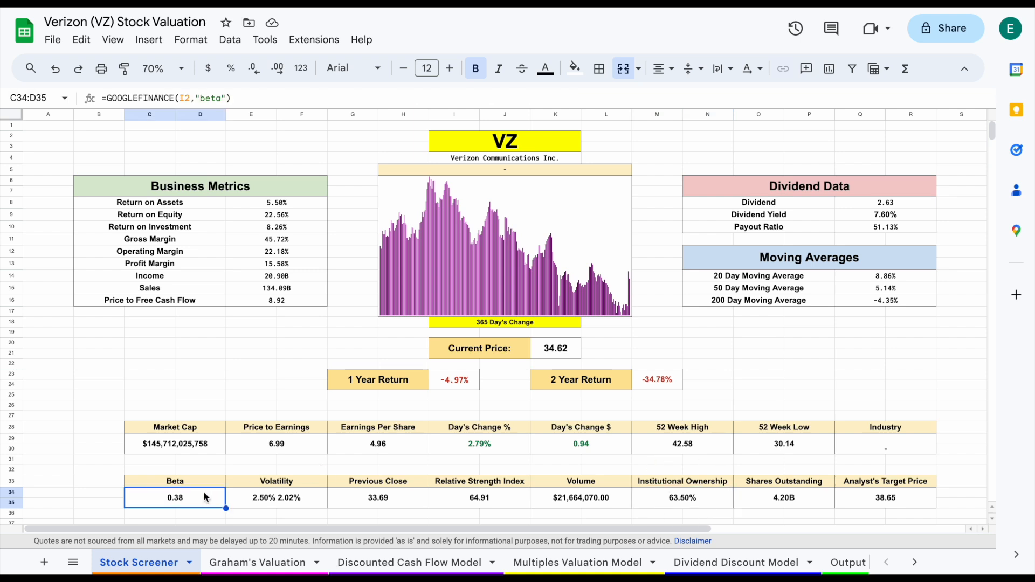
{"action": "mouse_move", "coordinate": [183, 452]}
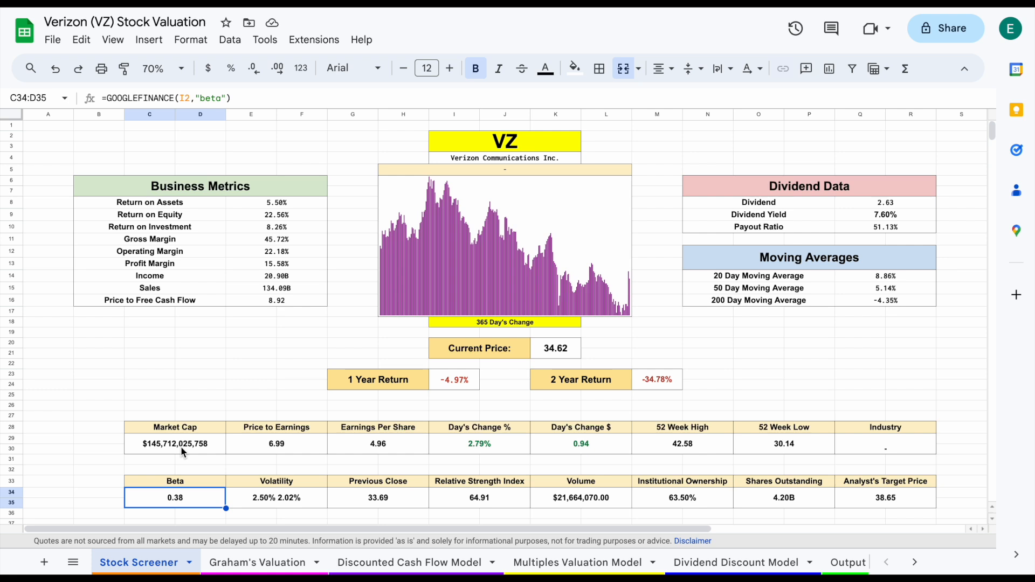
{"action": "mouse_move", "coordinate": [446, 230]}
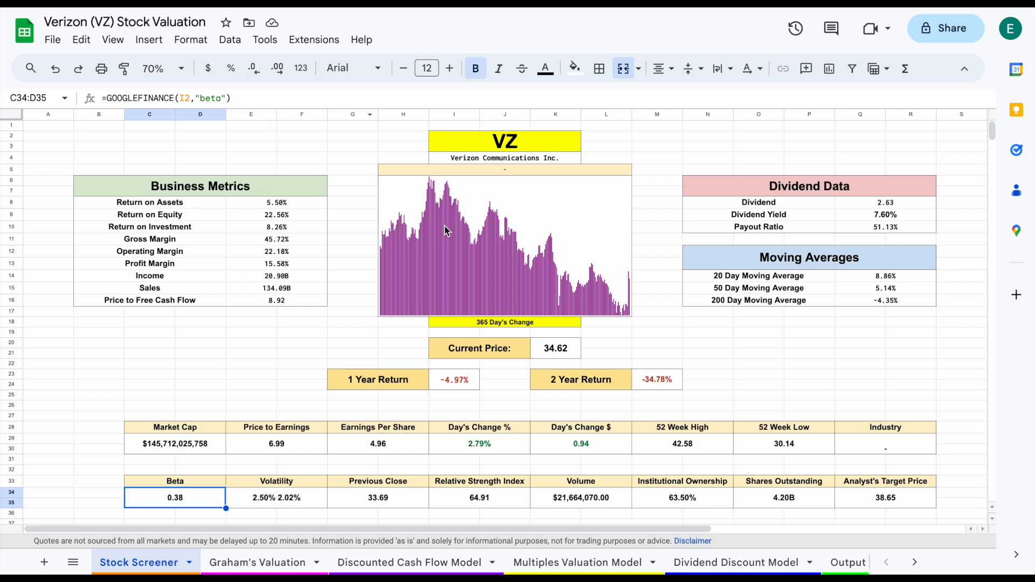
{"action": "mouse_move", "coordinate": [601, 318]}
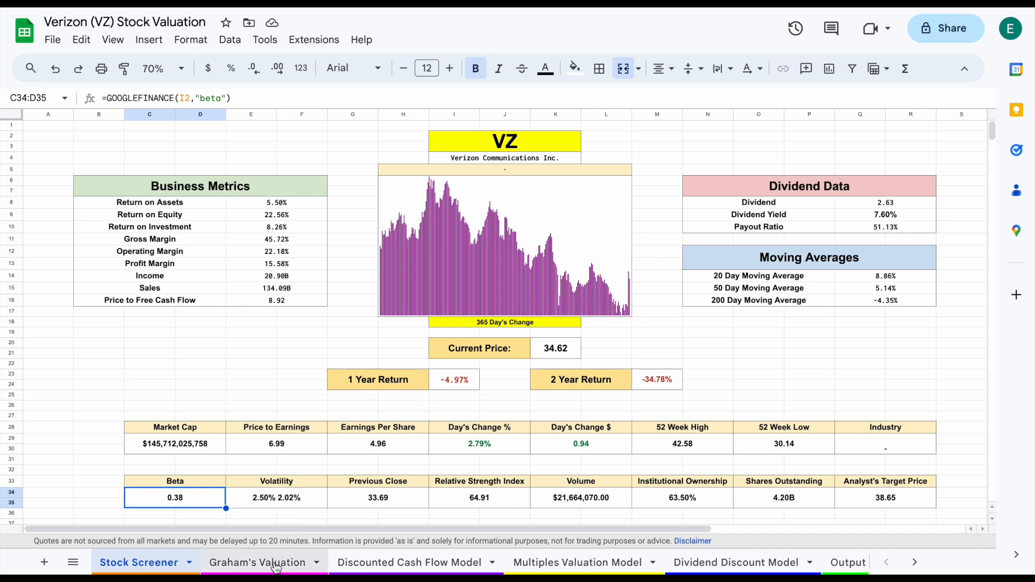
- Zoom the Graham's Valuation sheet to 90% and scroll right to the tables
{"action": "left_click", "coordinate": [256, 561]}
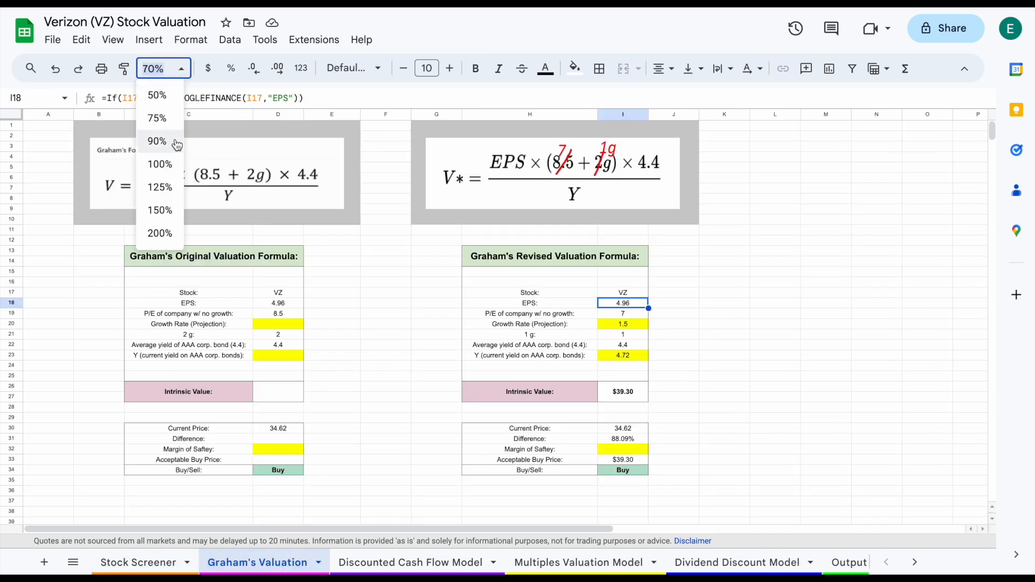
{"action": "left_click", "coordinate": [159, 141]}
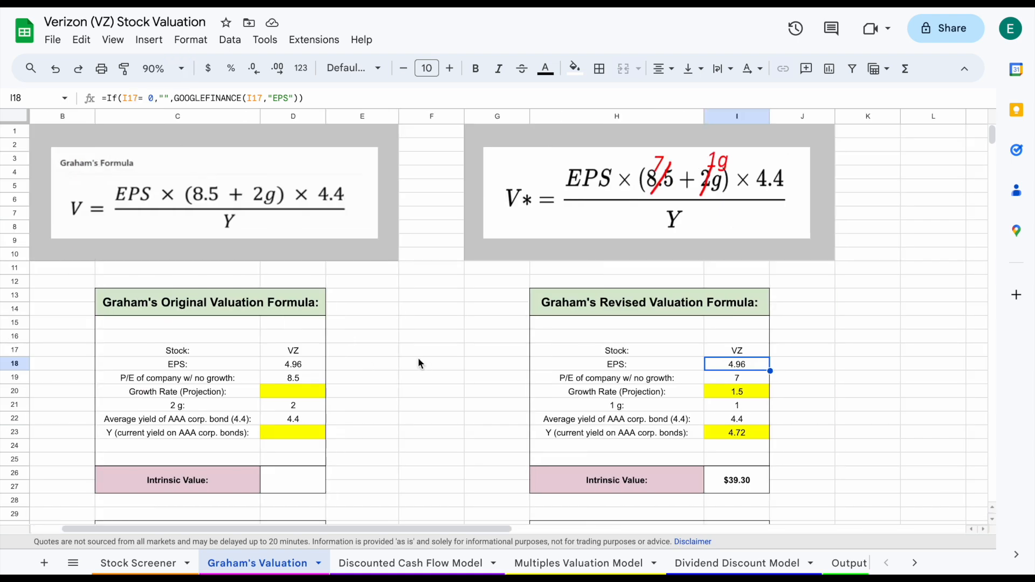
{"action": "scroll", "scroll_direction": "right", "scroll_amount": 3}
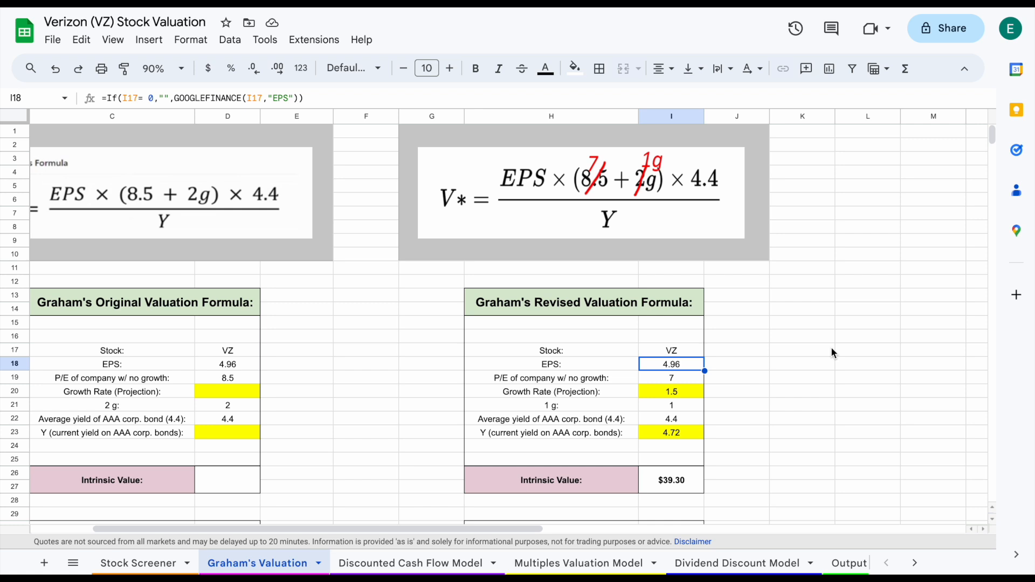
- Review the revised formula's inputs: growth rate 1.5, average AAA yield 4.4, current AAA yield
{"action": "left_click", "coordinate": [802, 323]}
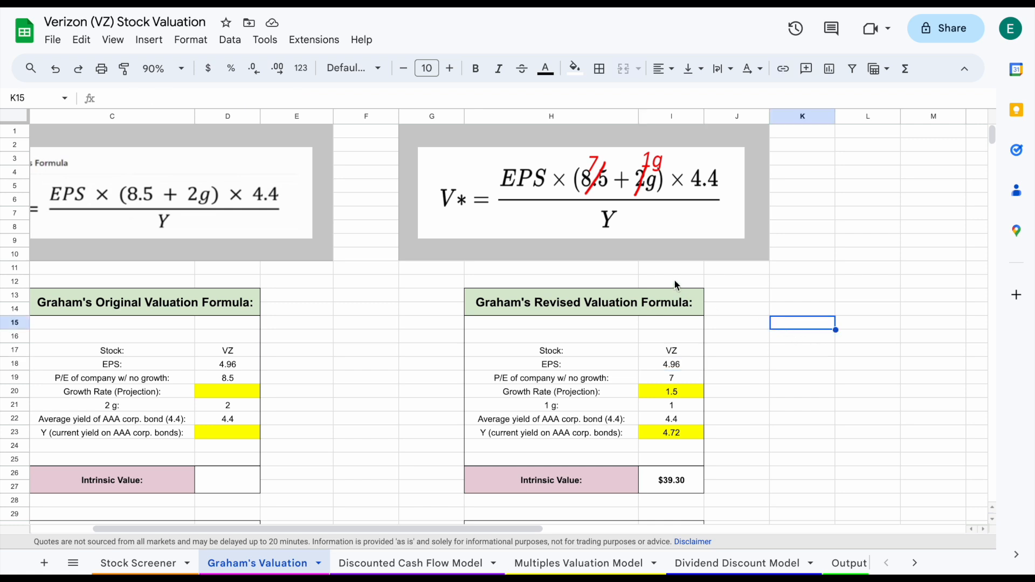
{"action": "left_click", "coordinate": [550, 364]}
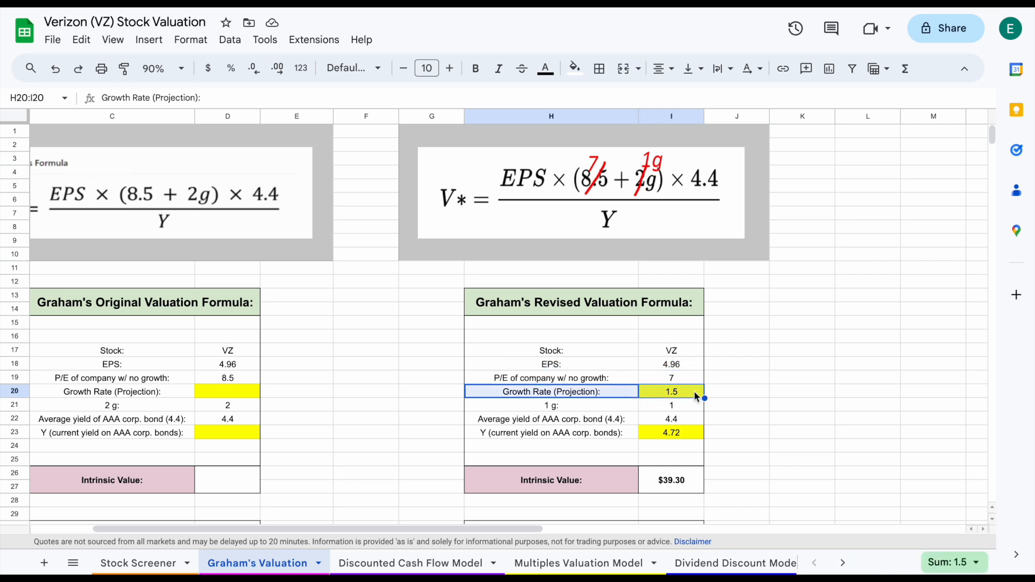
{"action": "left_click", "coordinate": [671, 391]}
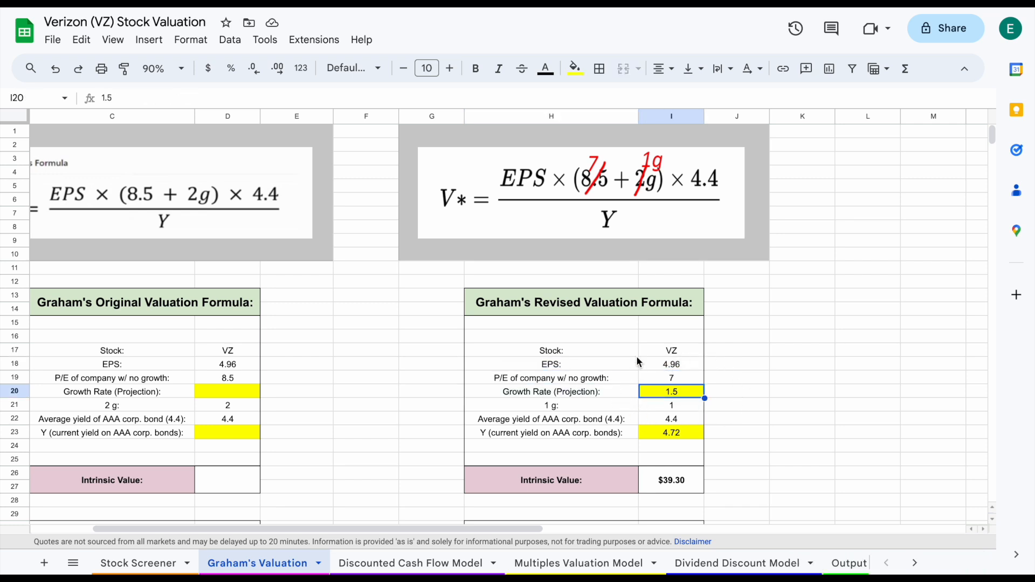
{"action": "mouse_move", "coordinate": [611, 423]}
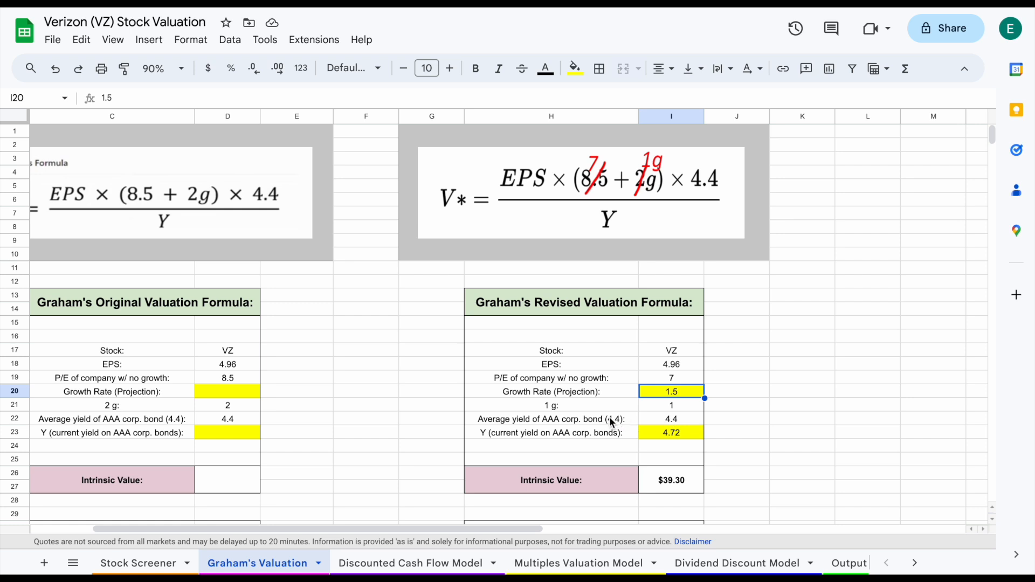
{"action": "left_click", "coordinate": [671, 418]}
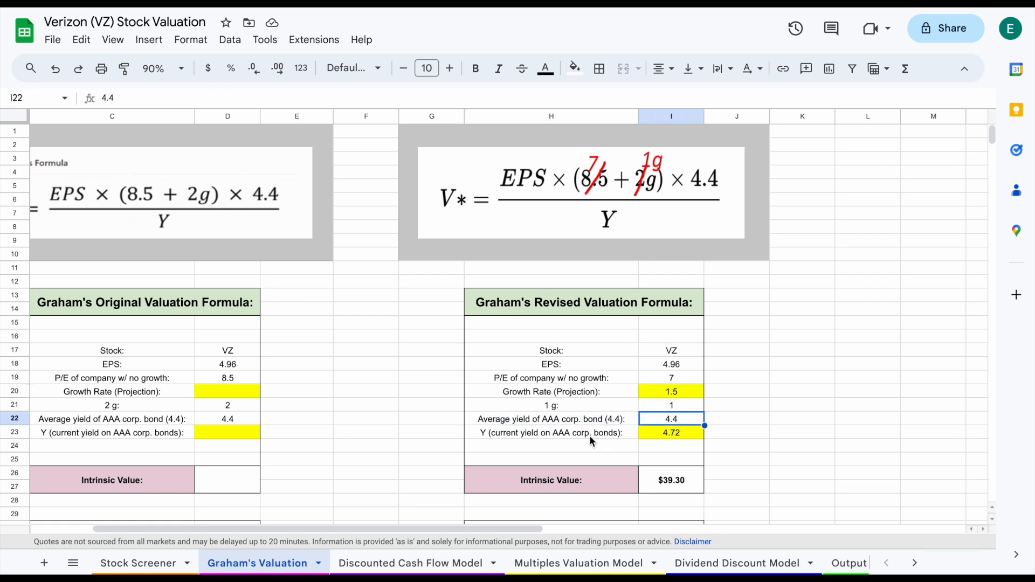
{"action": "left_click", "coordinate": [671, 433]}
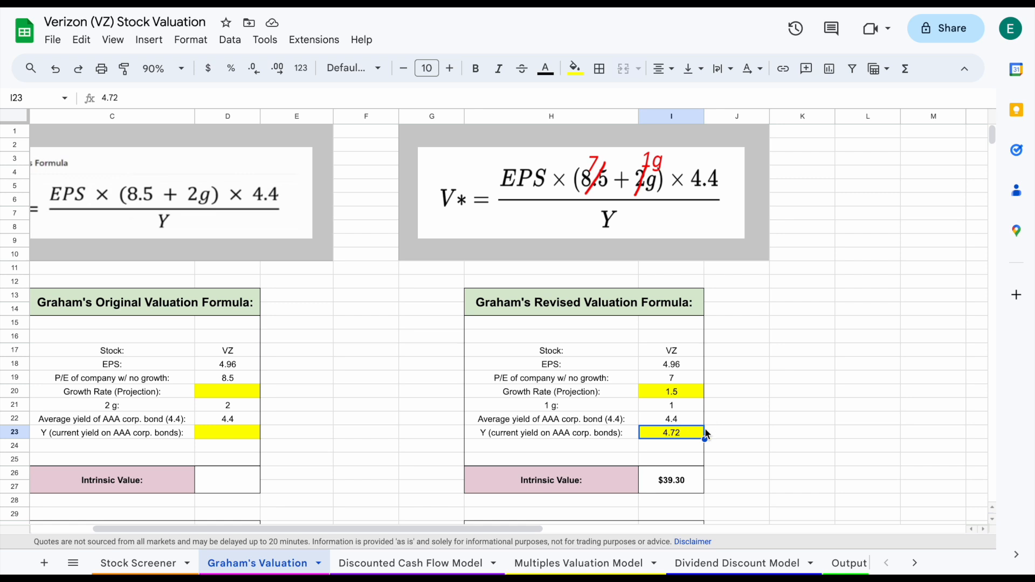
- Enter 5.49 as the current AAA bond yield and confirm intrinsic value drops to $33.79
{"action": "type", "text": "5.49"}
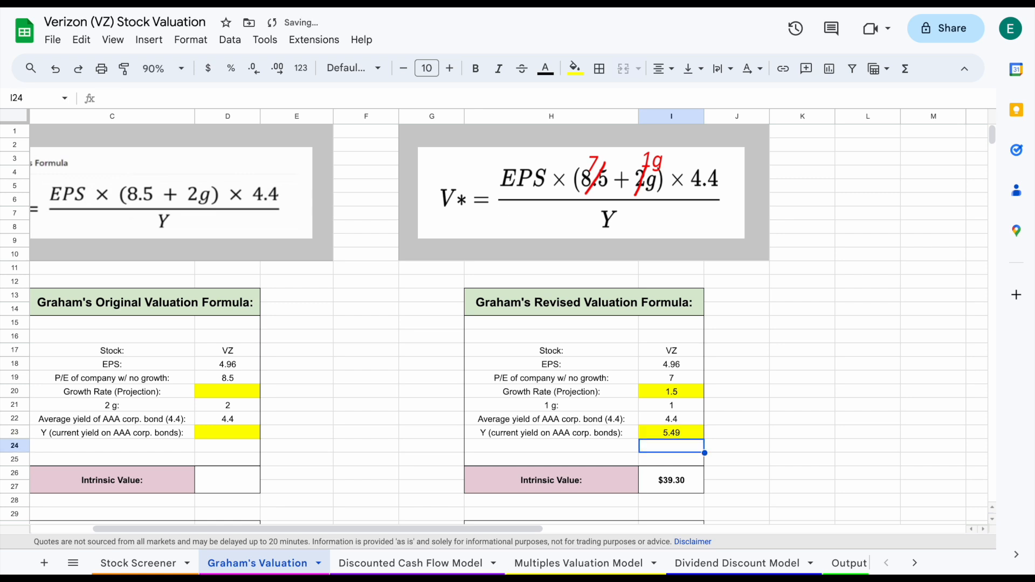
{"action": "left_click", "coordinate": [671, 480]}
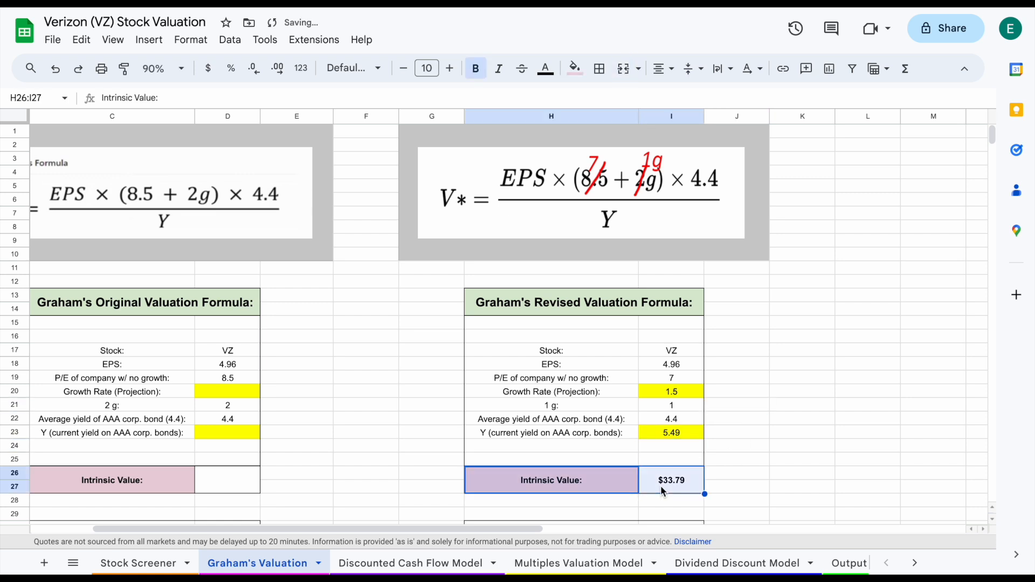
{"action": "left_click", "coordinate": [671, 479]}
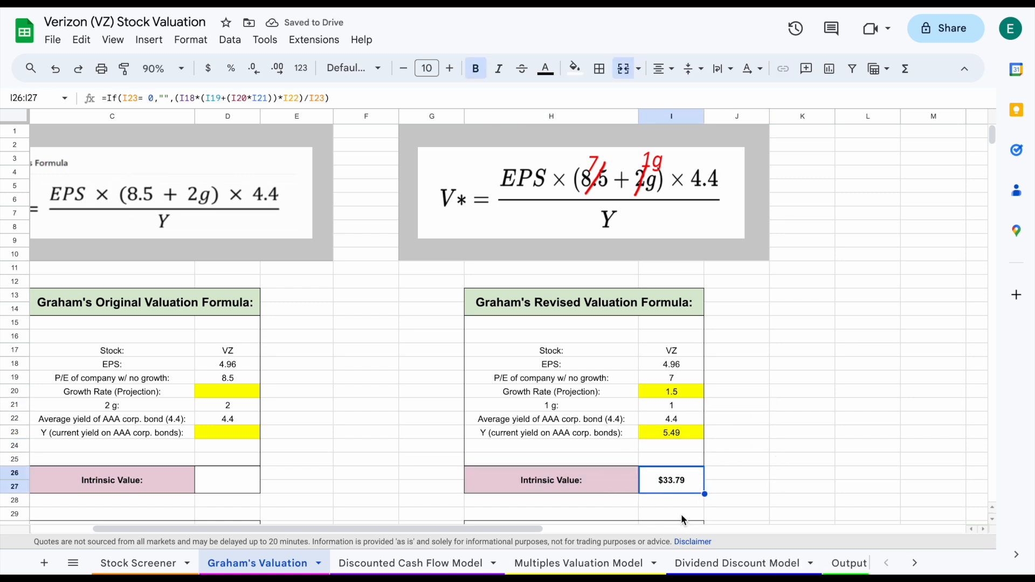
- Recheck the bond yield row against the intrinsic value formula, then go to the Discounted Cash Flow Model
{"action": "left_click", "coordinate": [551, 432]}
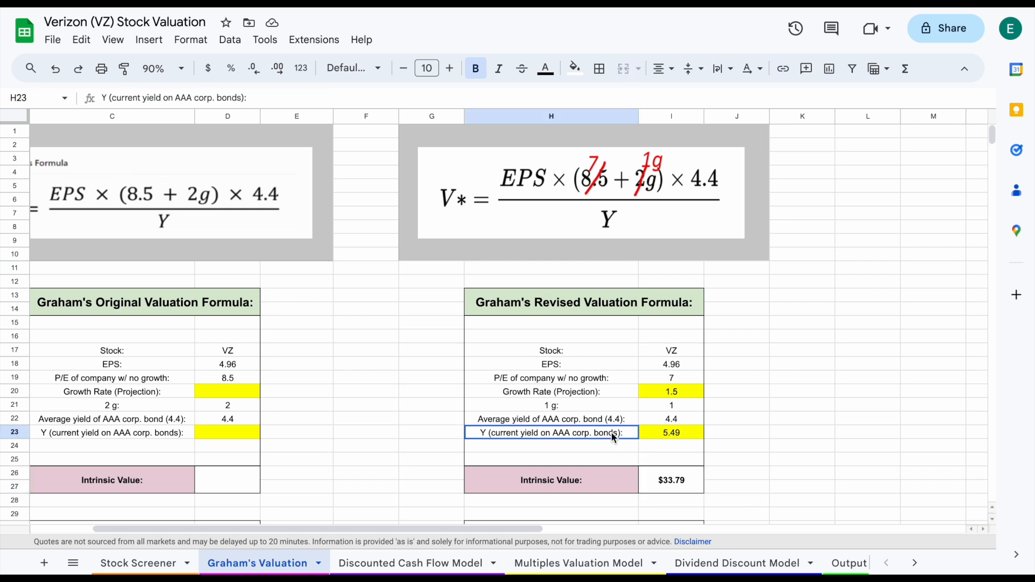
{"action": "left_click", "coordinate": [671, 480]}
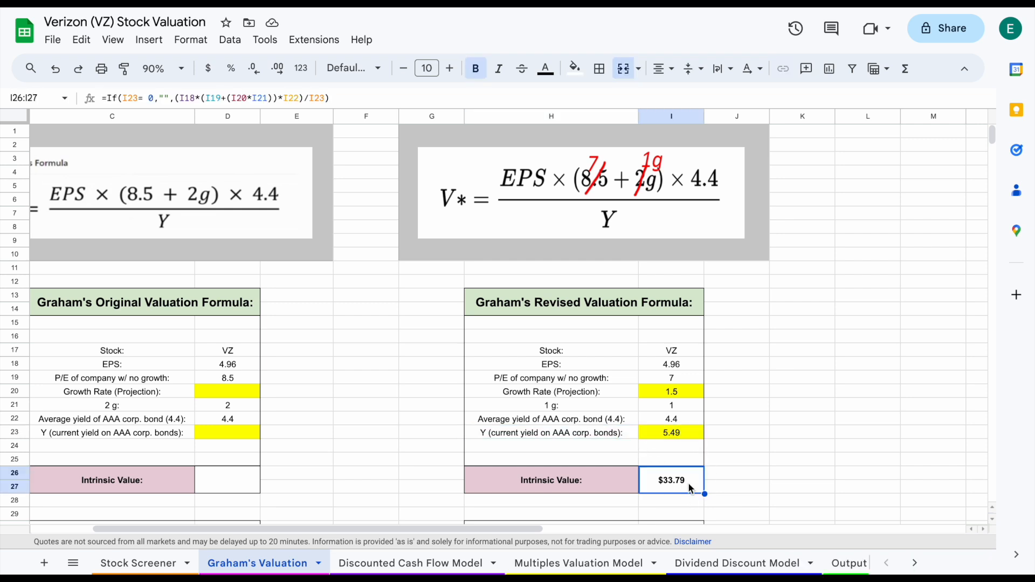
{"action": "left_click", "coordinate": [551, 432]}
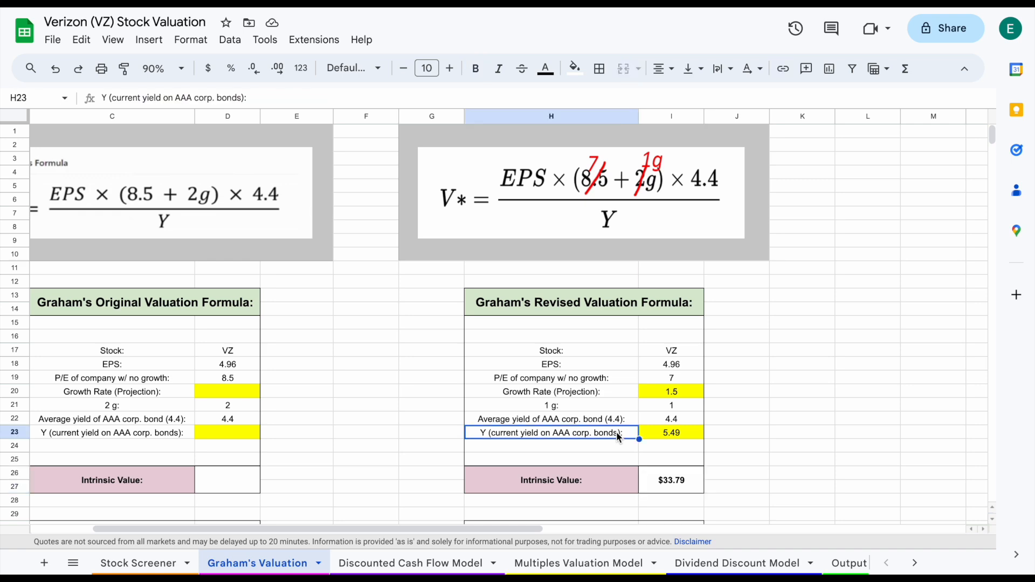
{"action": "left_click", "coordinate": [411, 562]}
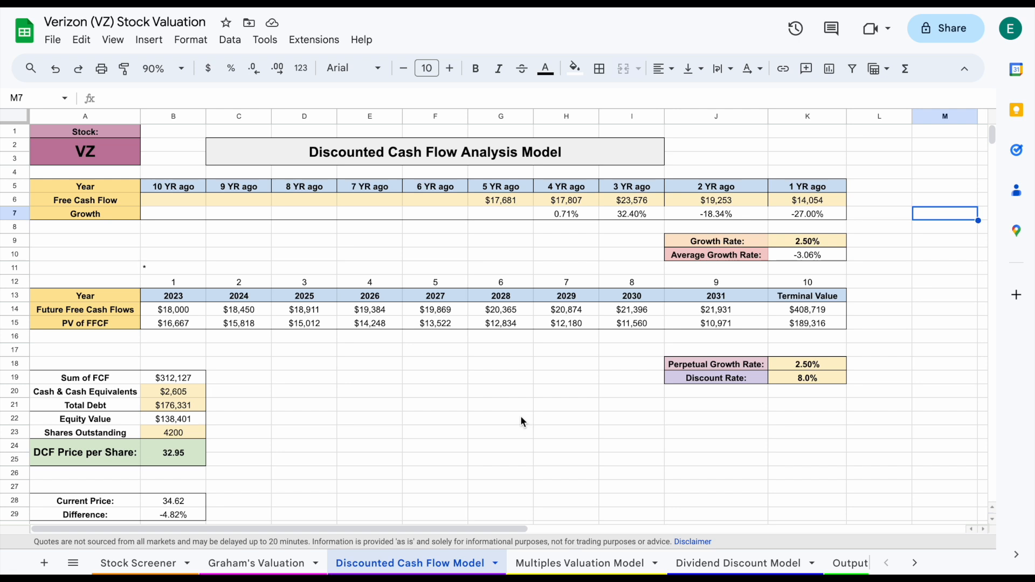
- Review the DCF projected free cash flows, 2.50% growth, present values and Sum of FCF
{"action": "left_click", "coordinate": [173, 310]}
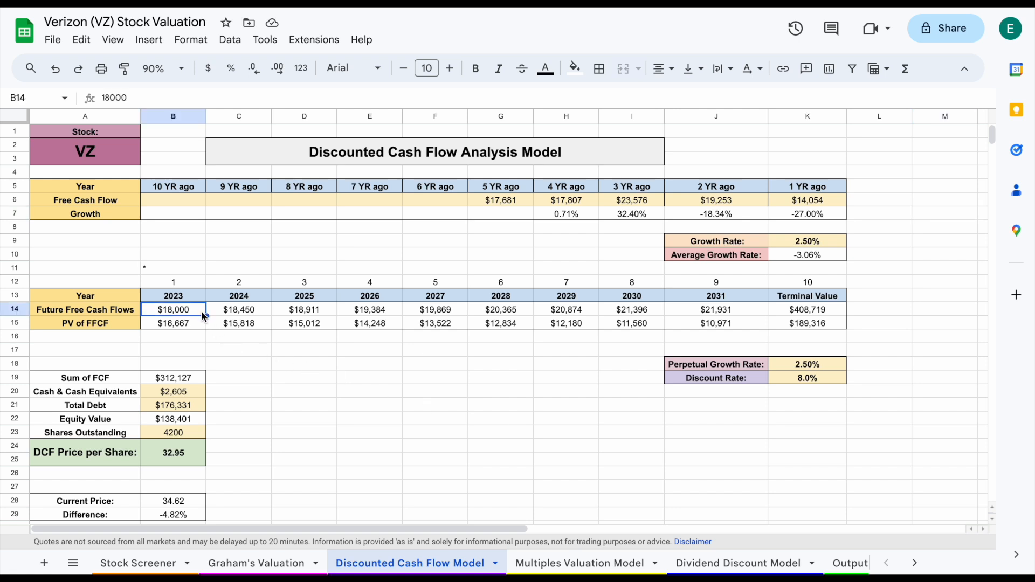
{"action": "mouse_move", "coordinate": [418, 401]}
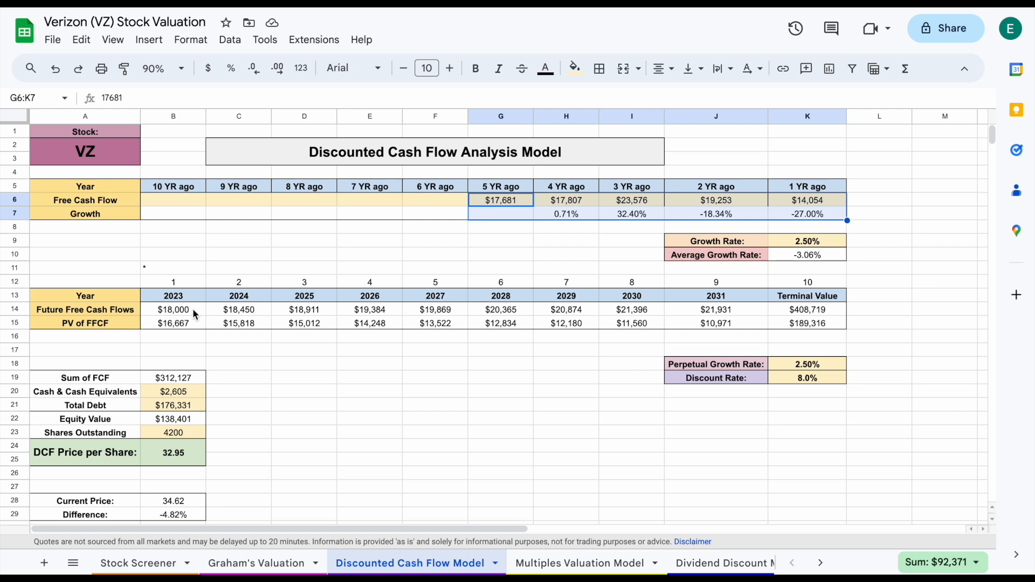
{"action": "left_click", "coordinate": [173, 310]}
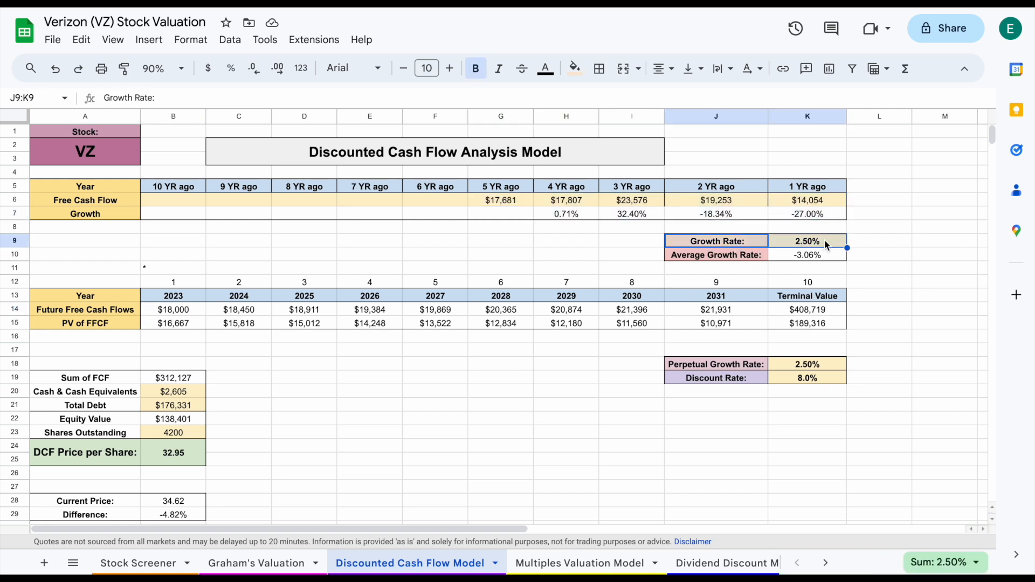
{"action": "left_click", "coordinate": [173, 309]}
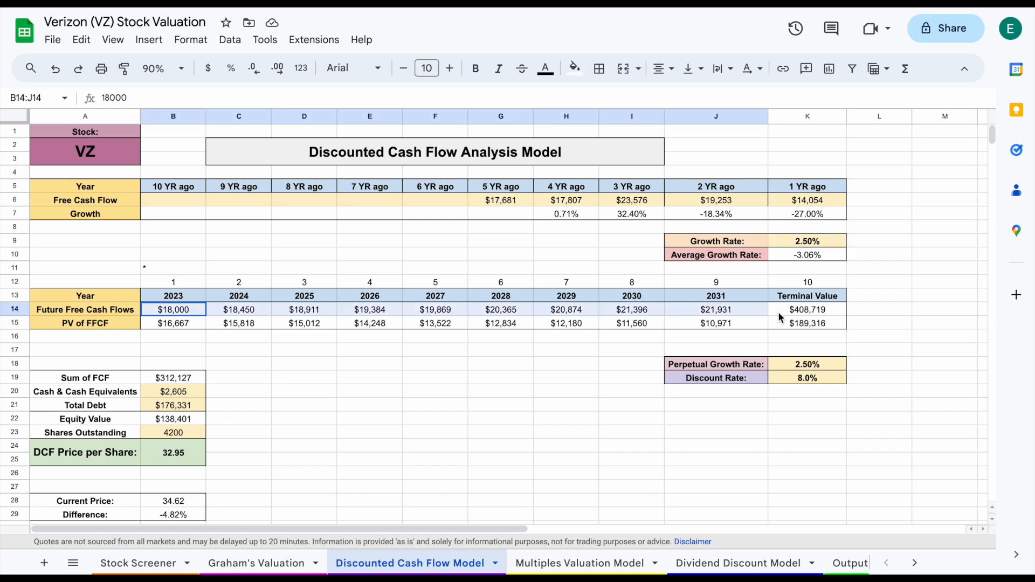
{"action": "left_click", "coordinate": [84, 323]}
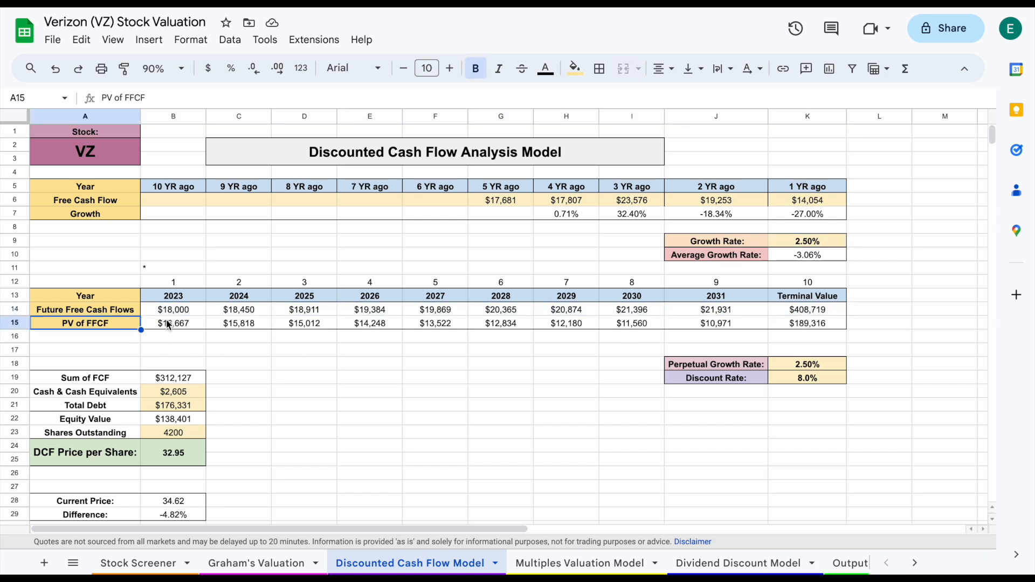
{"action": "left_click", "coordinate": [173, 377]}
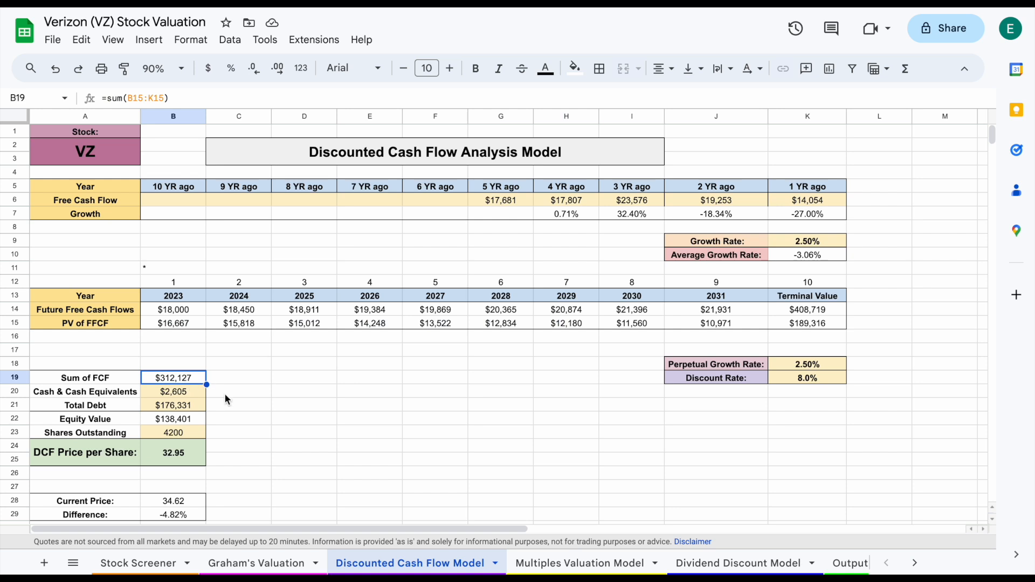
- Set Total Debt to $160,422, confirm the 36.74 price per share, then go to Multiples Valuation
{"action": "left_click", "coordinate": [173, 392]}
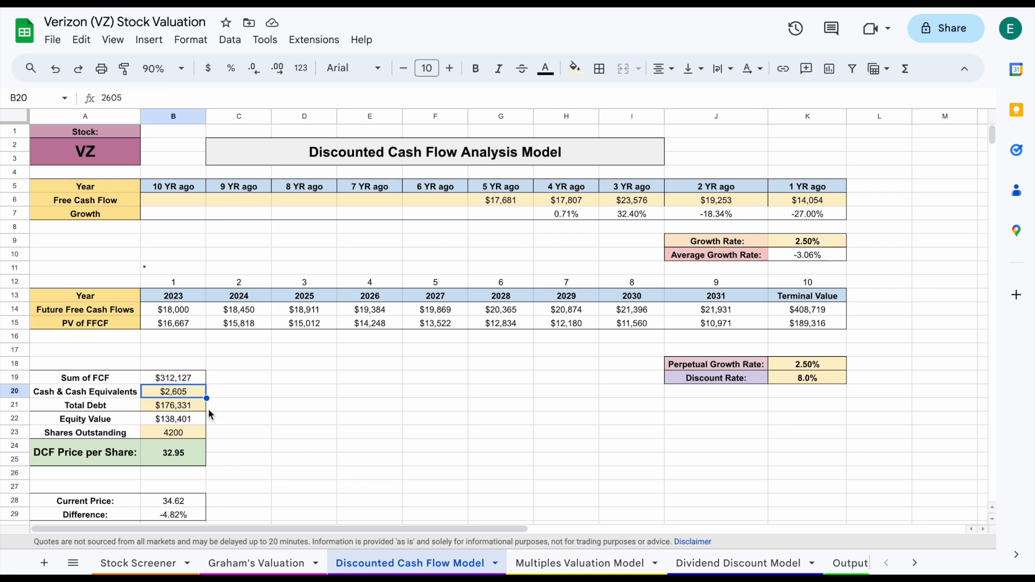
{"action": "left_click", "coordinate": [173, 404]}
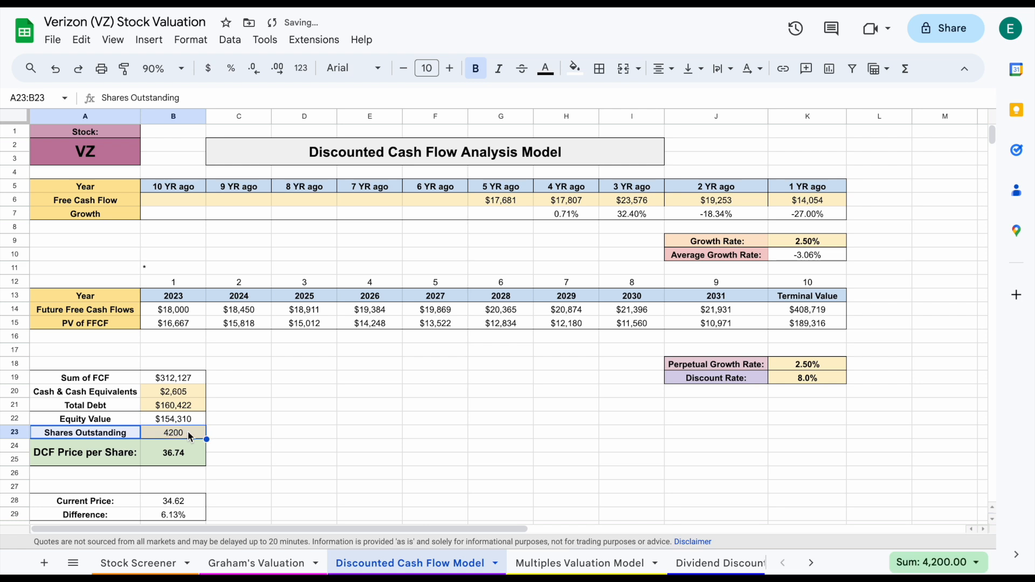
{"action": "left_click", "coordinate": [173, 452]}
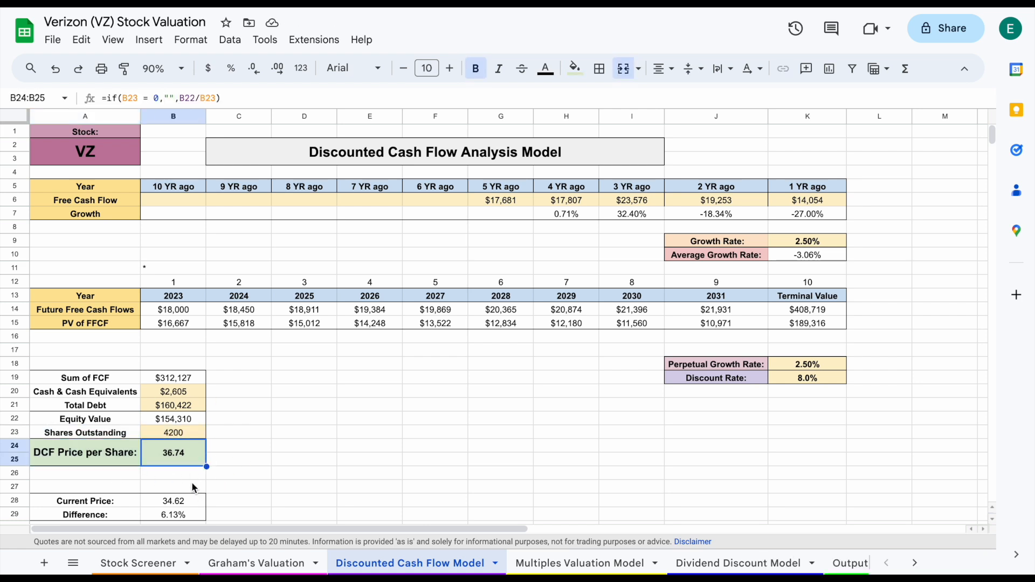
{"action": "mouse_move", "coordinate": [583, 562]}
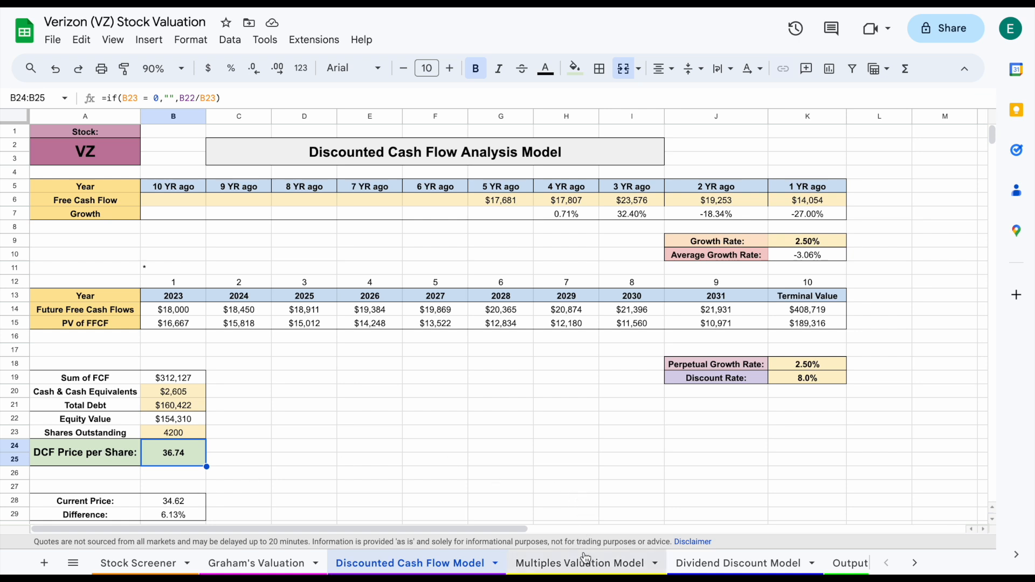
{"action": "left_click", "coordinate": [579, 563]}
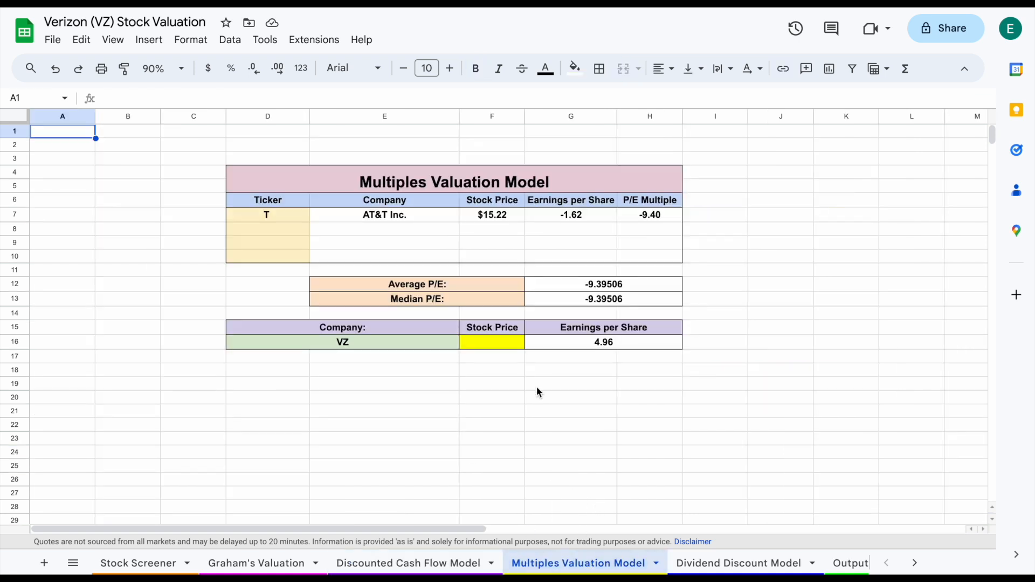
{"action": "mouse_move", "coordinate": [479, 373]}
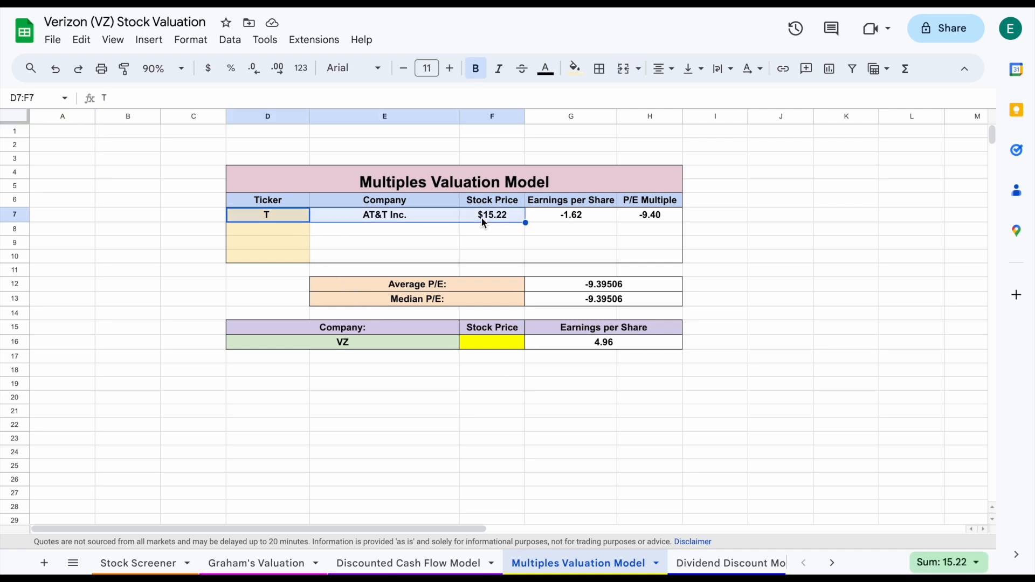
- Look over the VZ and AT&T company entries, then go to the Dividend Discount Model sheet
{"action": "left_click", "coordinate": [342, 342]}
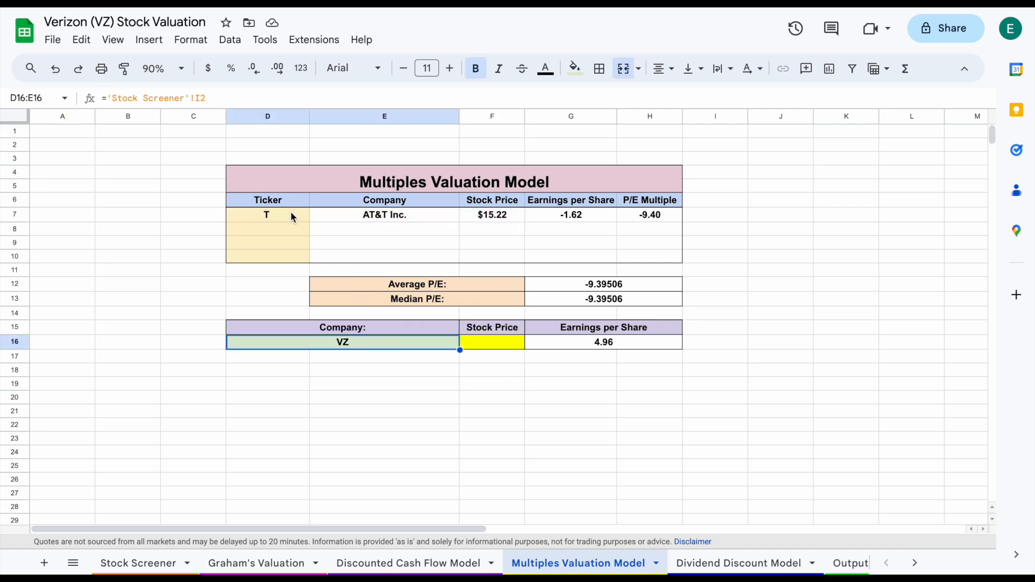
{"action": "left_click", "coordinate": [384, 214]}
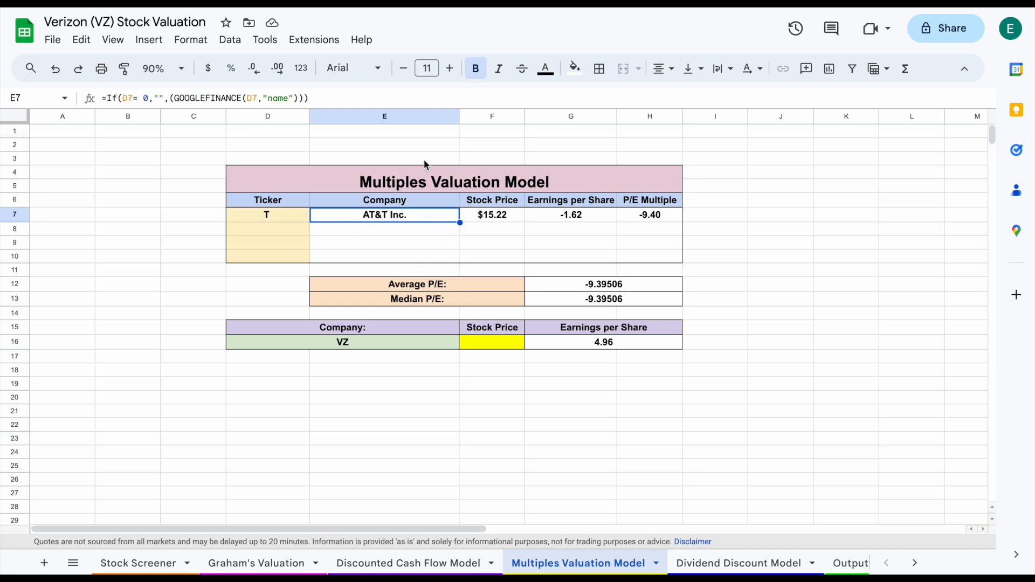
{"action": "mouse_move", "coordinate": [481, 339]}
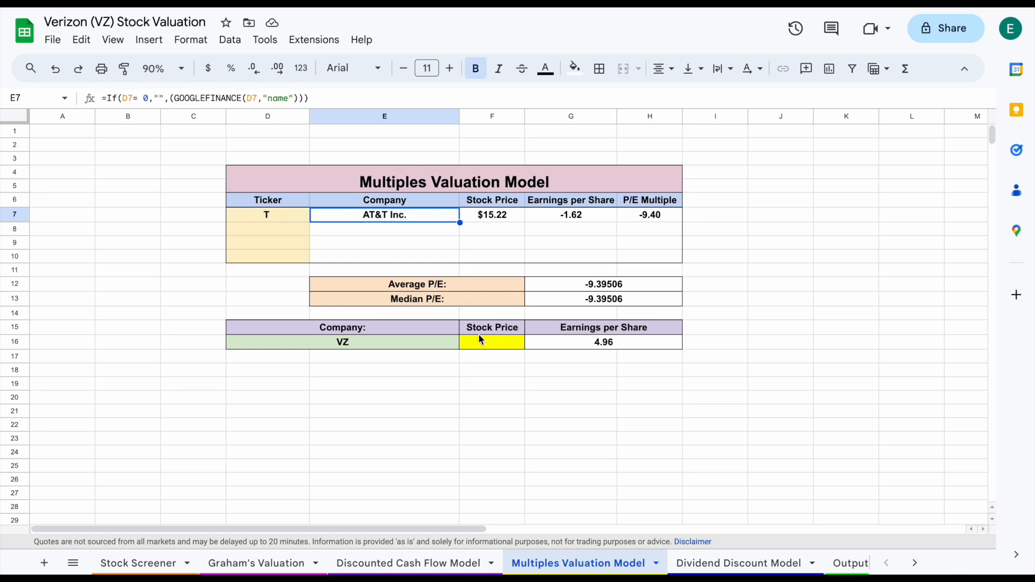
{"action": "mouse_move", "coordinate": [726, 492]}
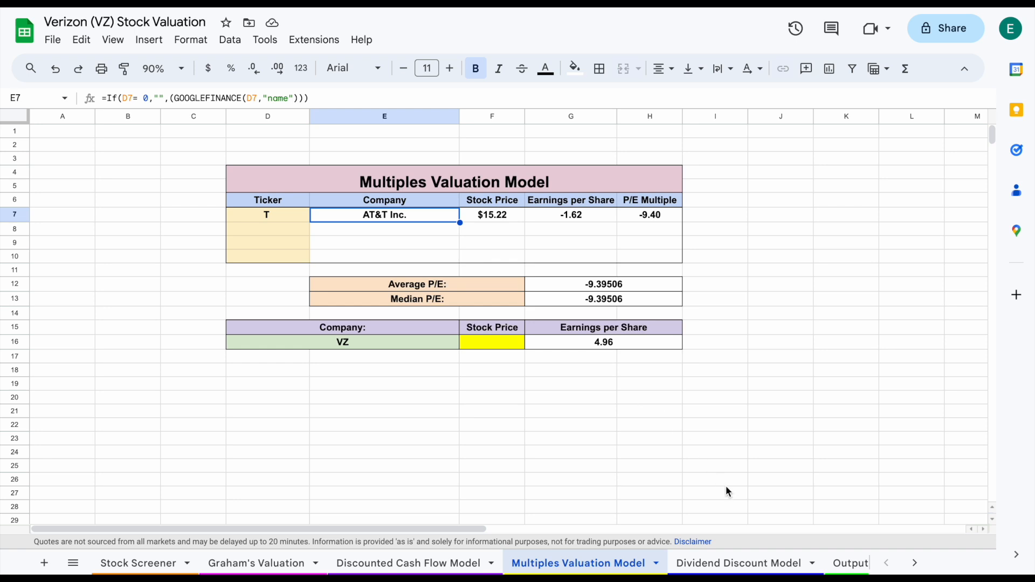
{"action": "left_click", "coordinate": [738, 563]}
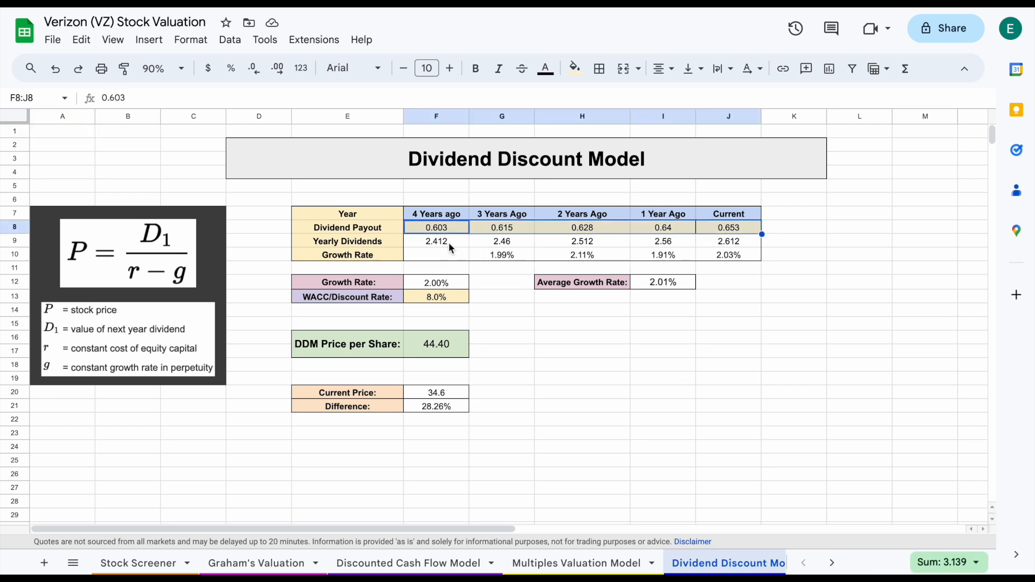
- Inspect the 3-year, 1-year and average dividend growth rate formulas
{"action": "left_click", "coordinate": [502, 255]}
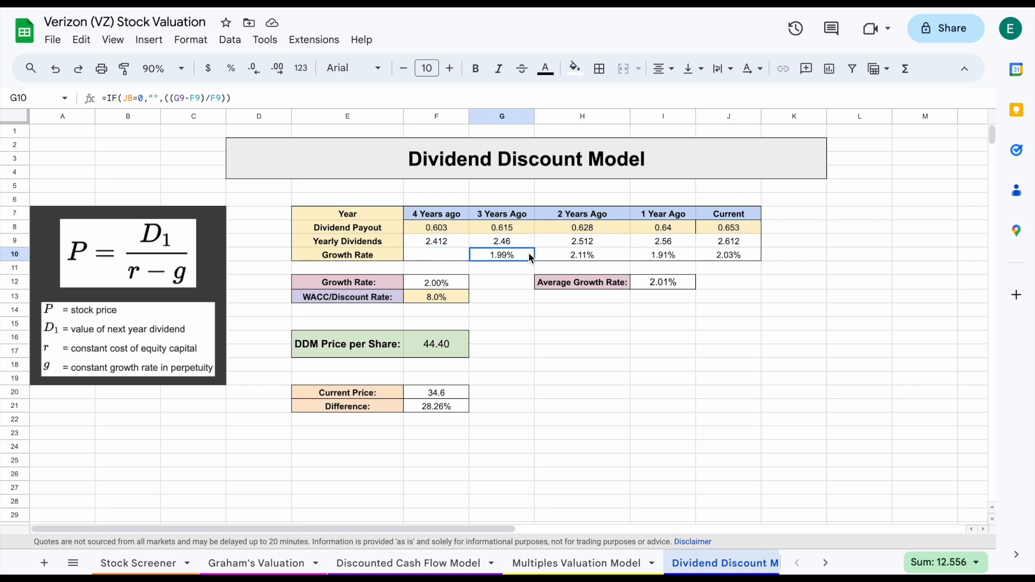
{"action": "left_click", "coordinate": [662, 255]}
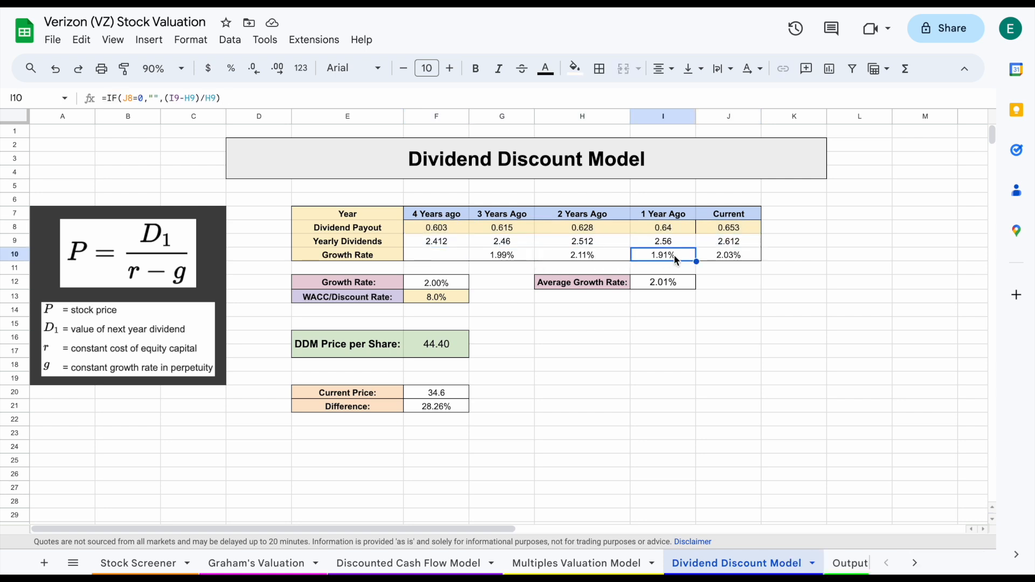
{"action": "left_click", "coordinate": [581, 282]}
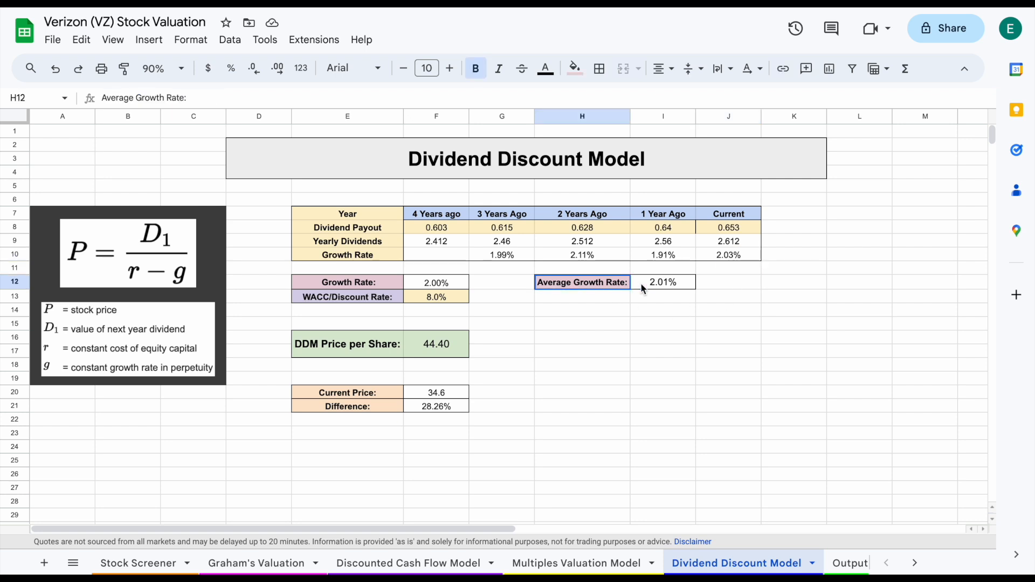
{"action": "left_click", "coordinate": [662, 282]}
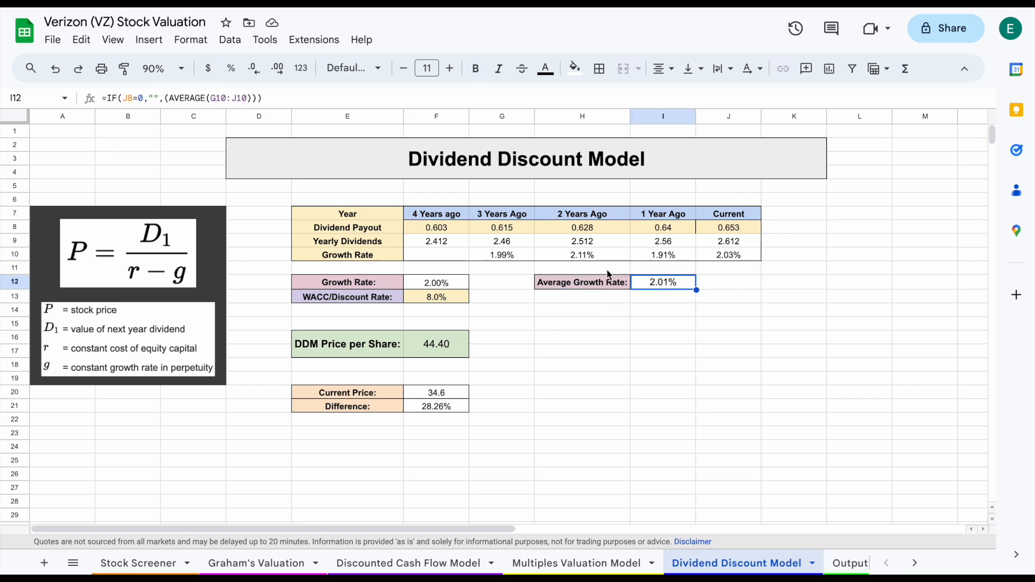
{"action": "mouse_move", "coordinate": [637, 339]}
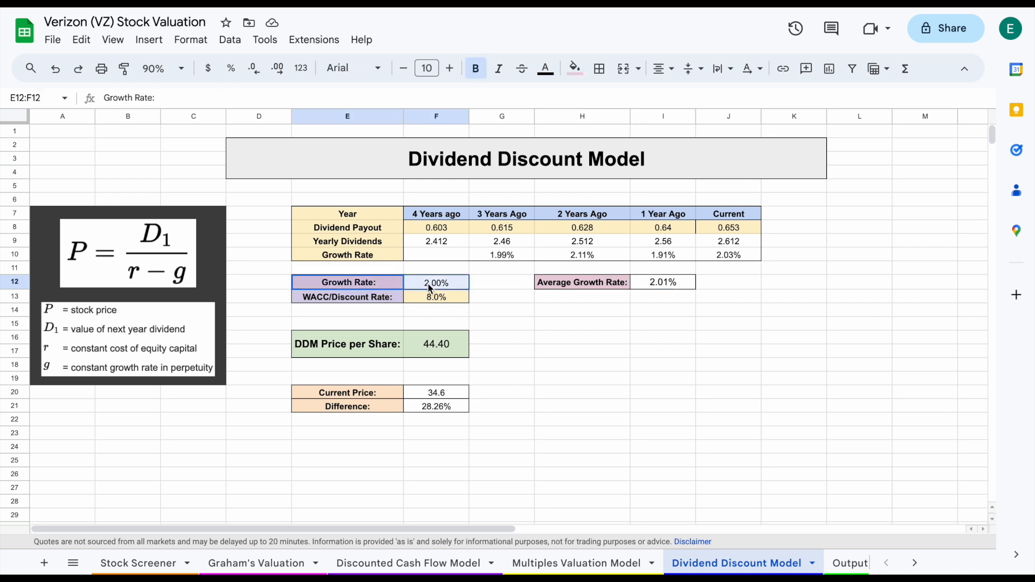
- Check the $44.40 DDM price per share formula, then go to the Output summary sheet
{"action": "left_click", "coordinate": [435, 296]}
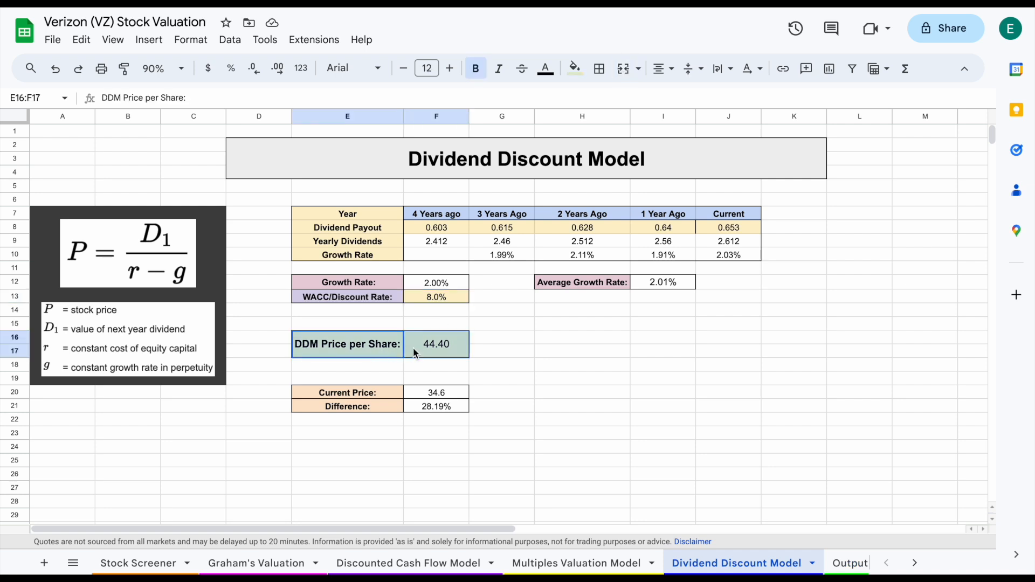
{"action": "left_click", "coordinate": [436, 344]}
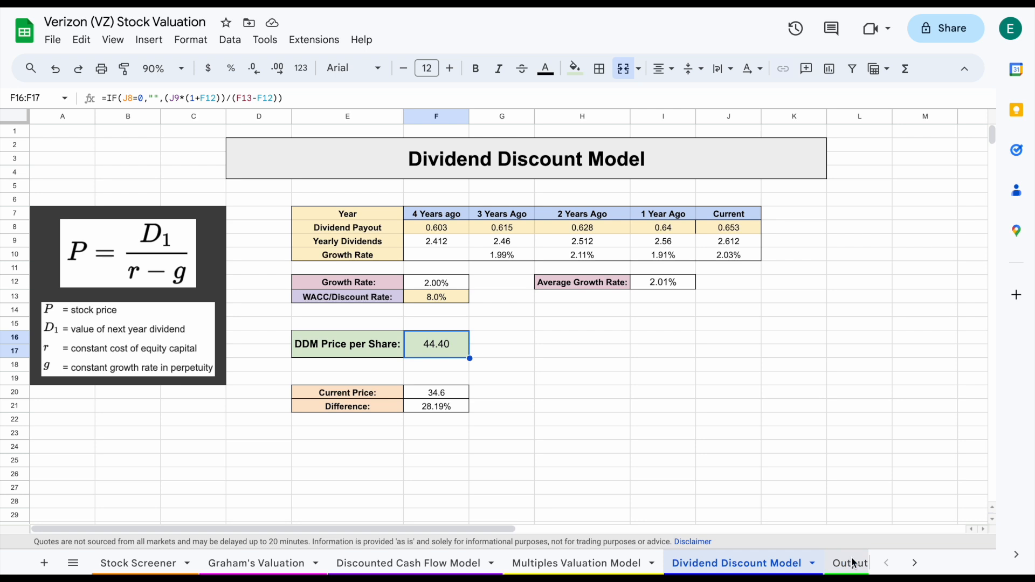
{"action": "left_click", "coordinate": [826, 563]}
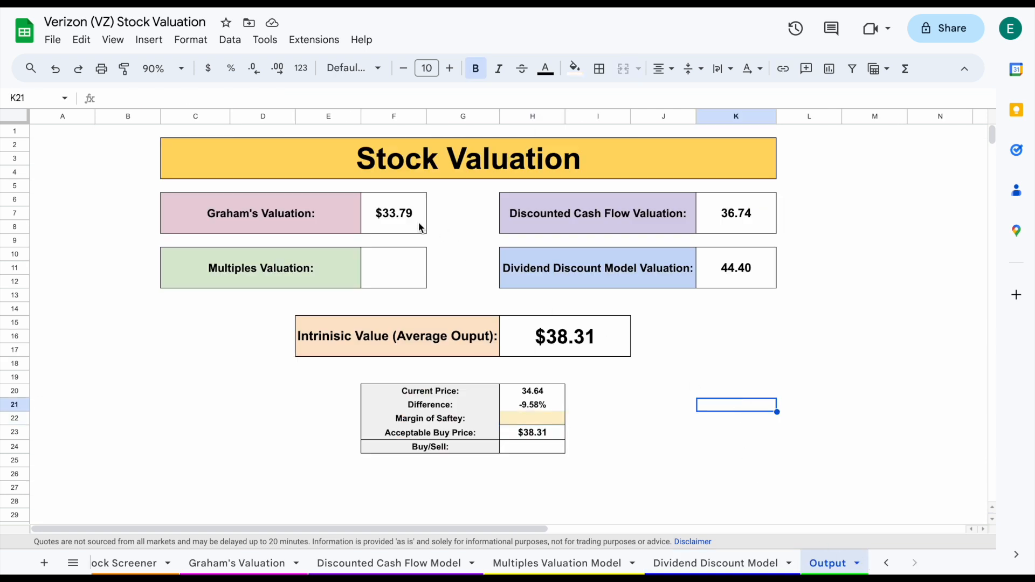
{"action": "left_click", "coordinate": [393, 213]}
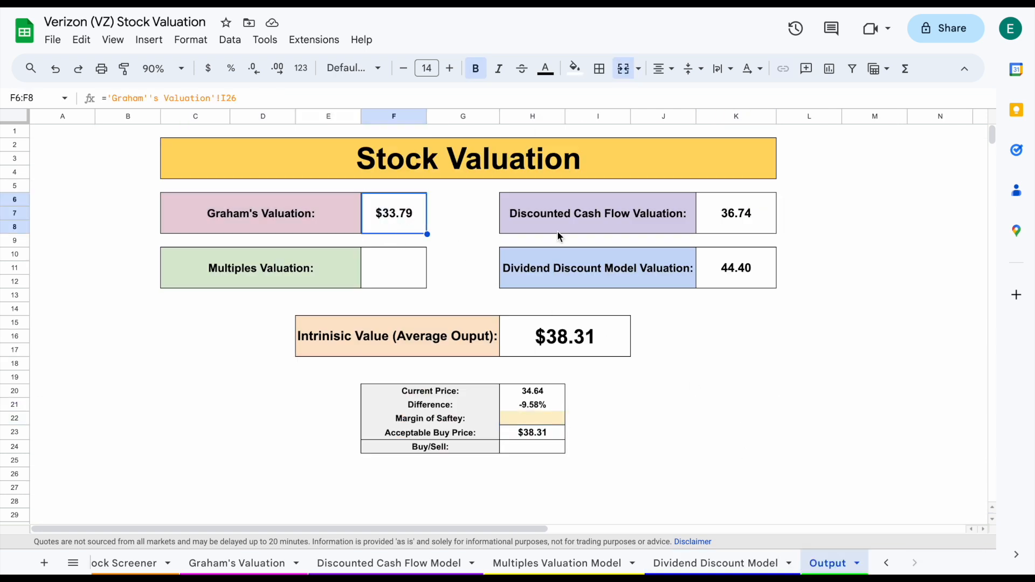
{"action": "left_click", "coordinate": [598, 268]}
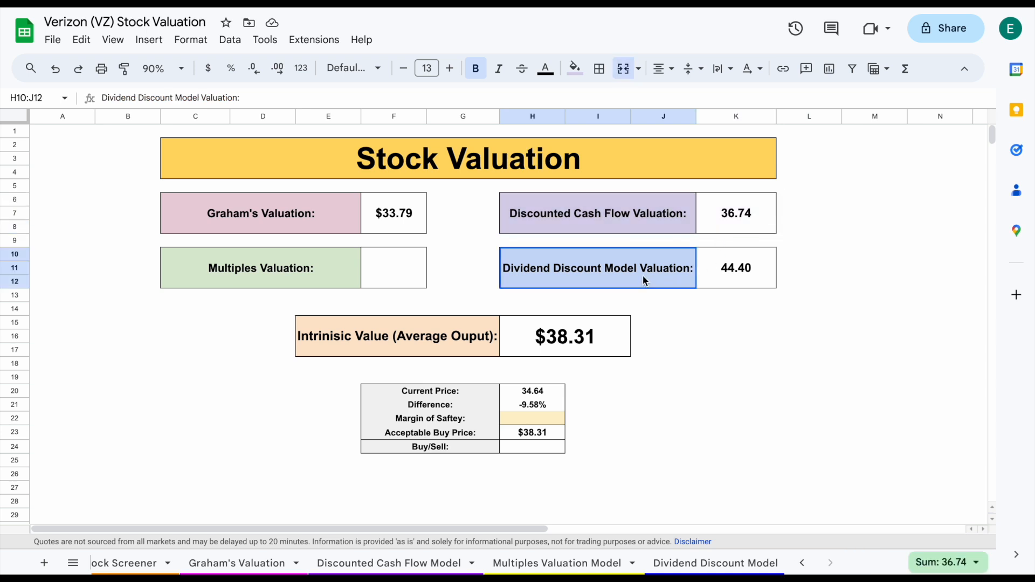
{"action": "left_click", "coordinate": [735, 267]}
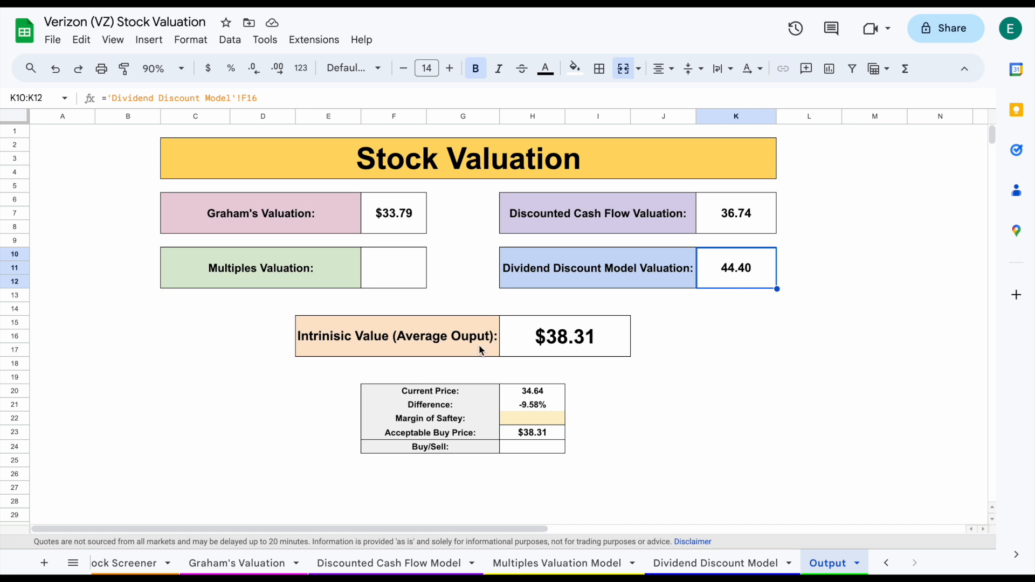
{"action": "left_click", "coordinate": [565, 335]}
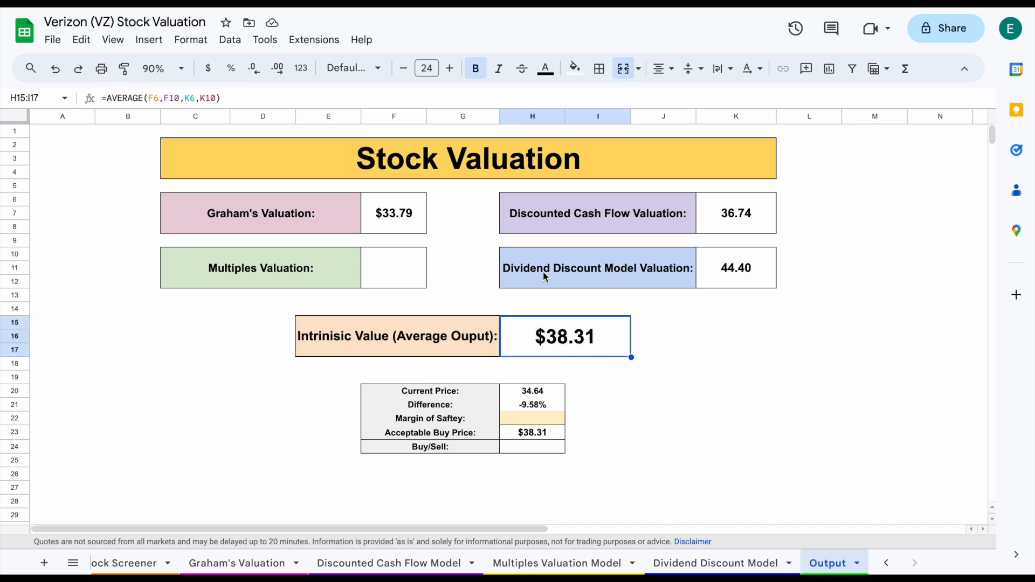
{"action": "mouse_move", "coordinate": [532, 394]}
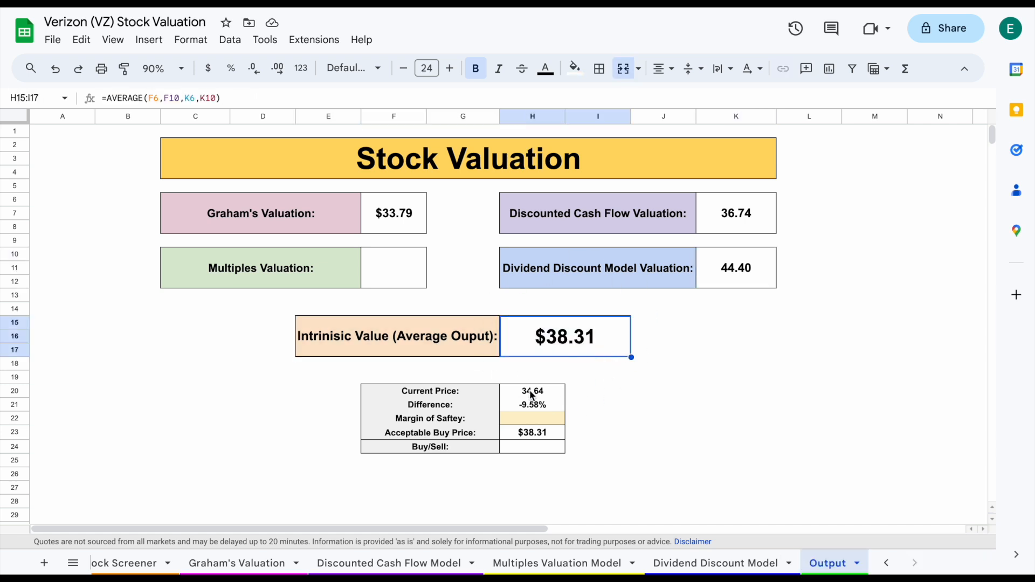
{"action": "left_click", "coordinate": [532, 391]}
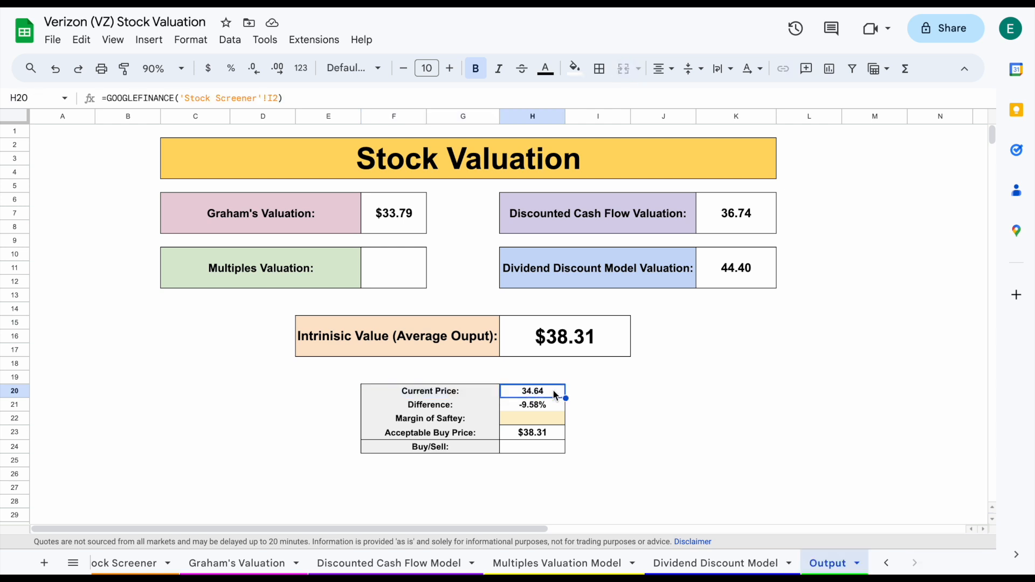
{"action": "left_click", "coordinate": [532, 404]}
{"action": "type", "text": "10"}
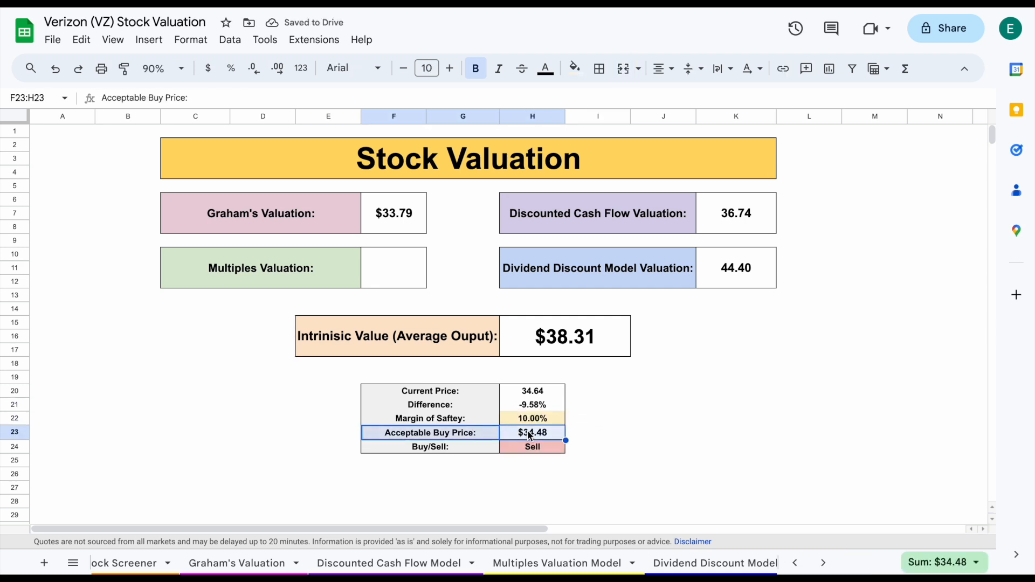
- Change the Margin of Safety to 20%, giving a $30.65 buy price and a Sell verdict
{"action": "left_click", "coordinate": [532, 418]}
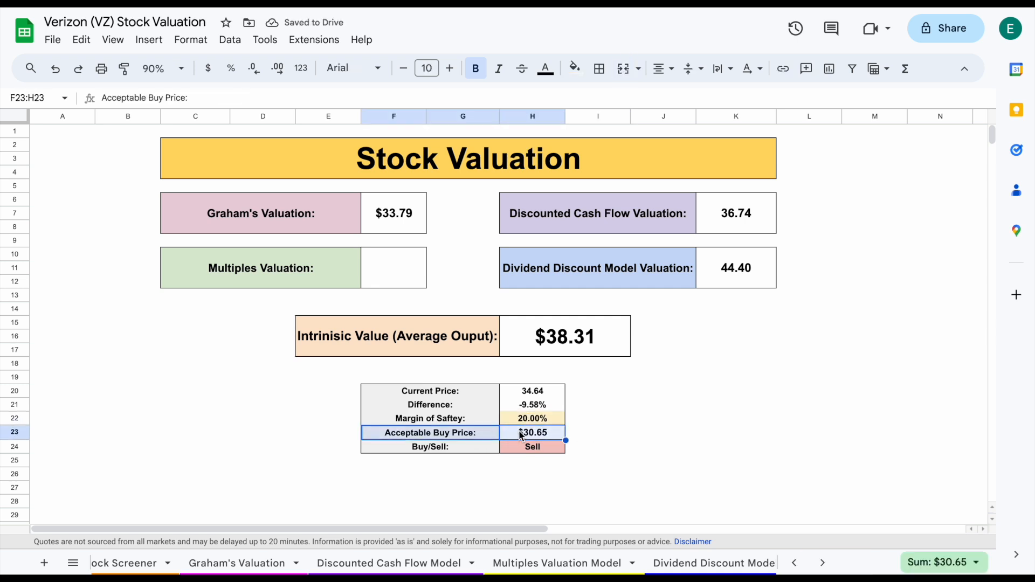
{"action": "left_click", "coordinate": [663, 417]}
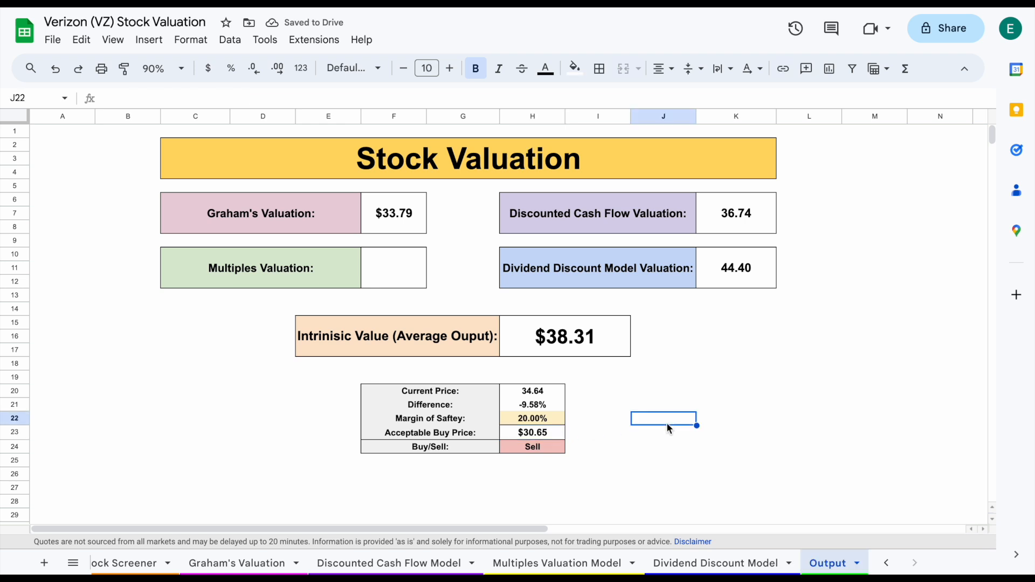
{"action": "mouse_move", "coordinate": [270, 13]}
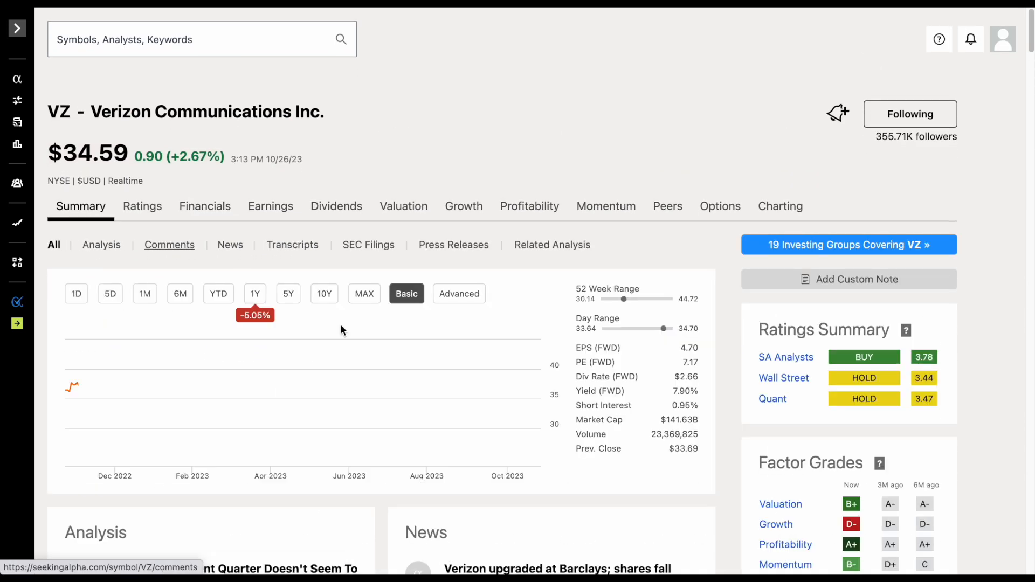
{"action": "left_click", "coordinate": [254, 294]}
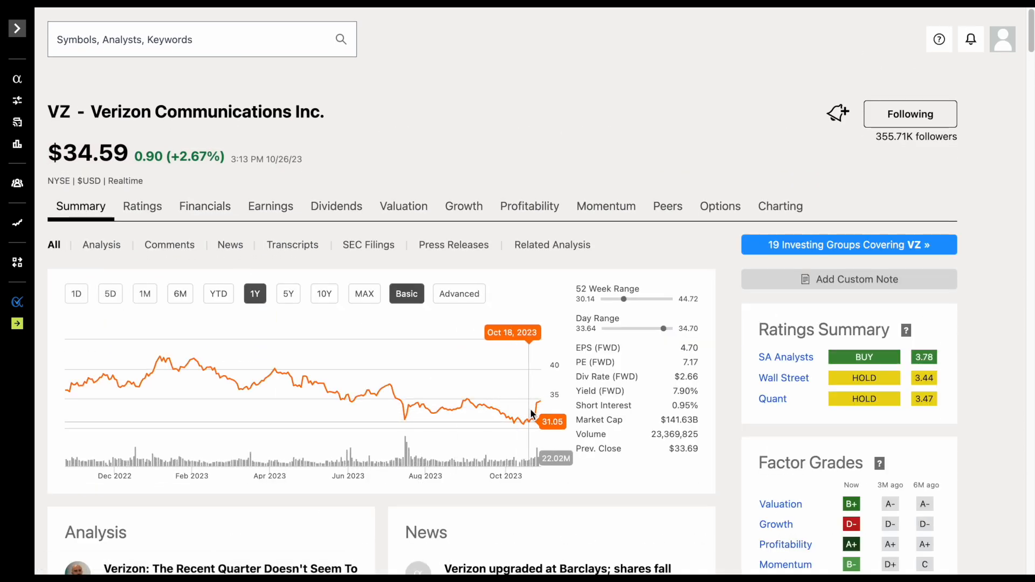
{"action": "mouse_move", "coordinate": [542, 409]}
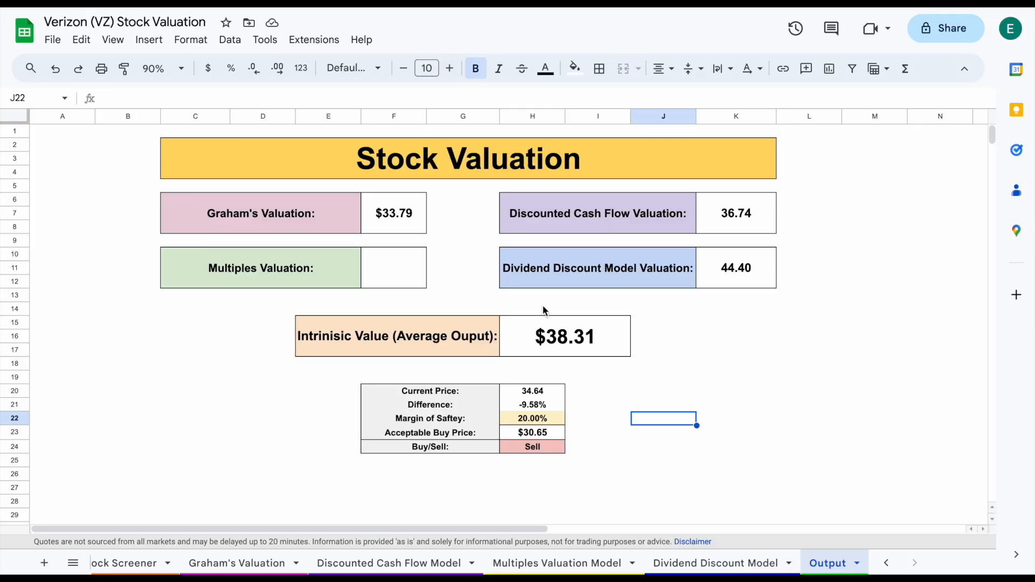
{"action": "mouse_move", "coordinate": [275, 135]}
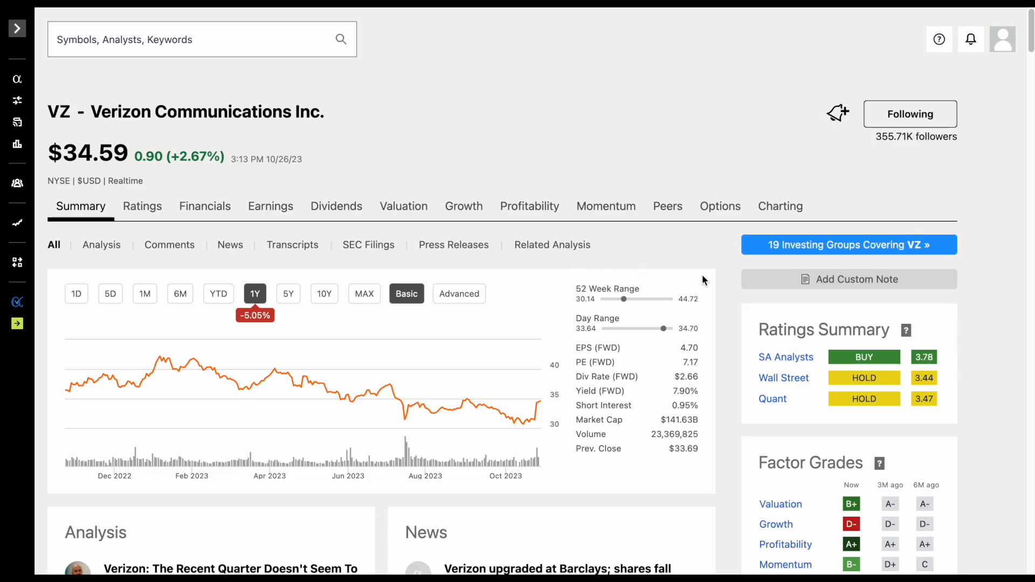
{"action": "mouse_move", "coordinate": [673, 393]}
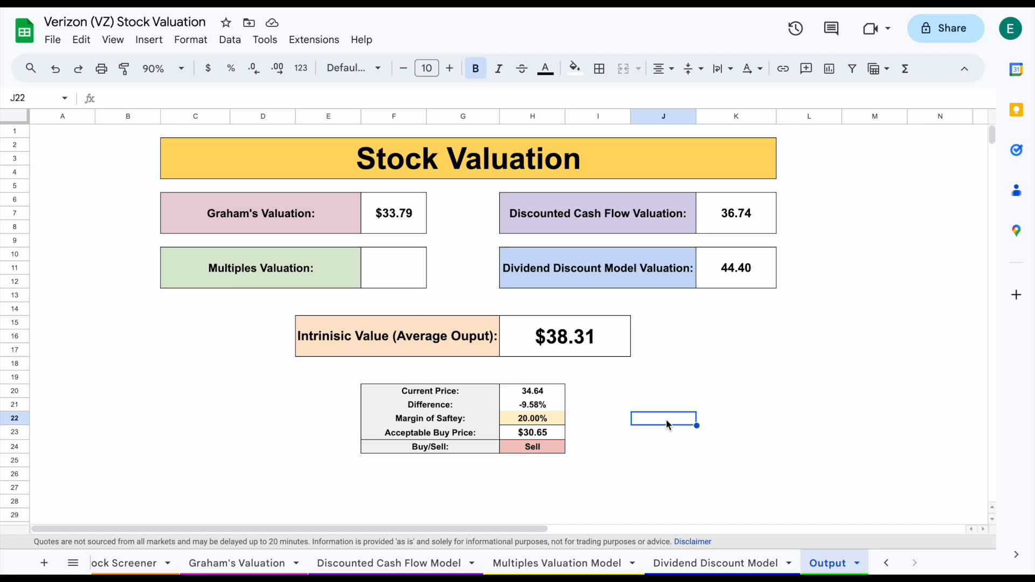
{"action": "mouse_move", "coordinate": [644, 483]}
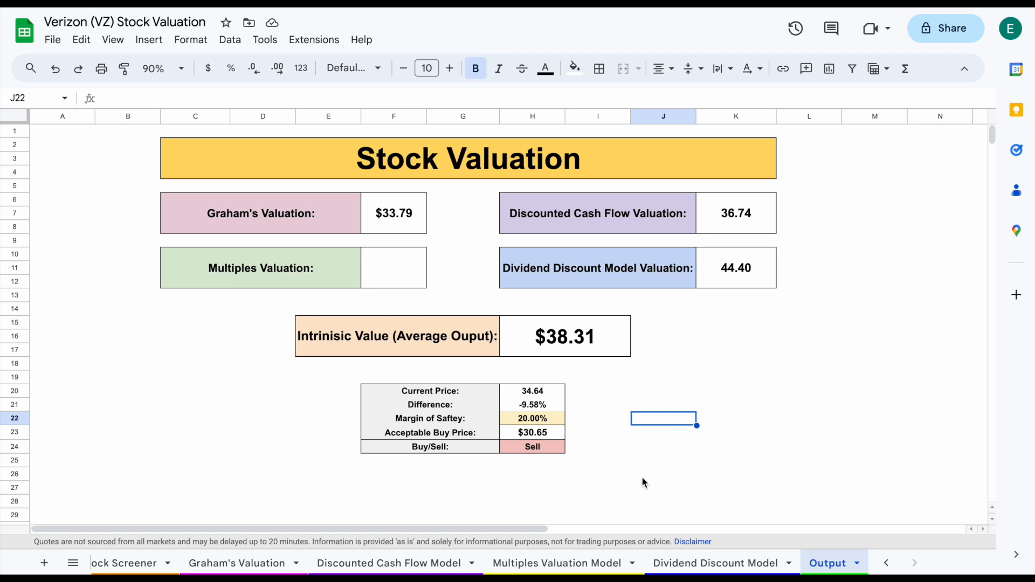
{"action": "mouse_move", "coordinate": [756, 375]}
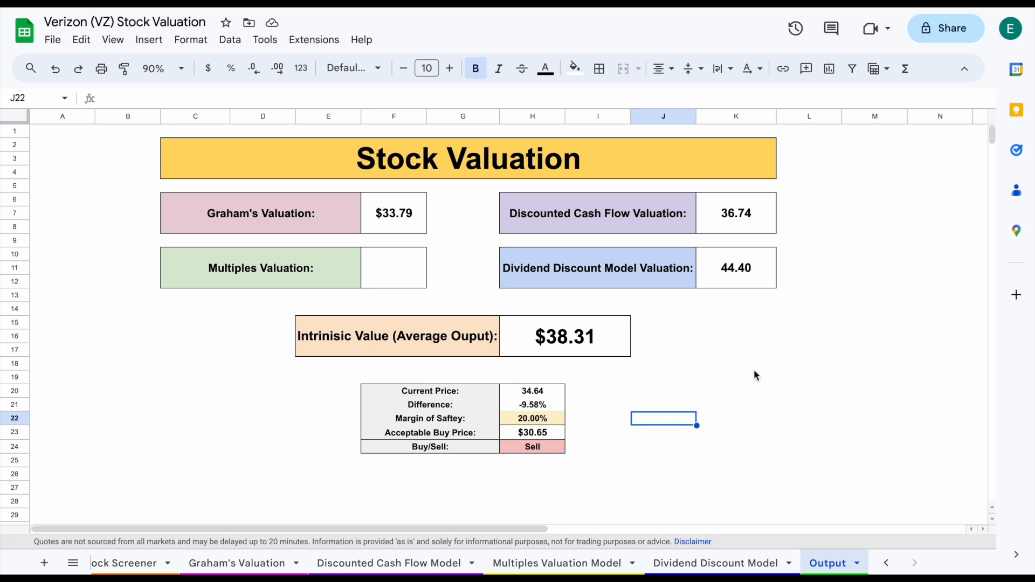